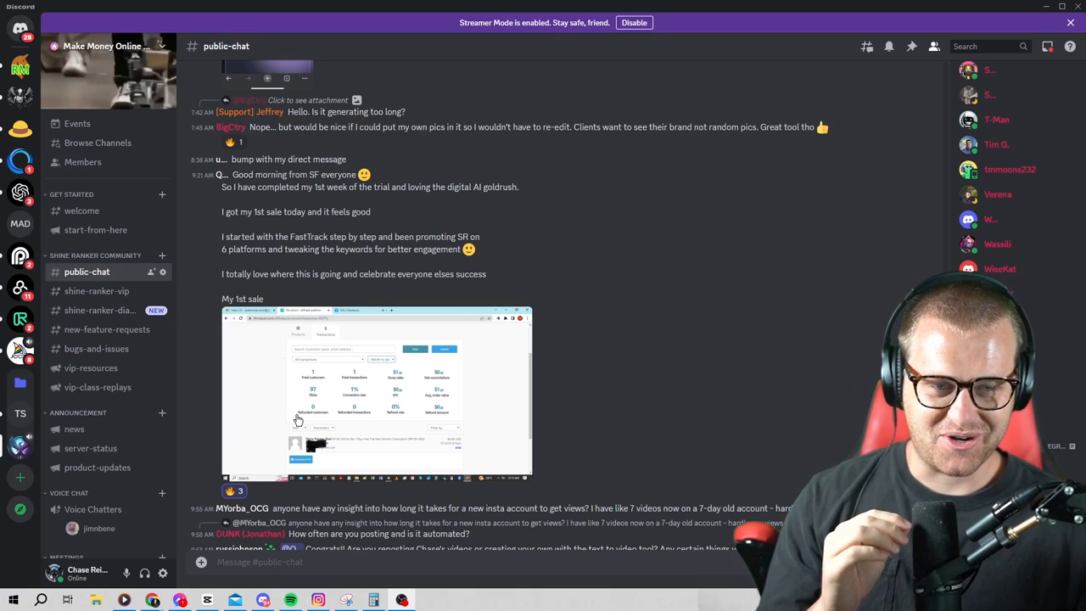
pyautogui.moveTo(338, 399)
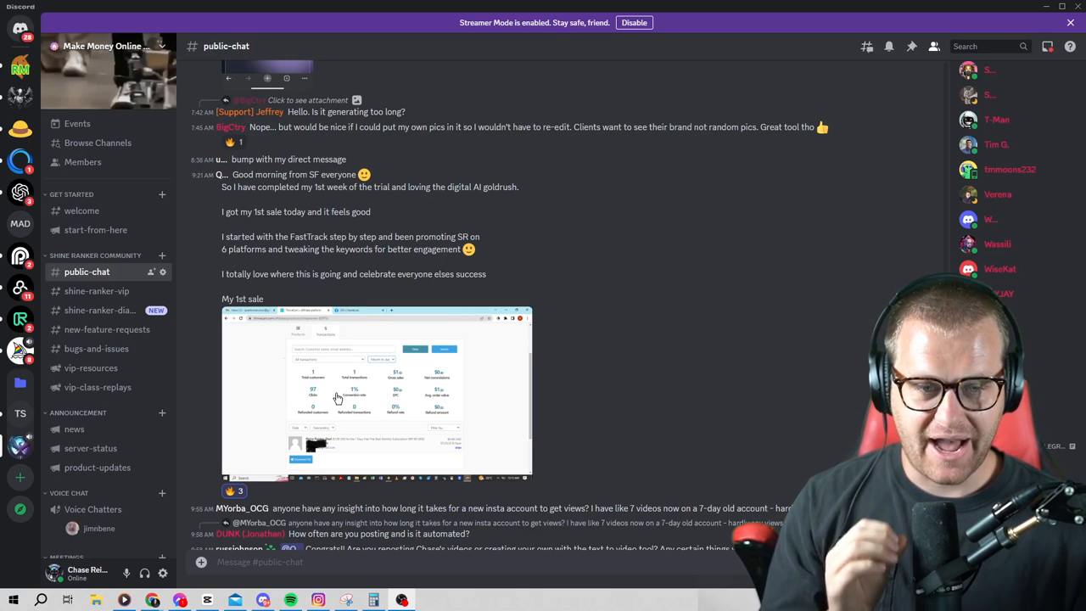
pyautogui.moveTo(245, 429)
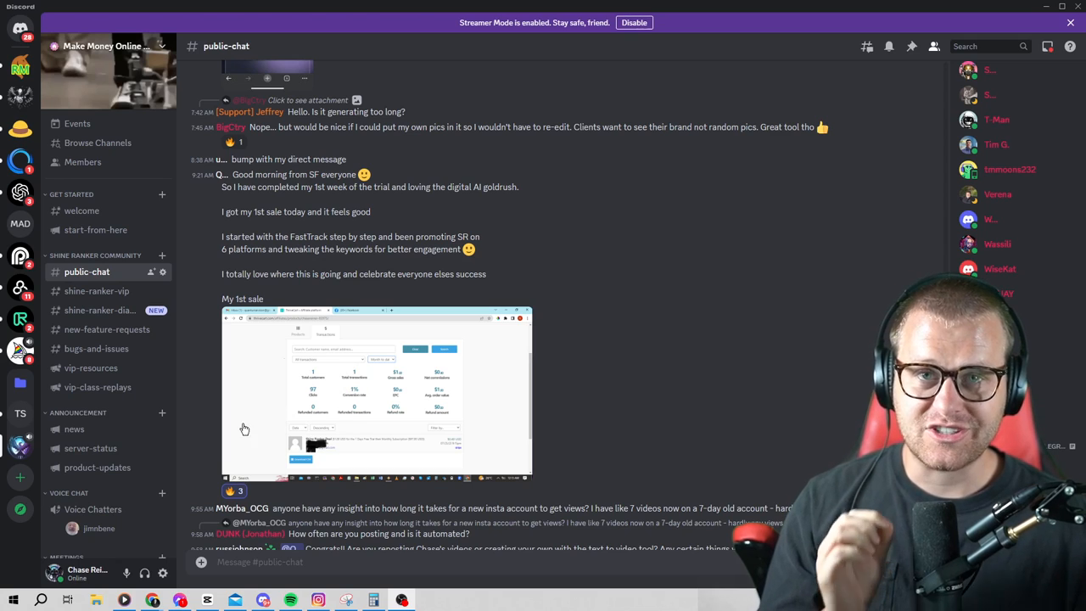
pyautogui.moveTo(229, 421)
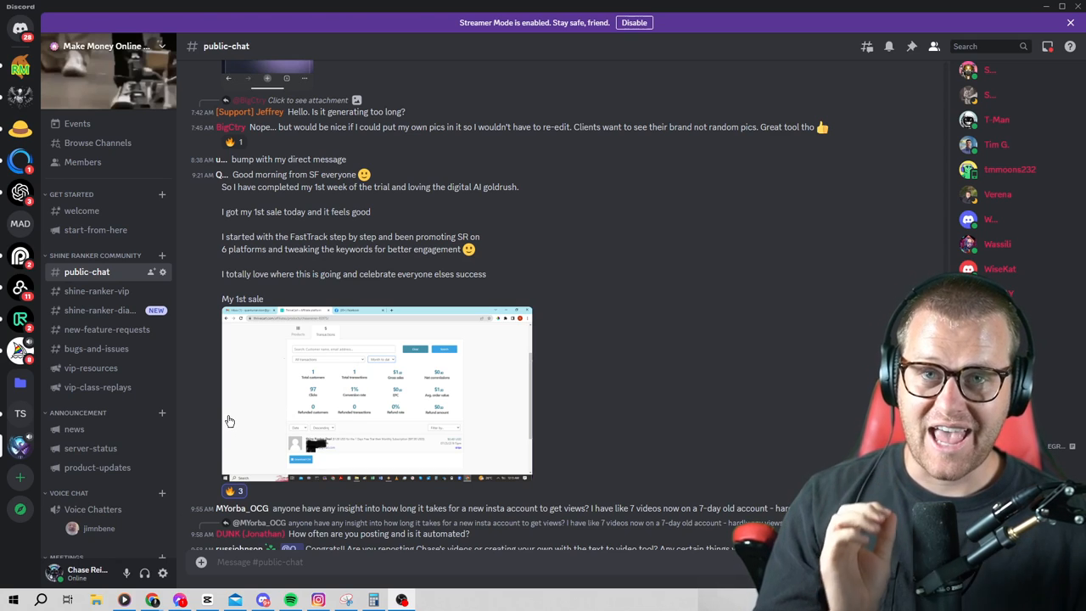
pyautogui.moveTo(1002, 31)
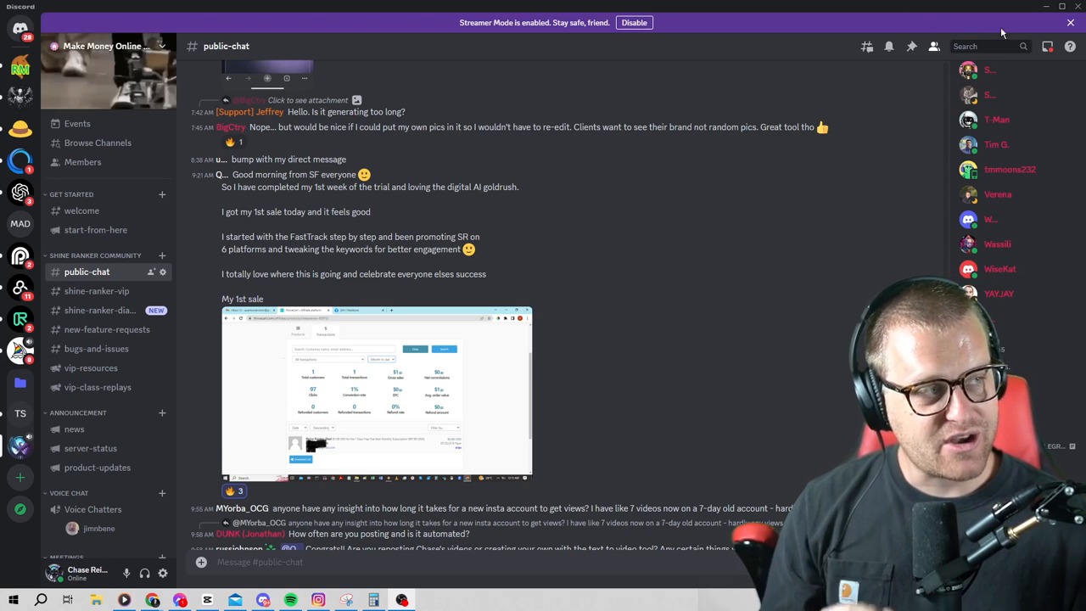
pyautogui.moveTo(346, 367)
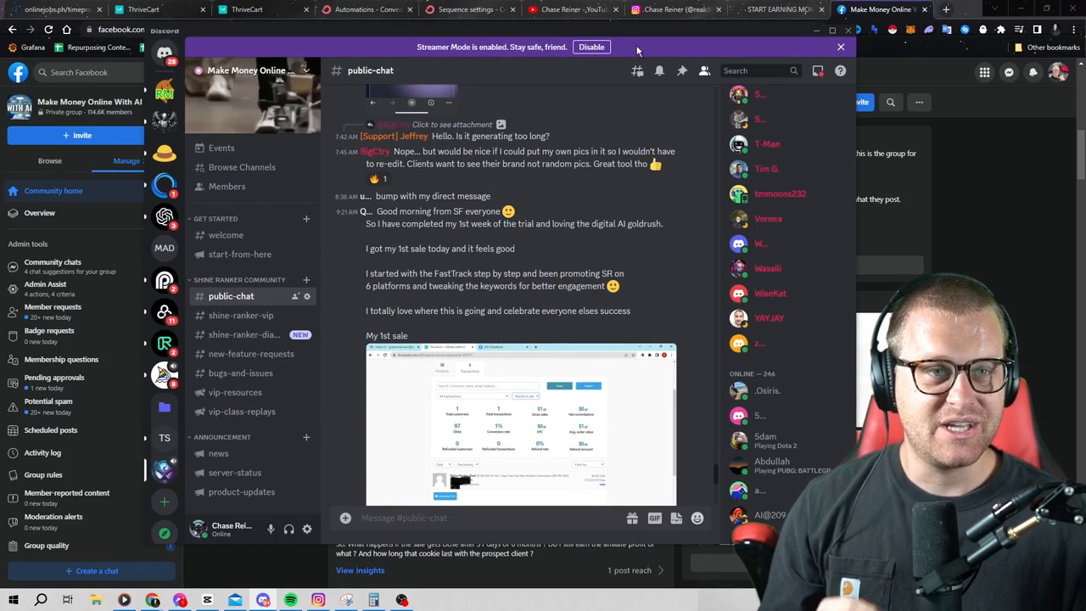
# - Play the Shine Ranker sales video, visit shineranker.com and log in to the Projects Dashboard
pyautogui.click(945, 10)
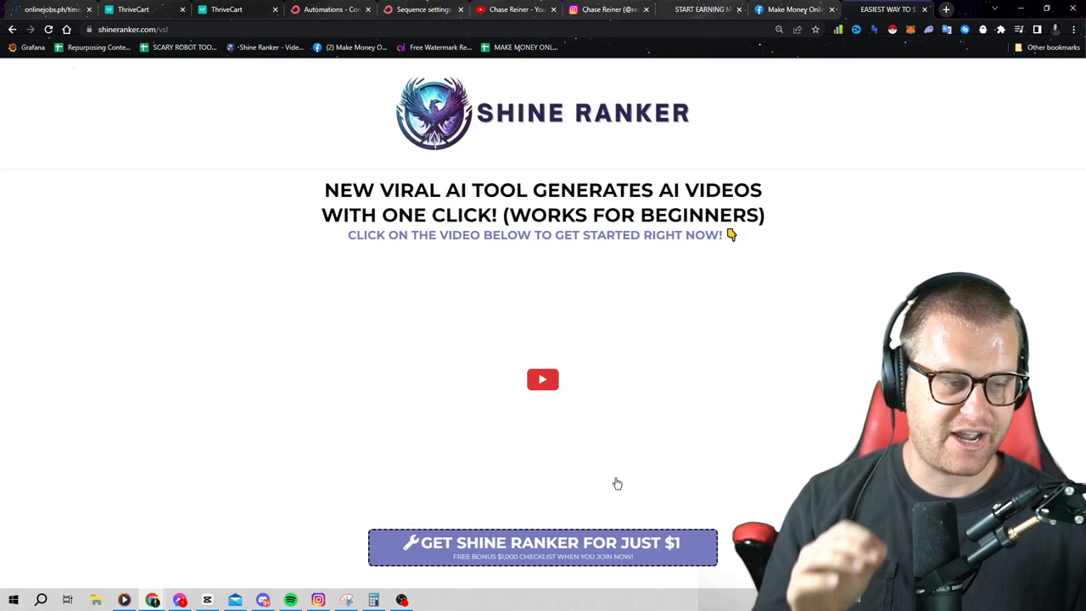
pyautogui.click(543, 380)
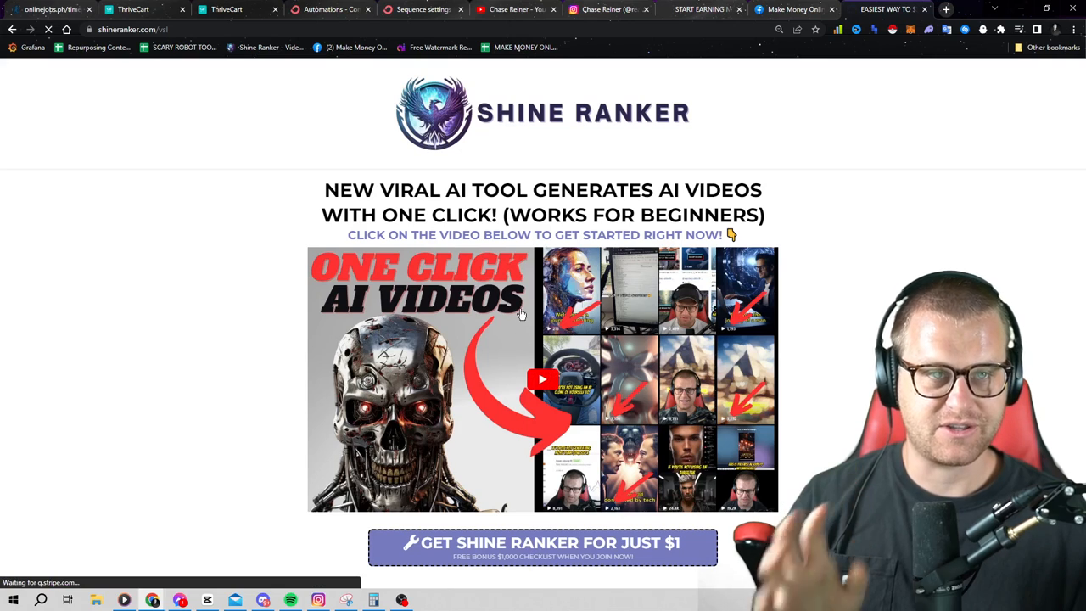
pyautogui.click(543, 543)
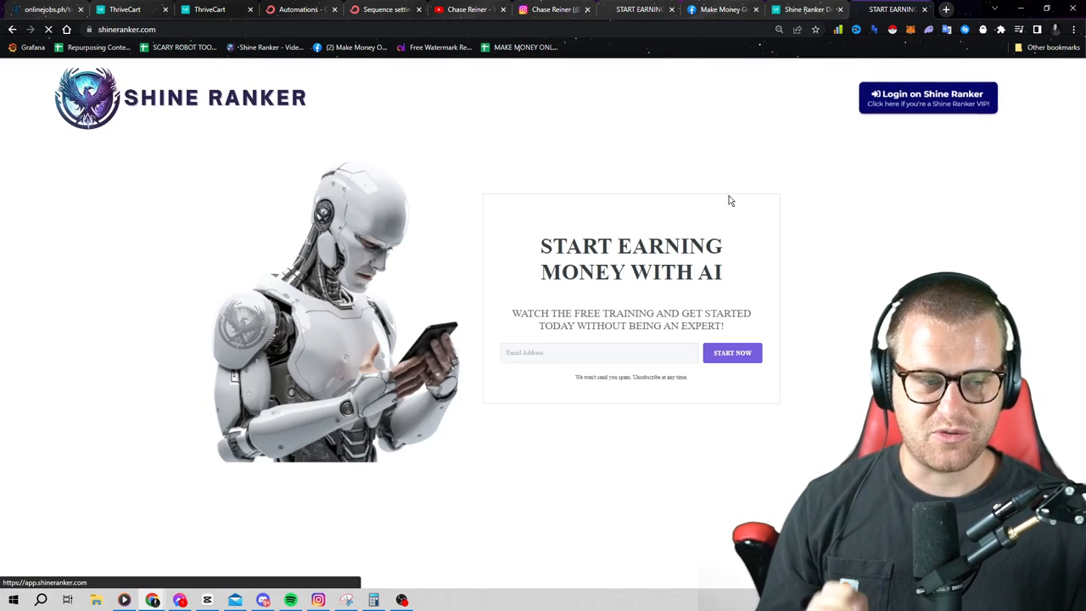
pyautogui.click(928, 97)
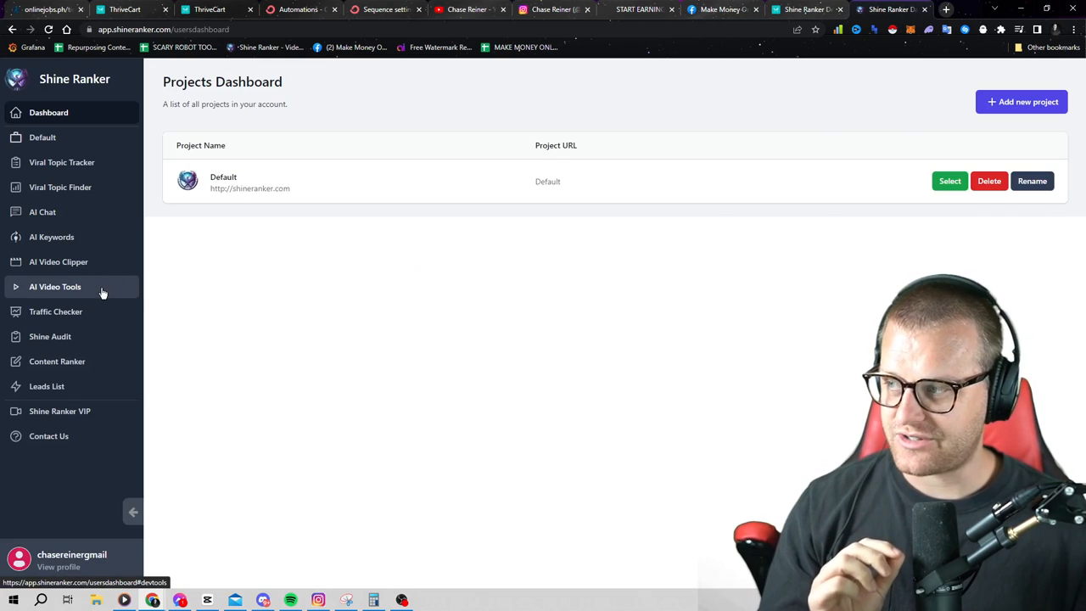
# - Open AI Text To Image from AI Video Tools and enter 'chicken fighting a dog with human arms'
pyautogui.click(55, 286)
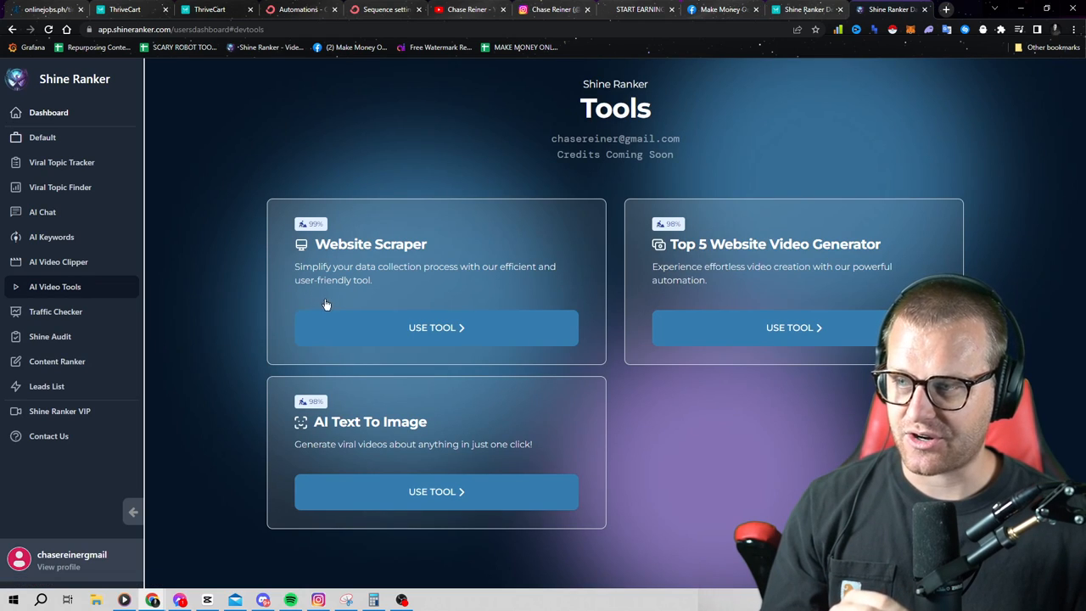
pyautogui.moveTo(378, 477)
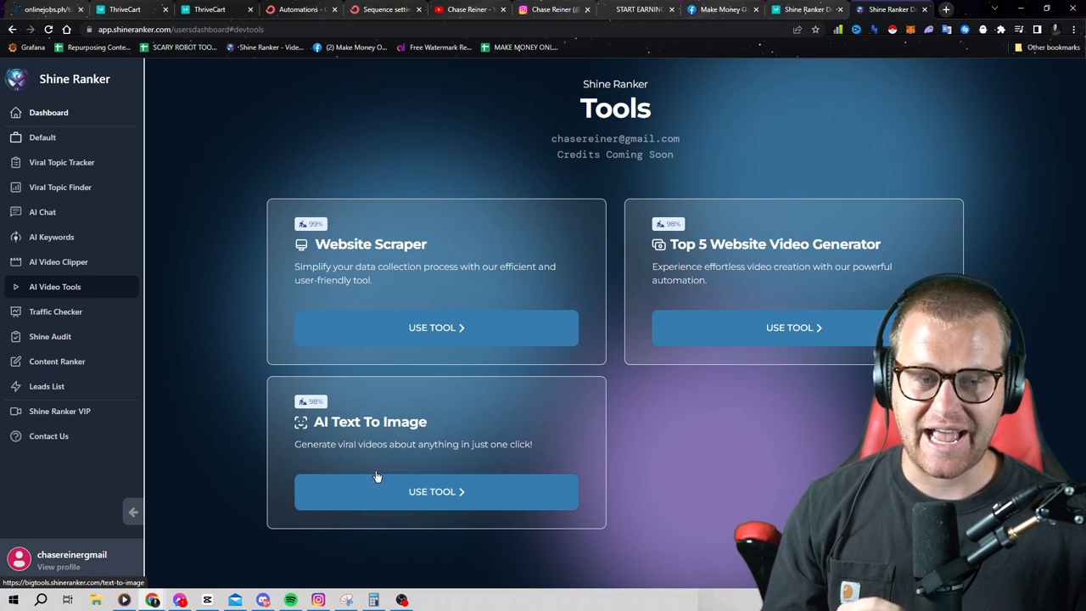
pyautogui.click(437, 491)
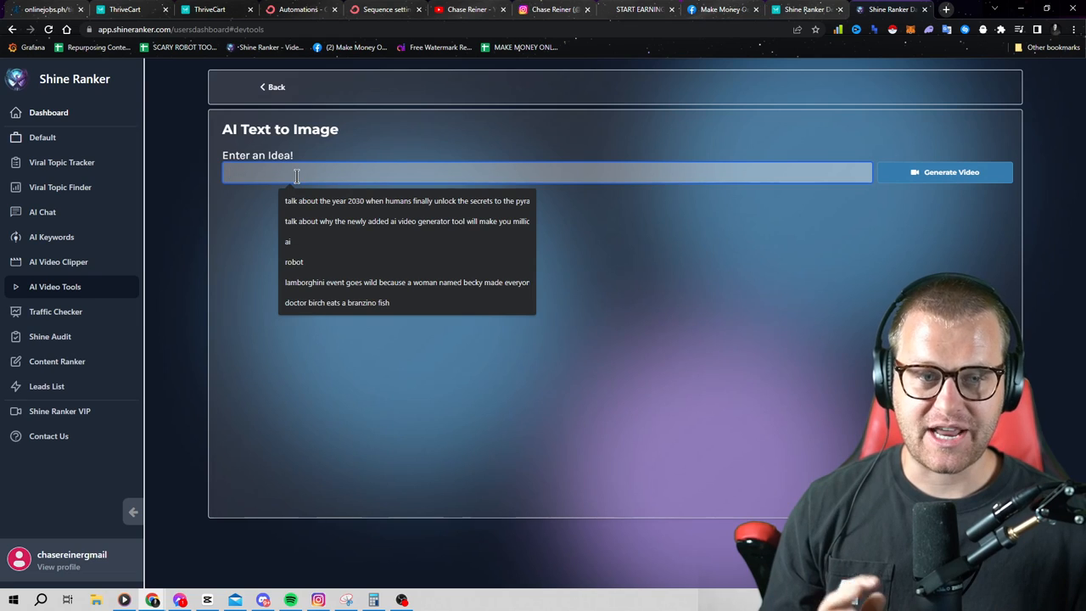
pyautogui.moveTo(284, 172)
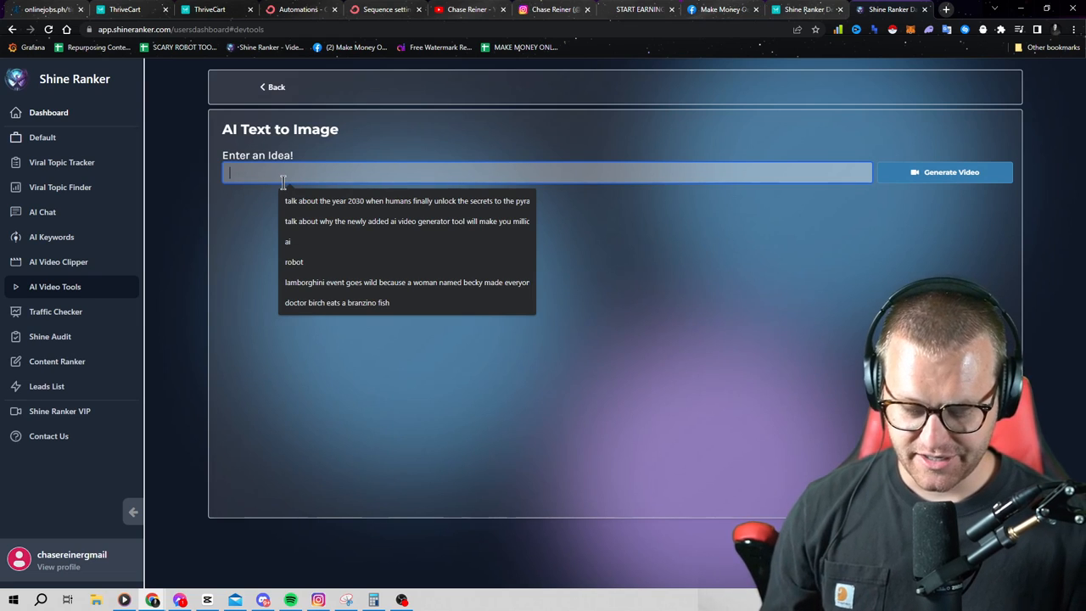
pyautogui.write('chicken fighting a dog wit')
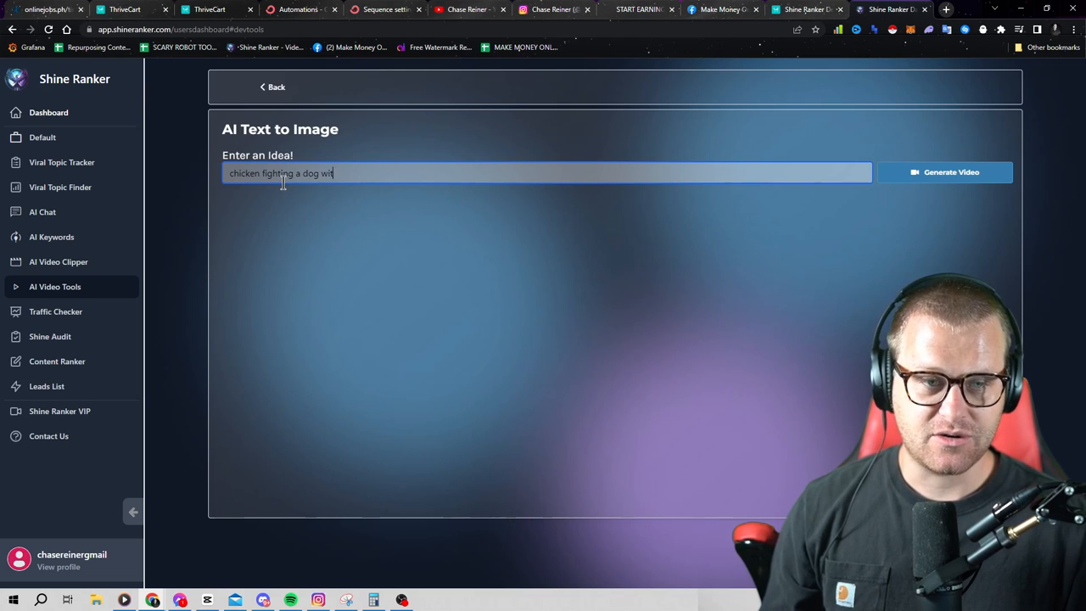
pyautogui.write('h human armss')
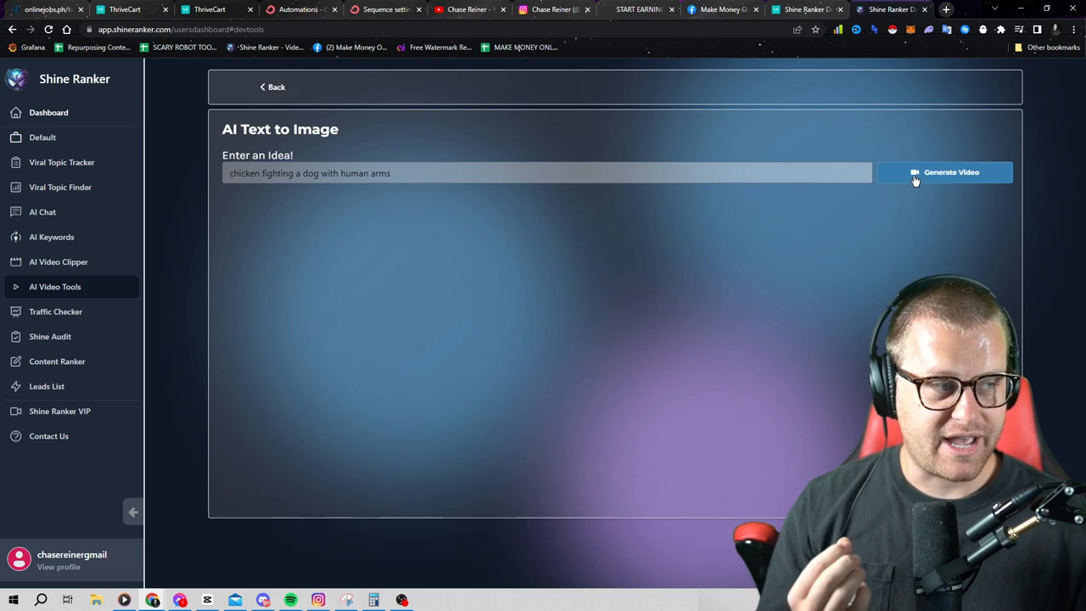
# - Generate the video from the chicken-fighting-a-dog idea and let it process
pyautogui.click(945, 172)
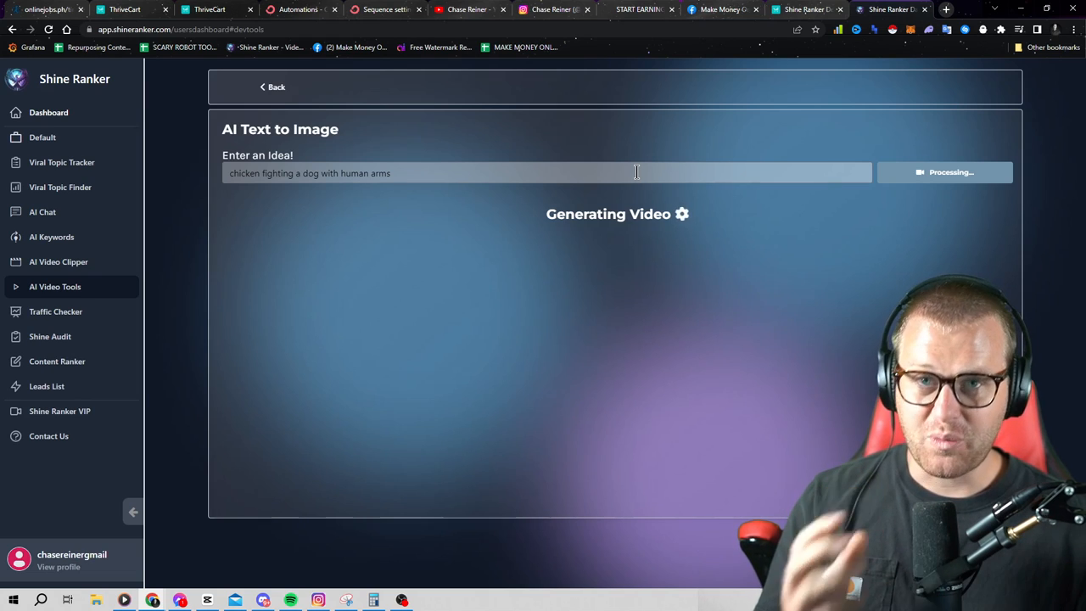
pyautogui.moveTo(572, 175)
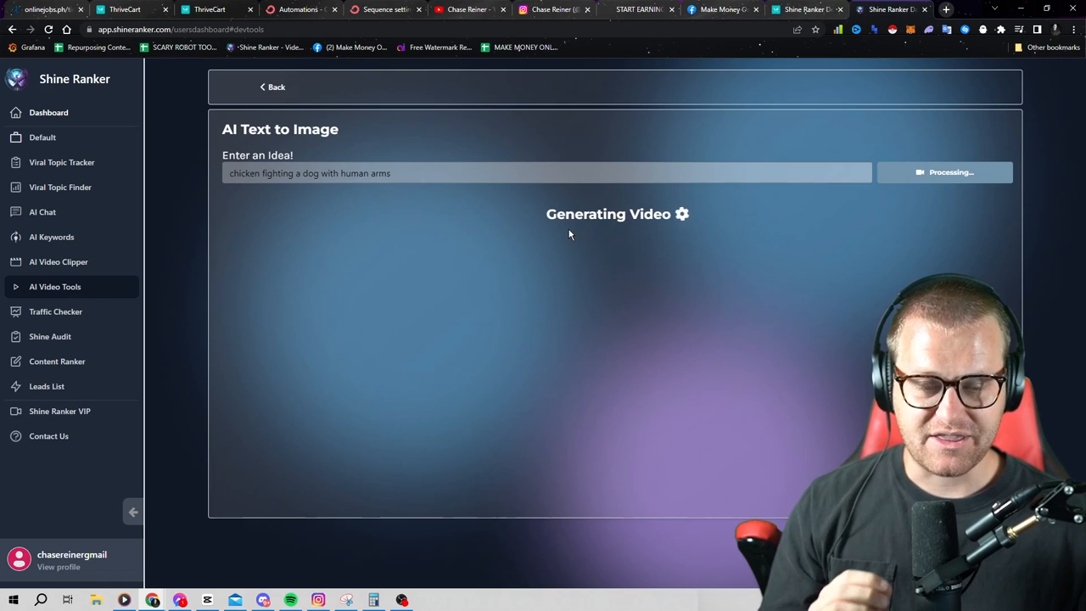
pyautogui.moveTo(396, 541)
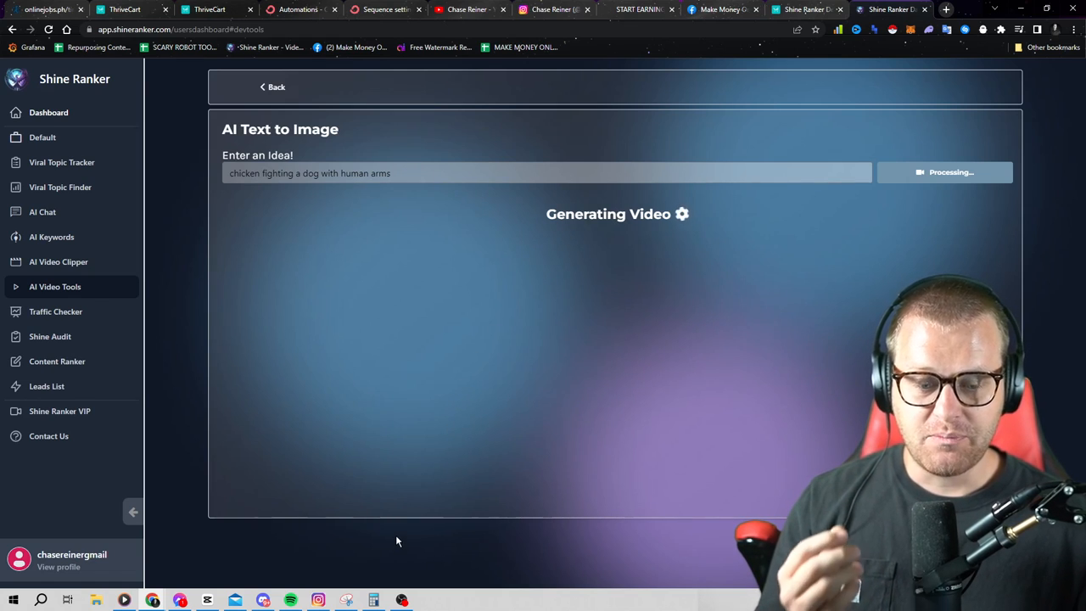
pyautogui.moveTo(384, 540)
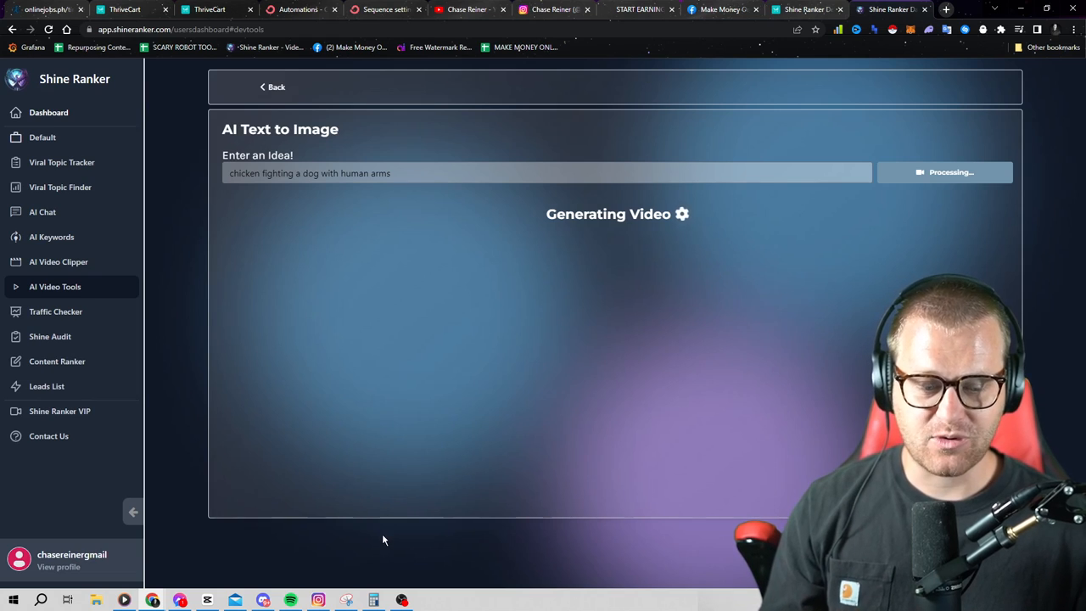
pyautogui.moveTo(377, 424)
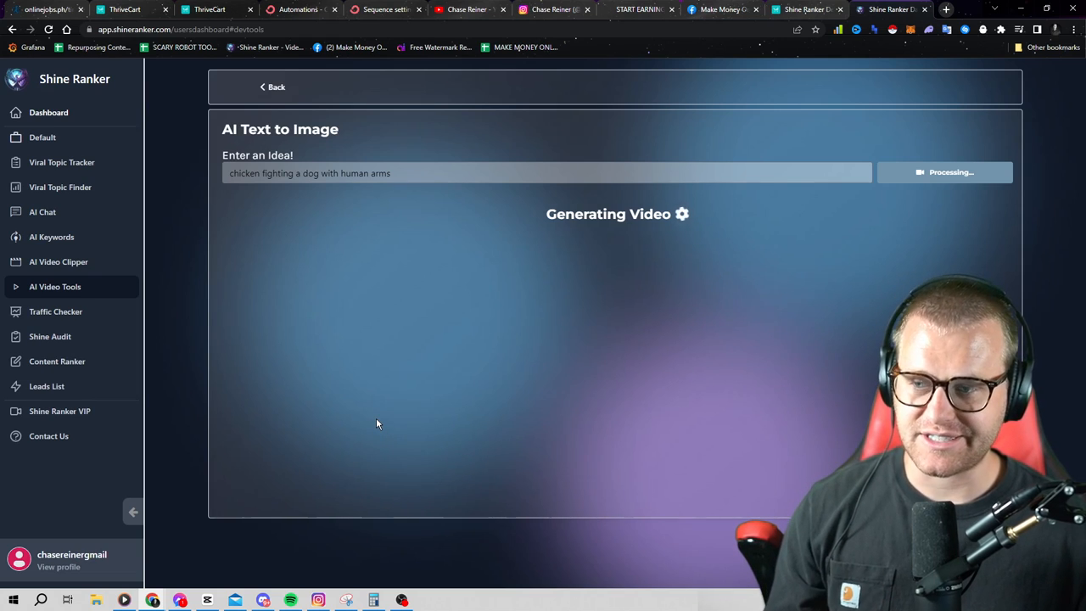
pyautogui.moveTo(321, 404)
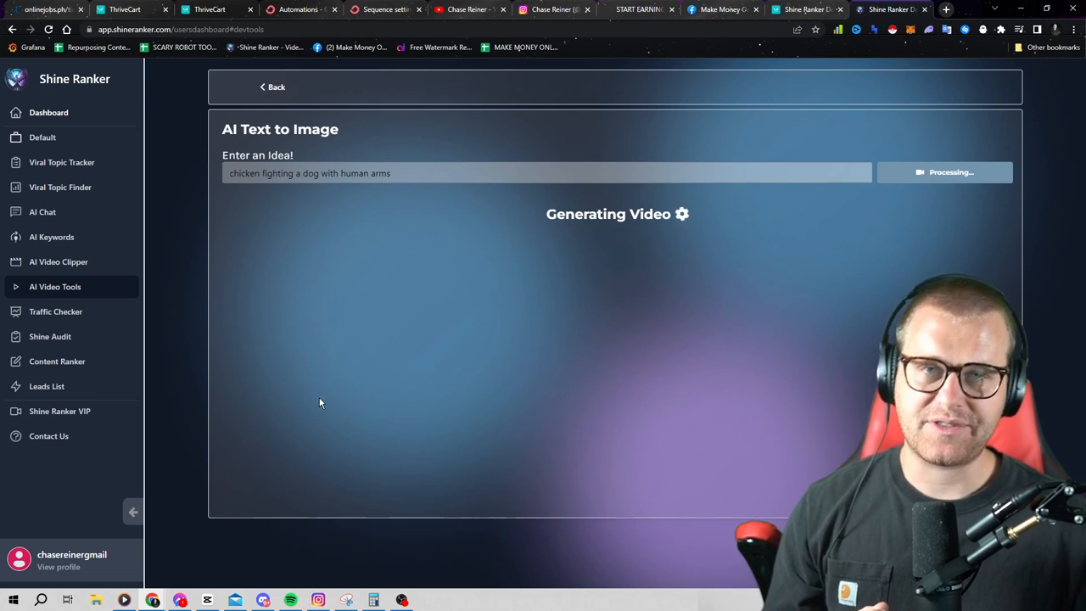
pyautogui.moveTo(255, 448)
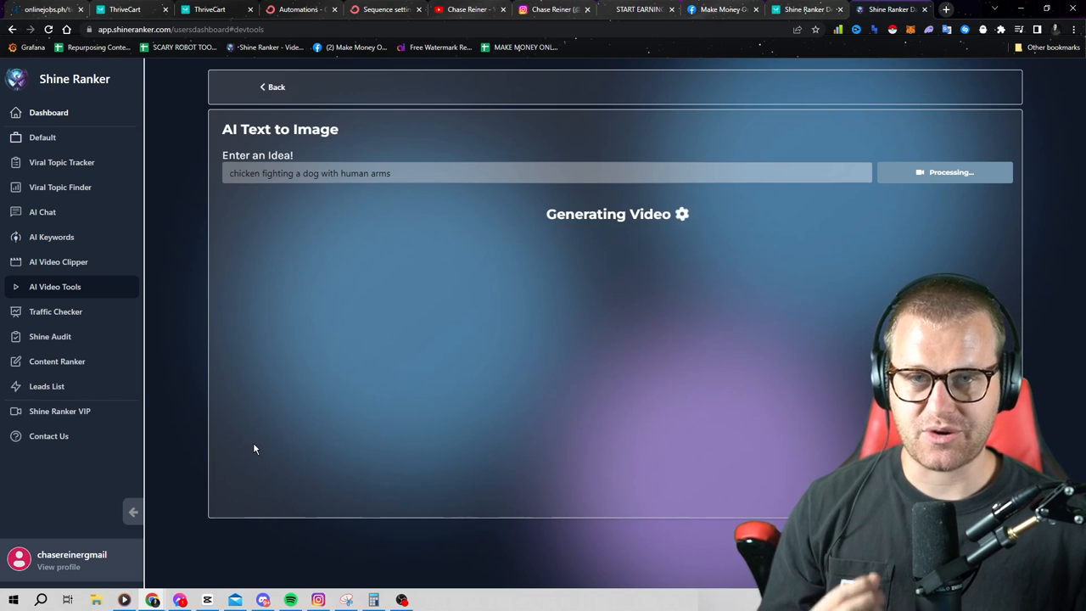
pyautogui.moveTo(243, 532)
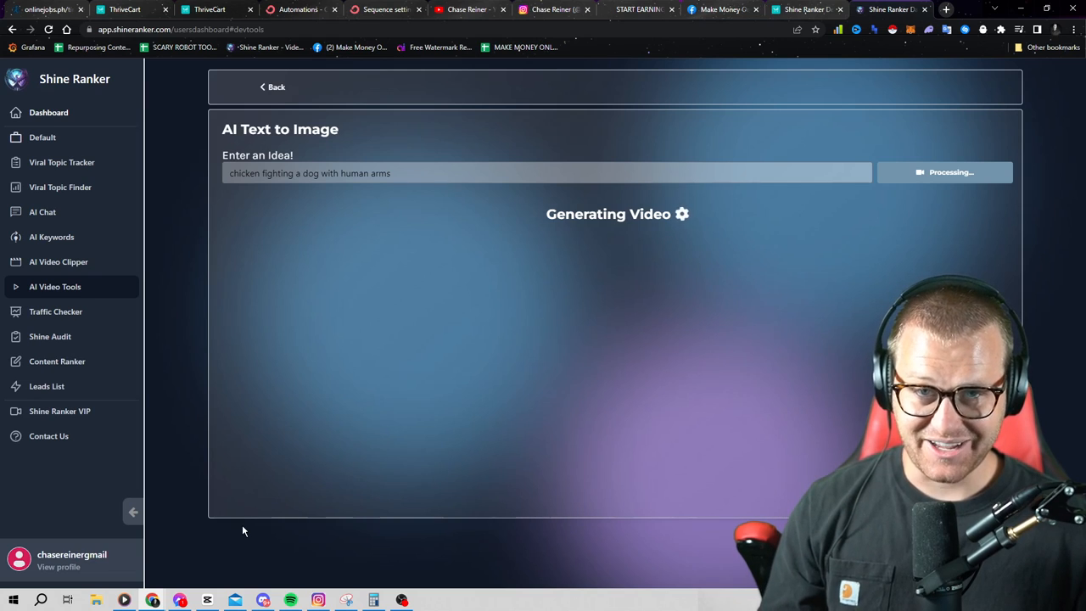
pyautogui.moveTo(273, 560)
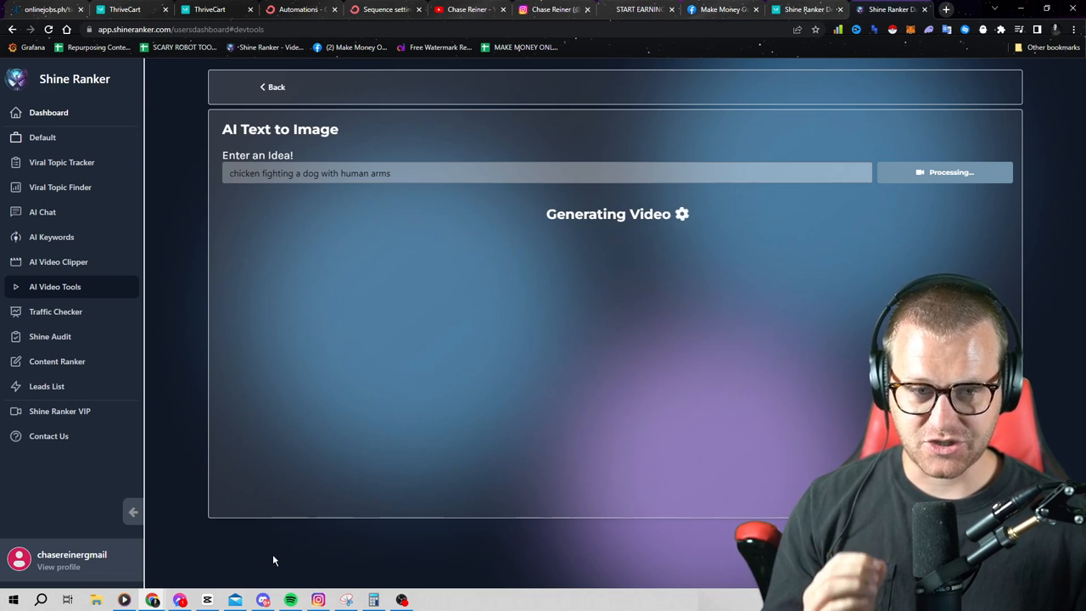
# - Open Notepad and type the checklist line 'Step 1. 24 hour trial $1'
pyautogui.click(13, 600)
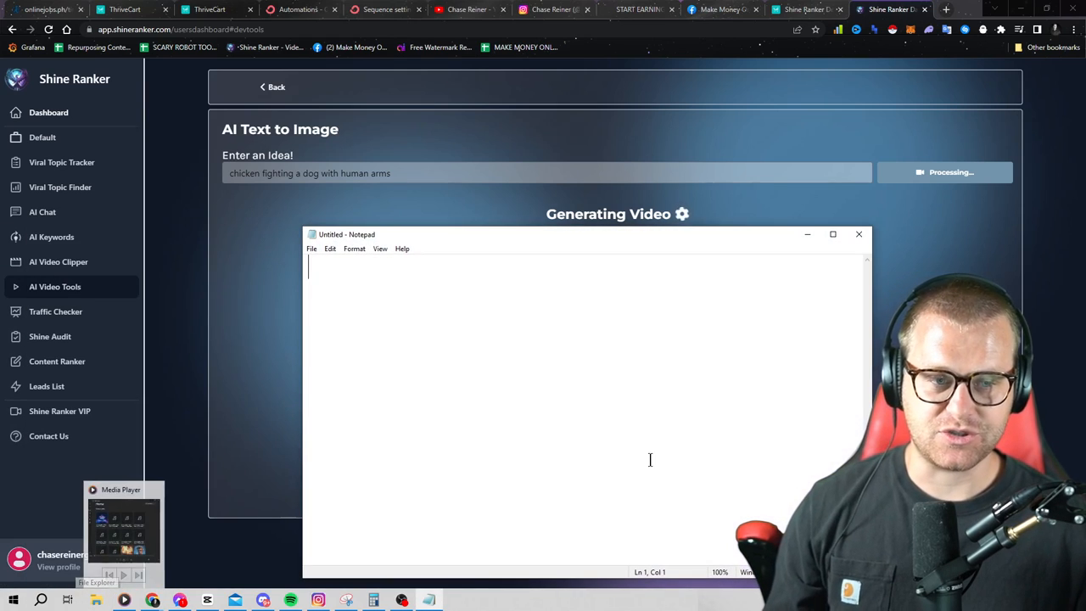
pyautogui.write('Step')
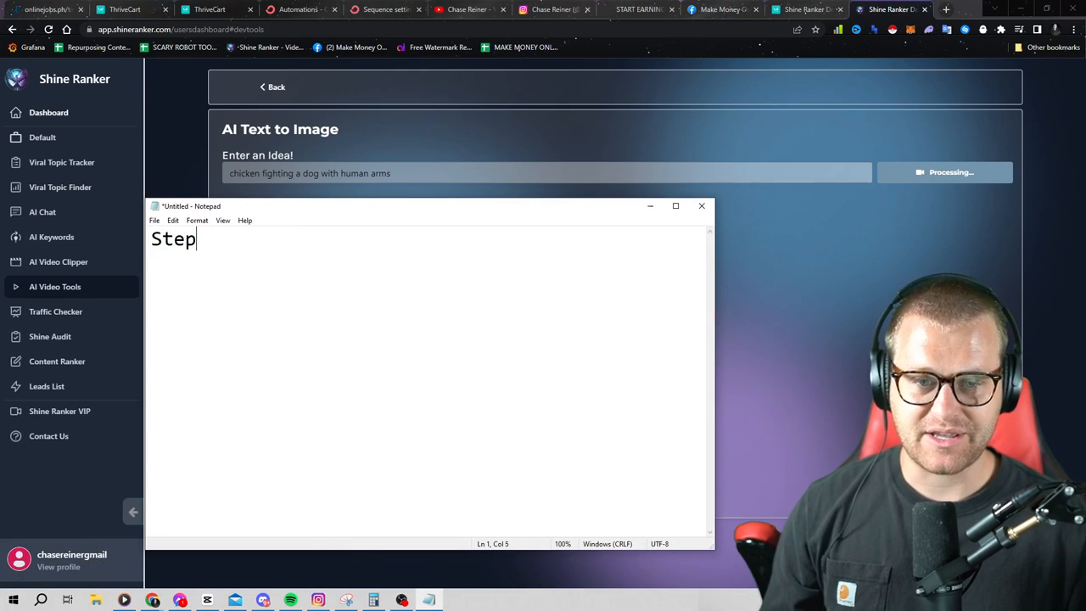
pyautogui.write('1. T')
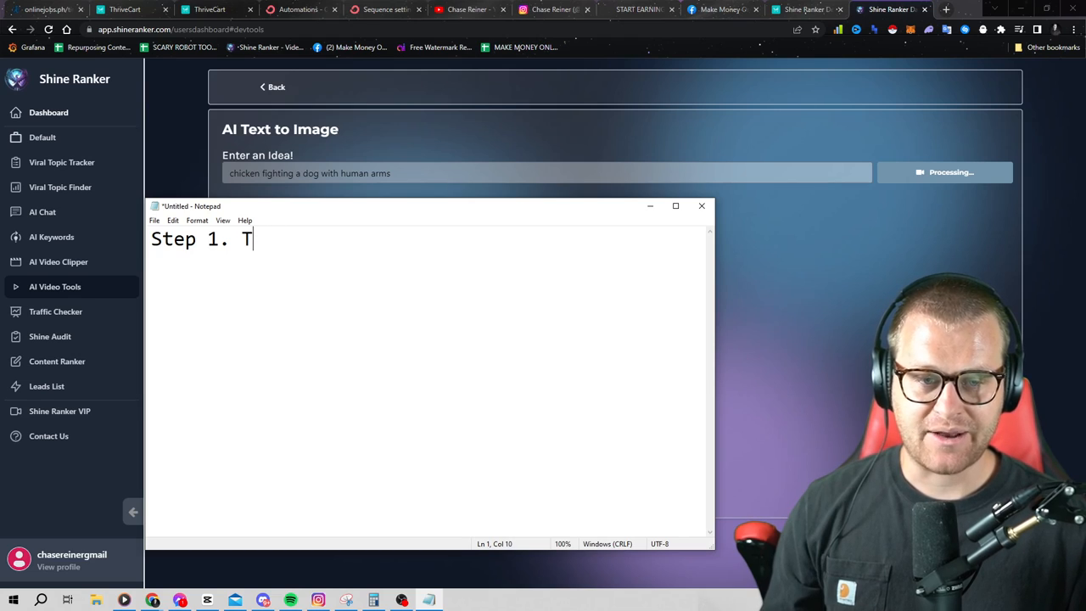
pyautogui.write('24 hour trial')
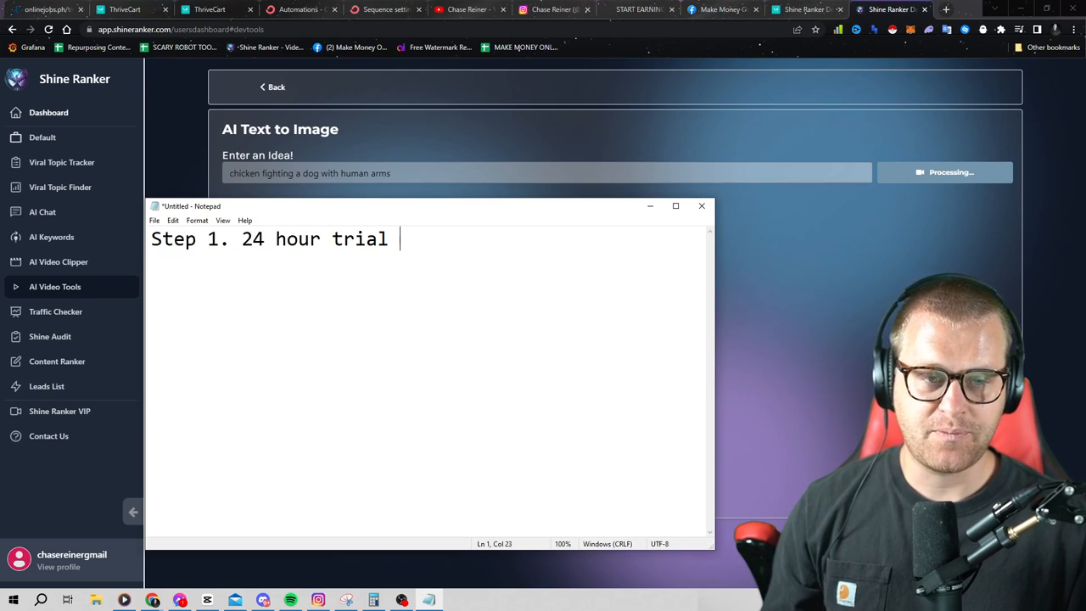
pyautogui.write('$1')
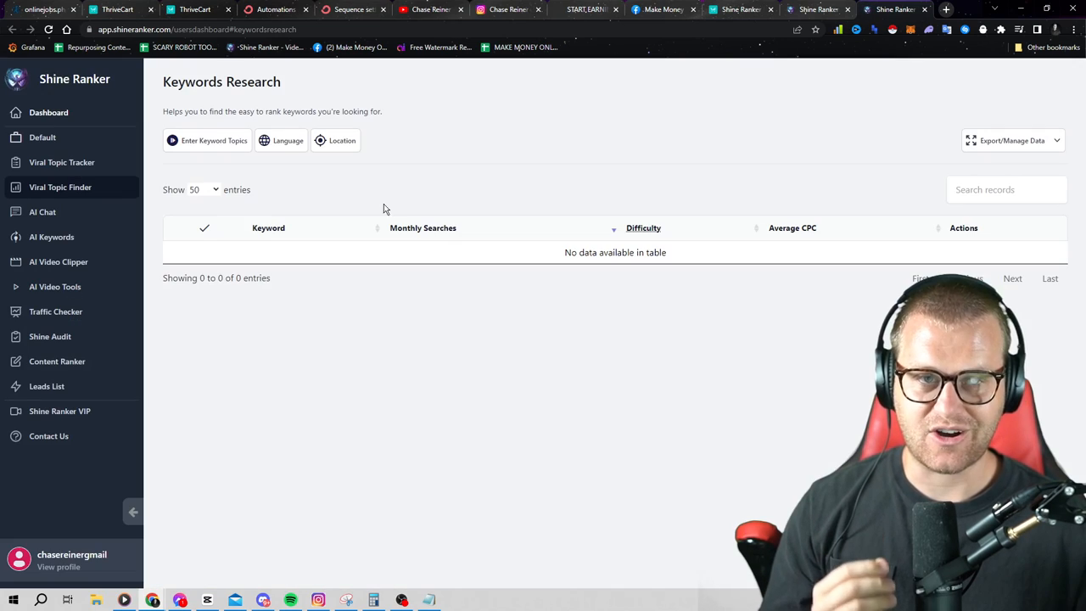
# - Research the keywords 'AI', 'ai websites' and 'ai tools', then return to the results
pyautogui.click(213, 140)
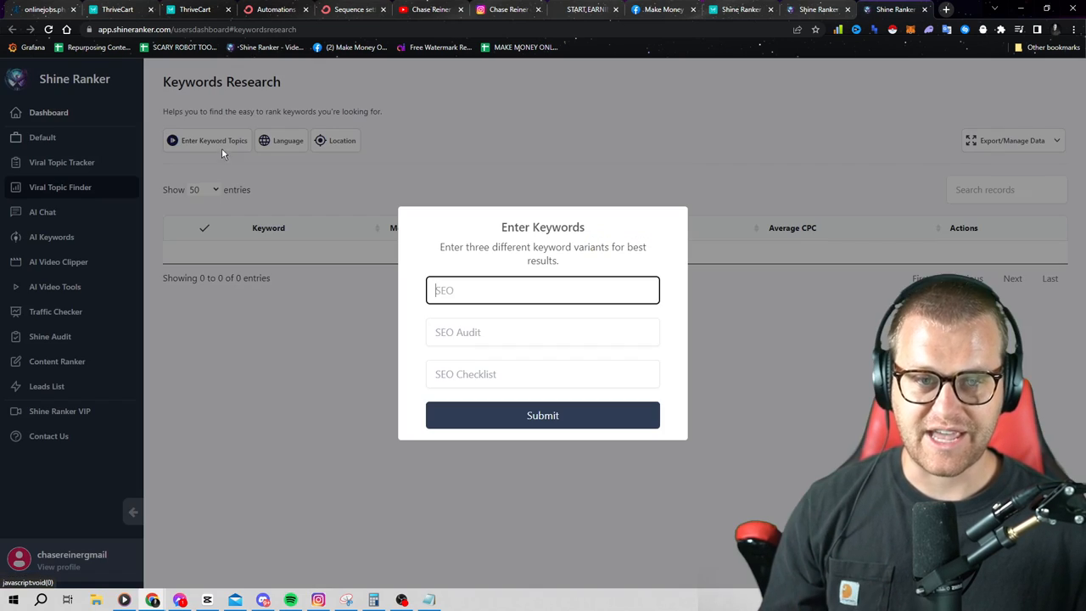
pyautogui.write('AI')
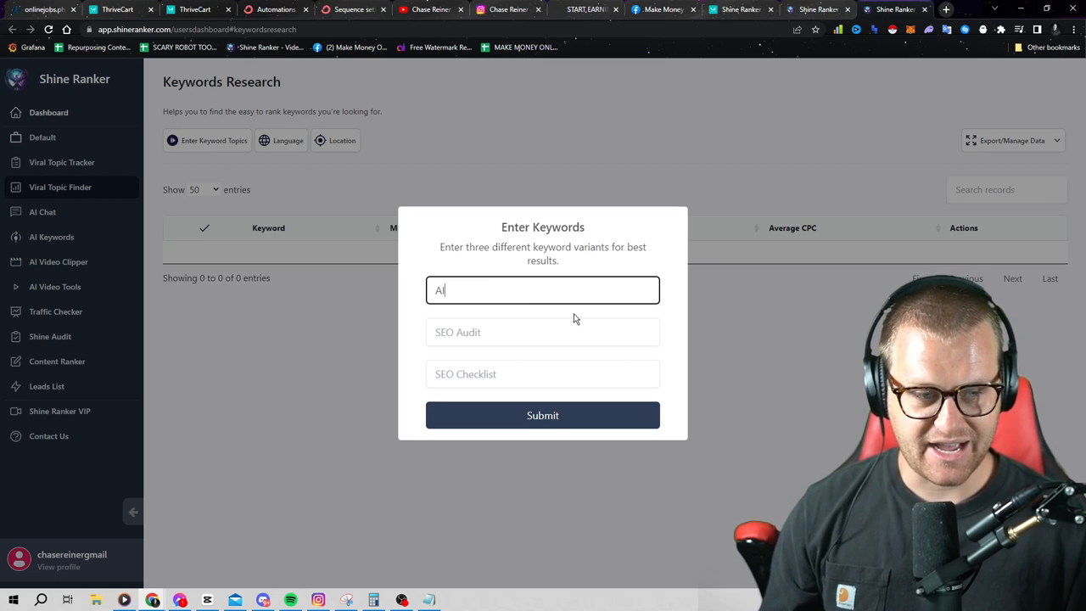
pyautogui.write('ai websites')
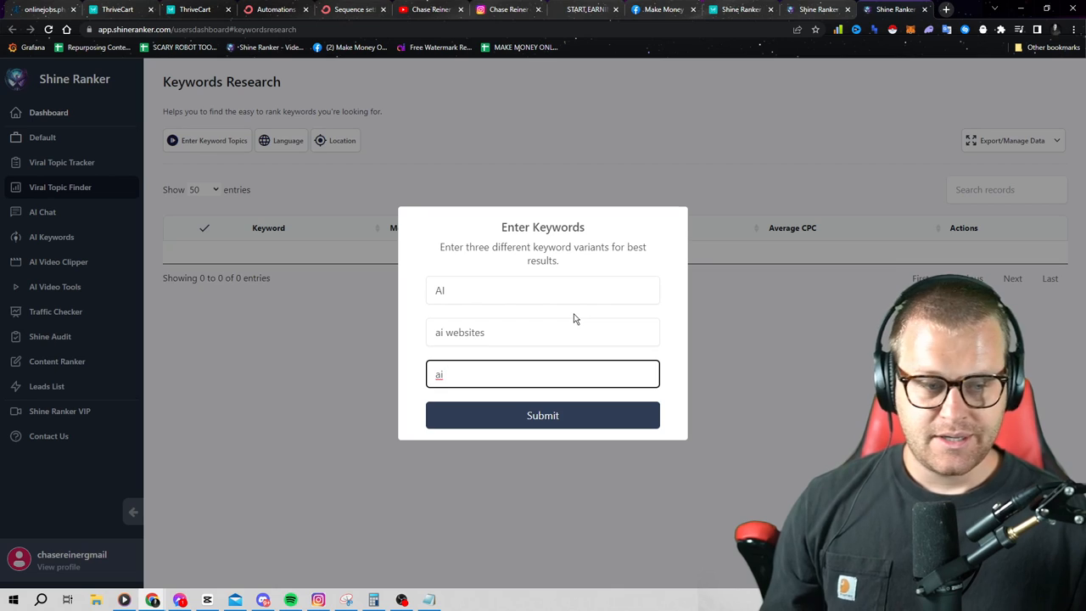
pyautogui.write('tools')
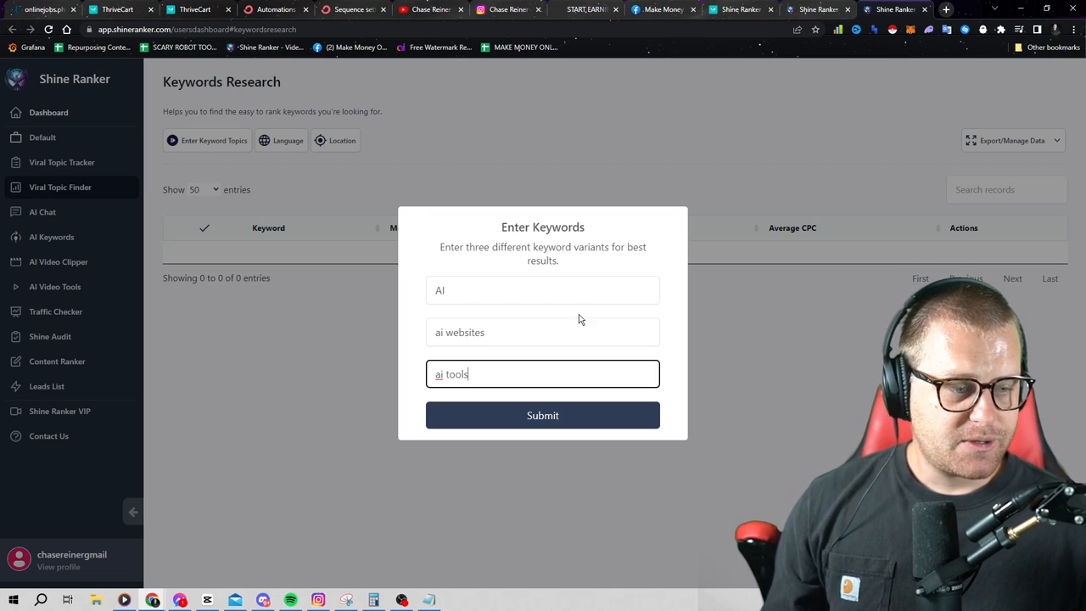
pyautogui.click(542, 415)
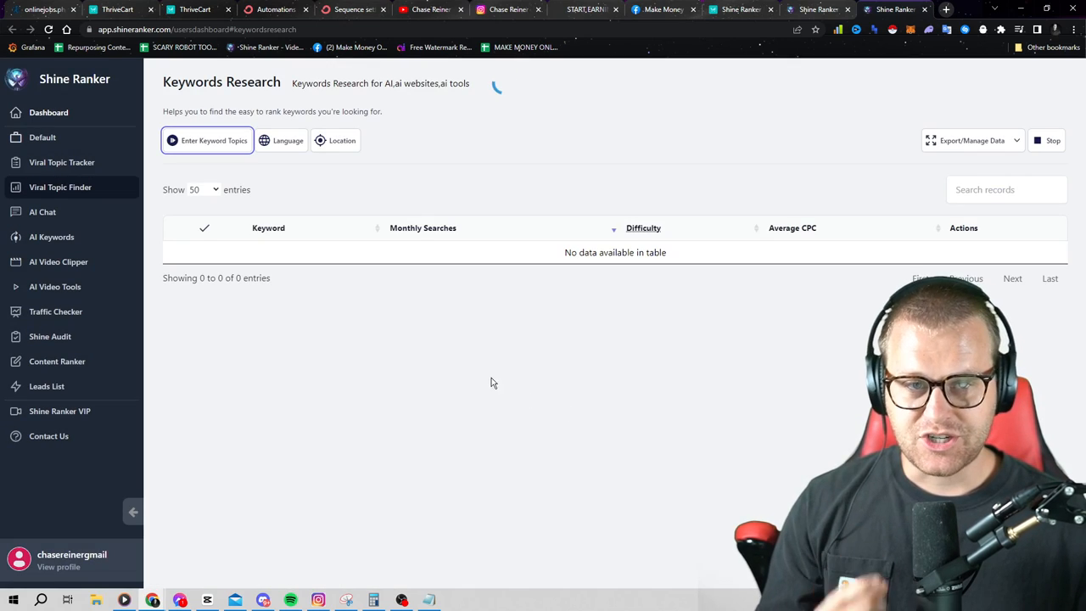
pyautogui.moveTo(459, 343)
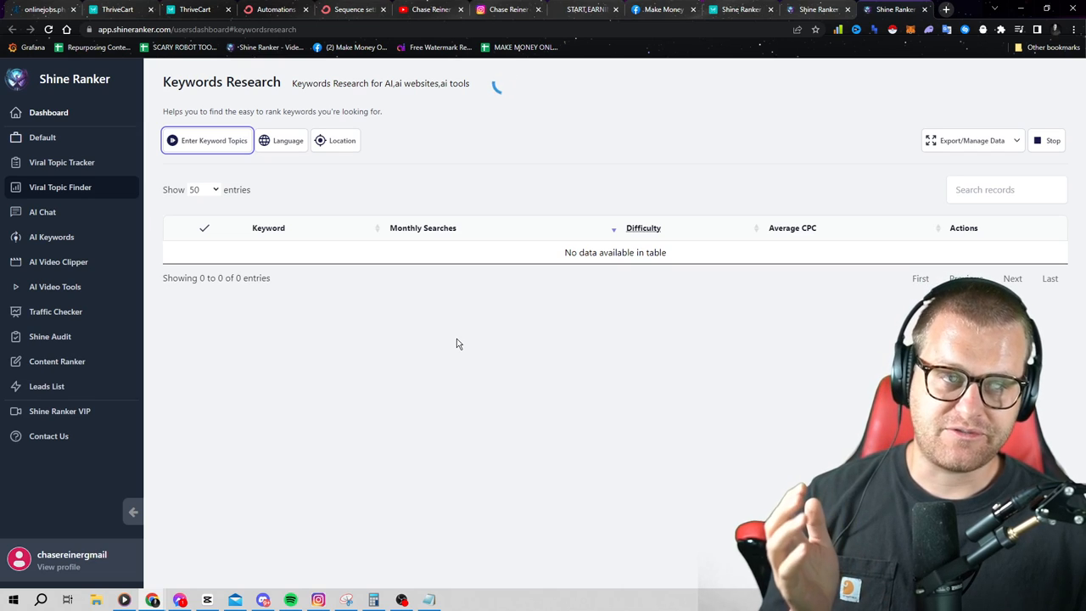
pyautogui.moveTo(450, 340)
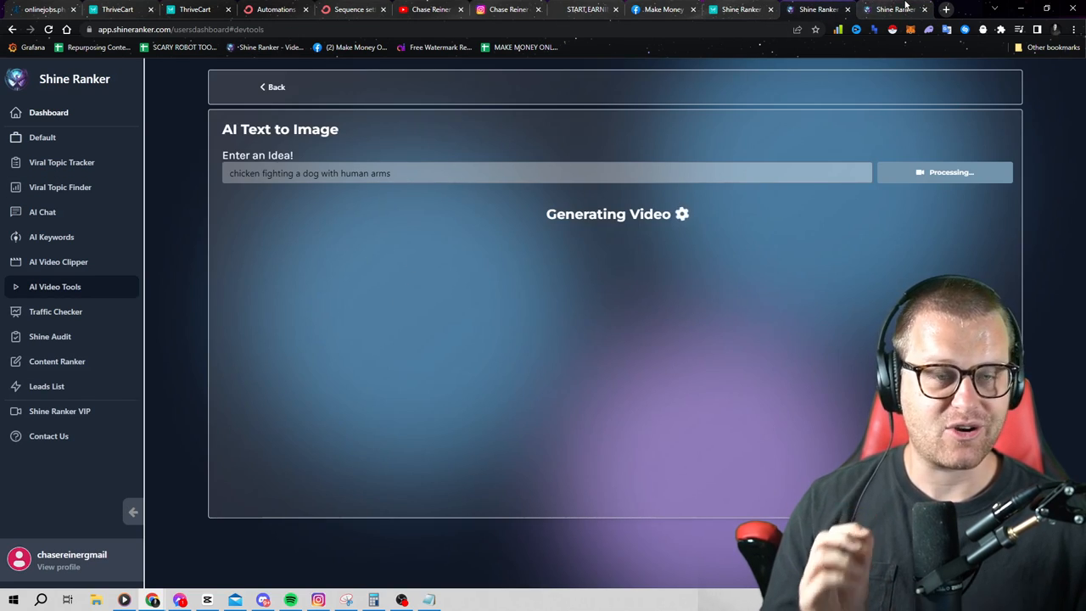
pyautogui.click(891, 10)
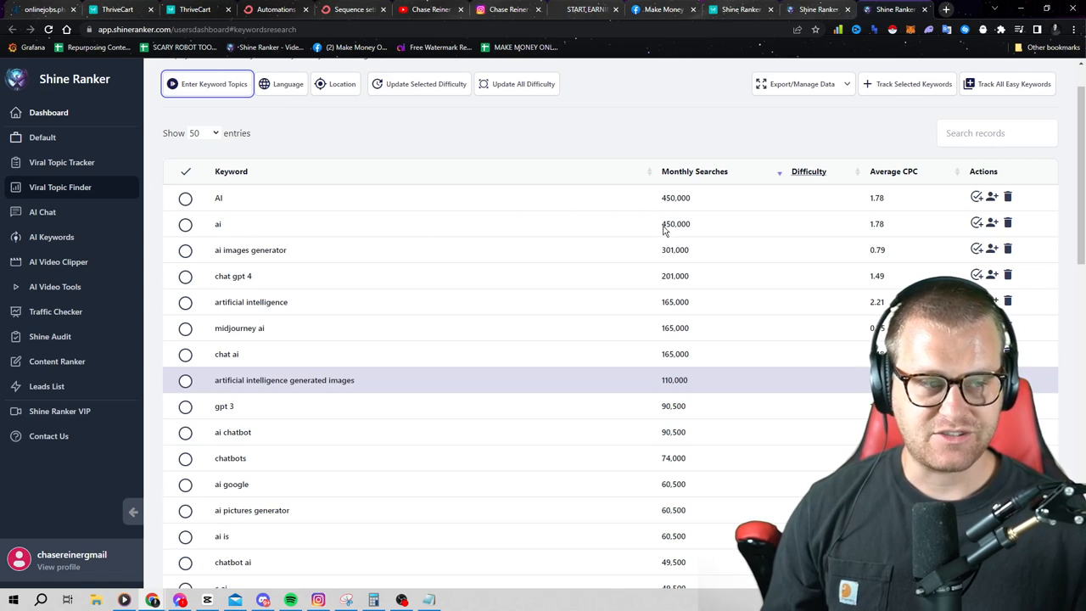
pyautogui.moveTo(278, 246)
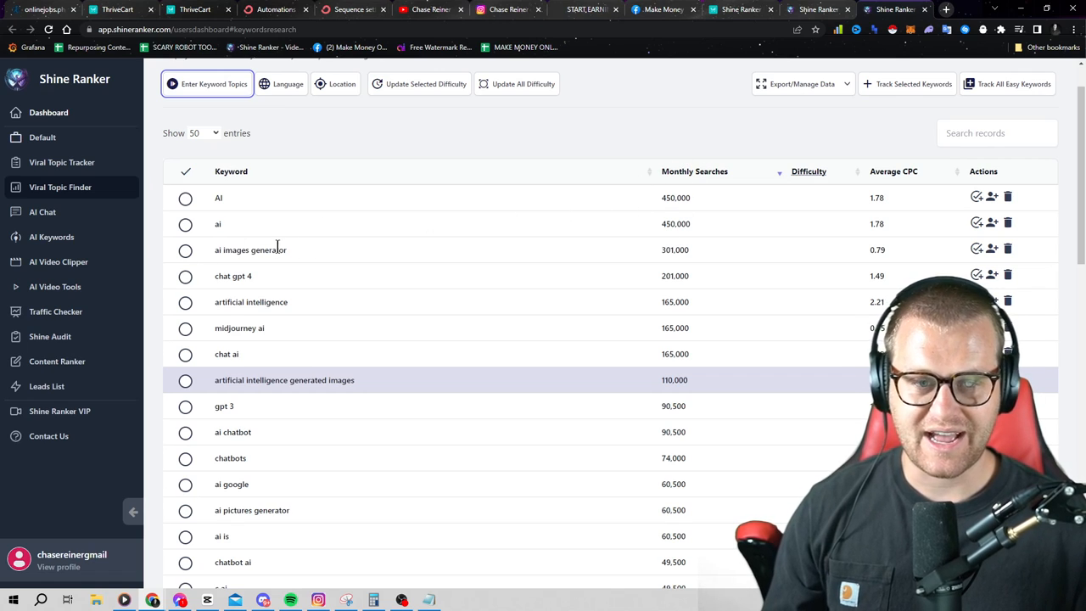
pyautogui.moveTo(286, 314)
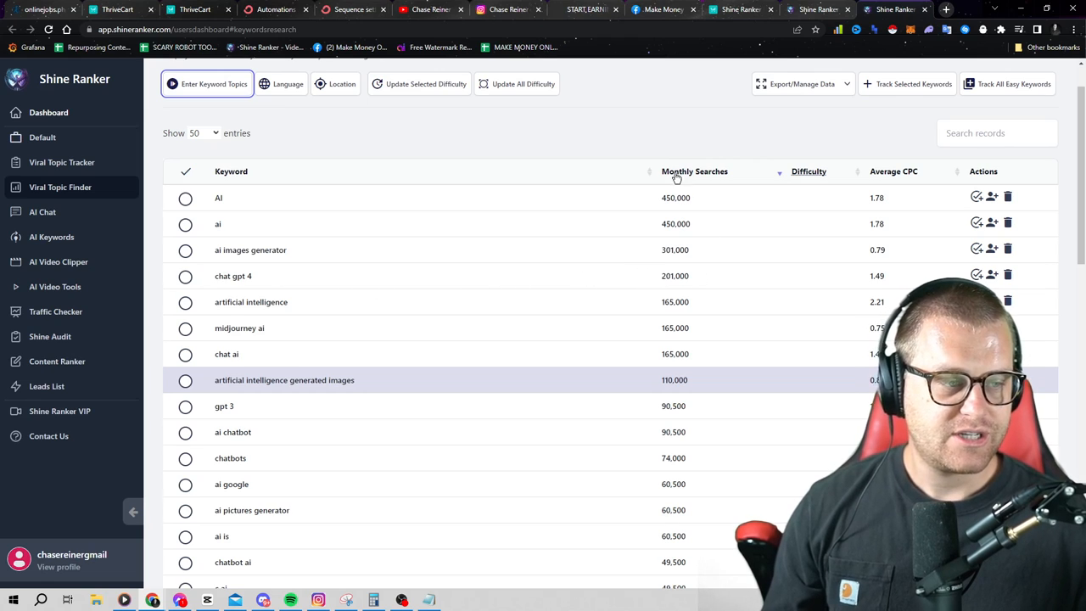
pyautogui.moveTo(224, 353)
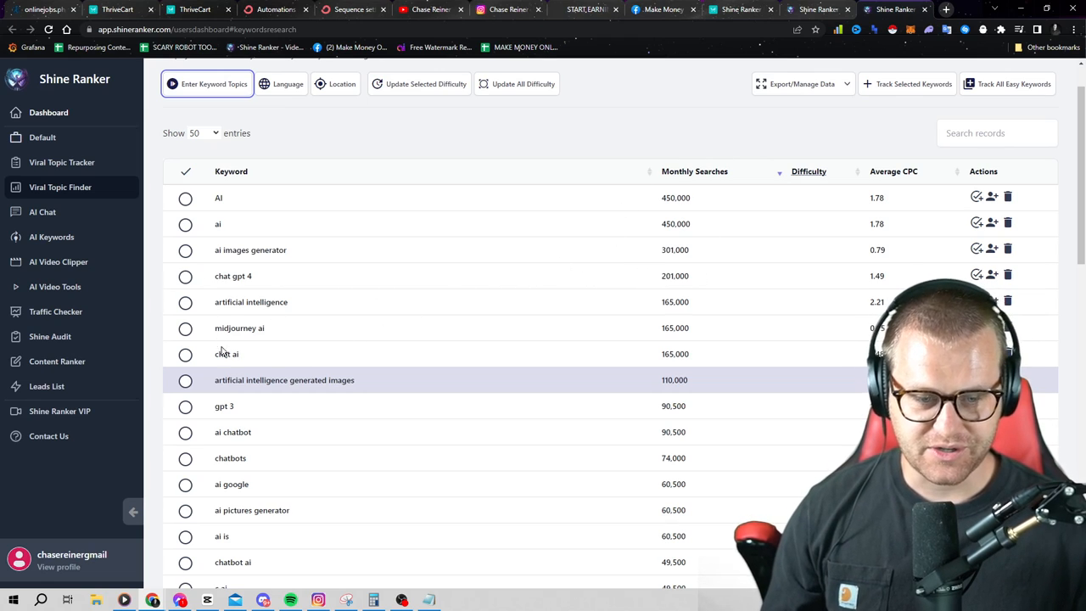
# - Scroll the keyword results and highlight the 'ai chatbot' row for tracking
pyautogui.scroll(-3)
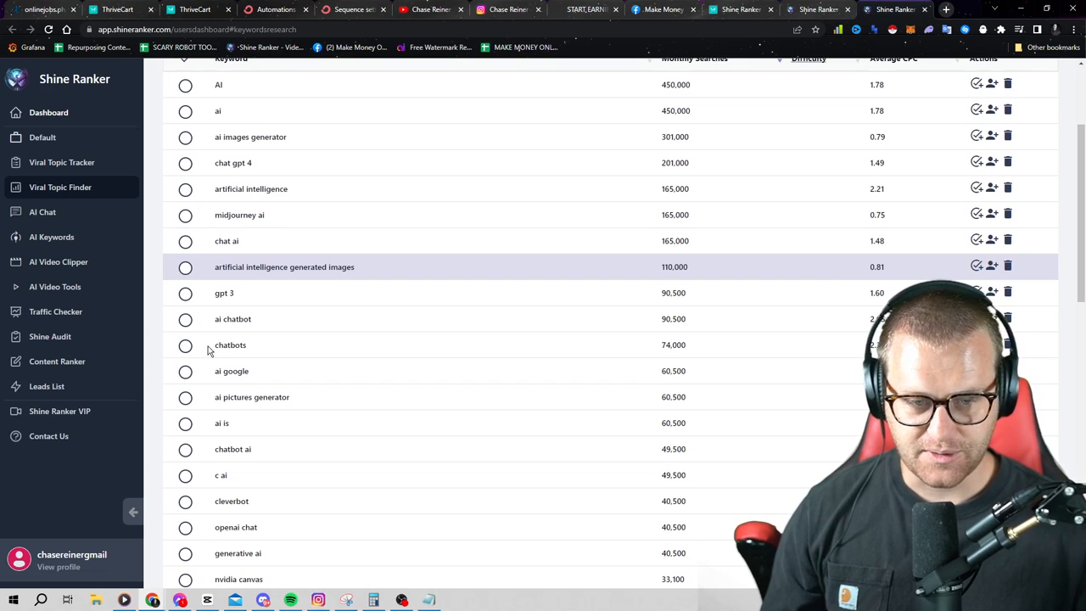
pyautogui.doubleClick(233, 319)
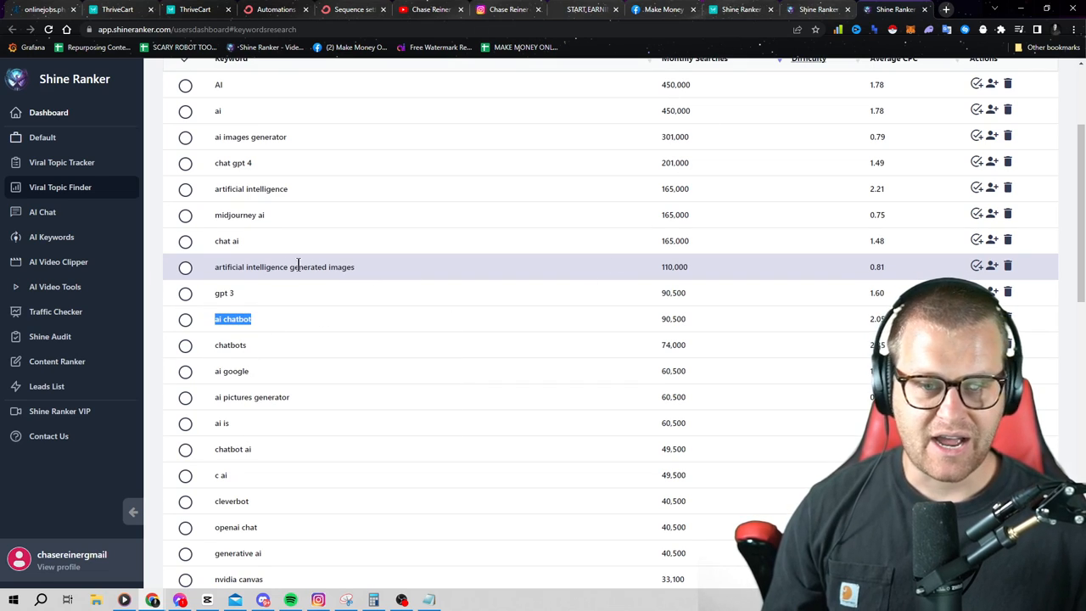
pyautogui.scroll(3)
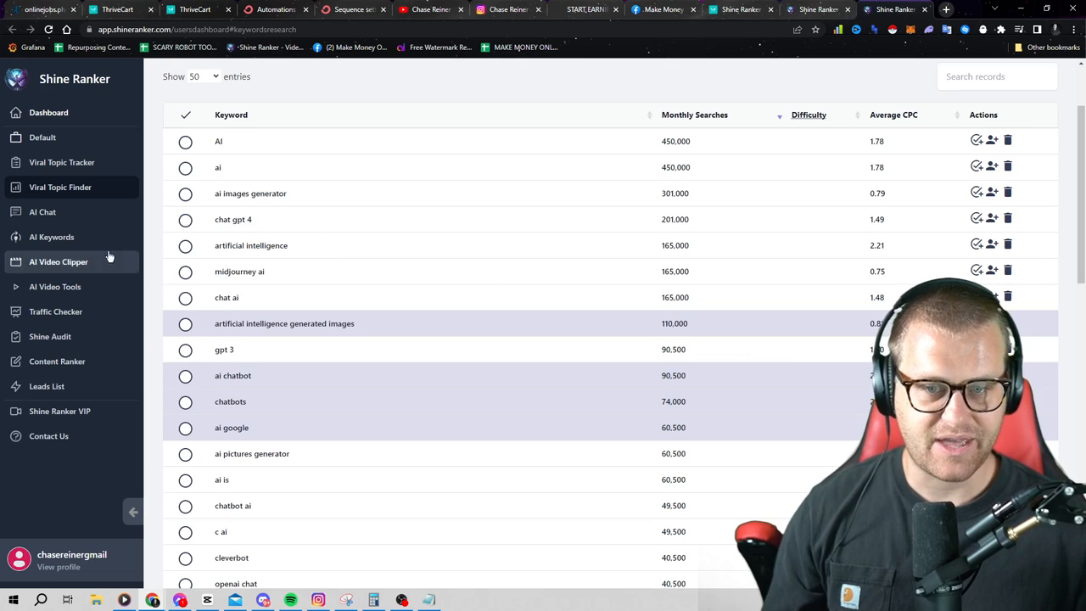
# - Check the tracked keywords in Viral Topic Tracker, then go to the AI Video Tools page
pyautogui.click(62, 162)
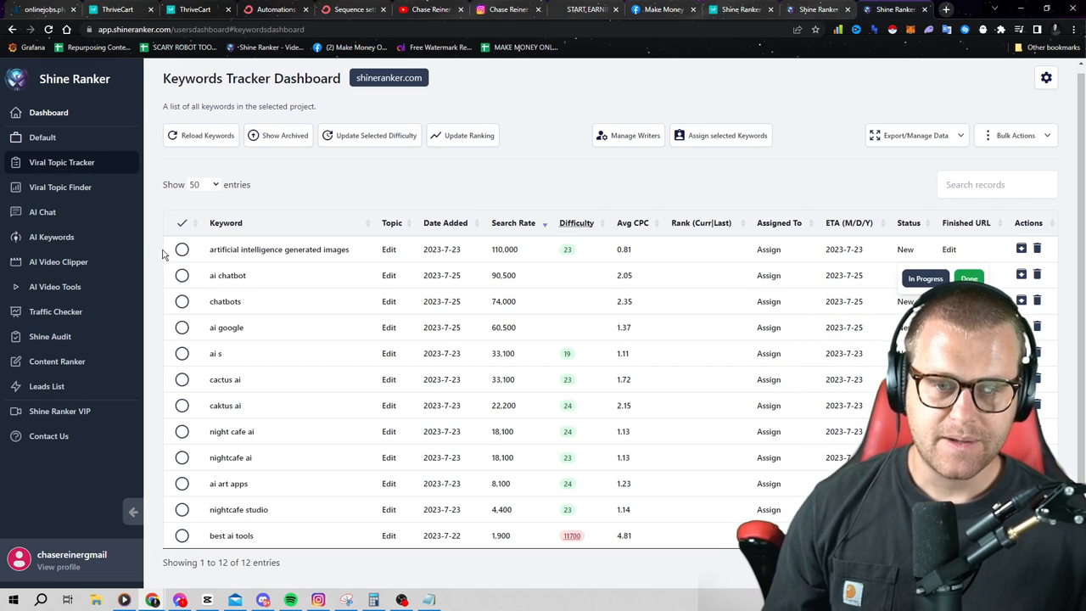
pyautogui.click(55, 286)
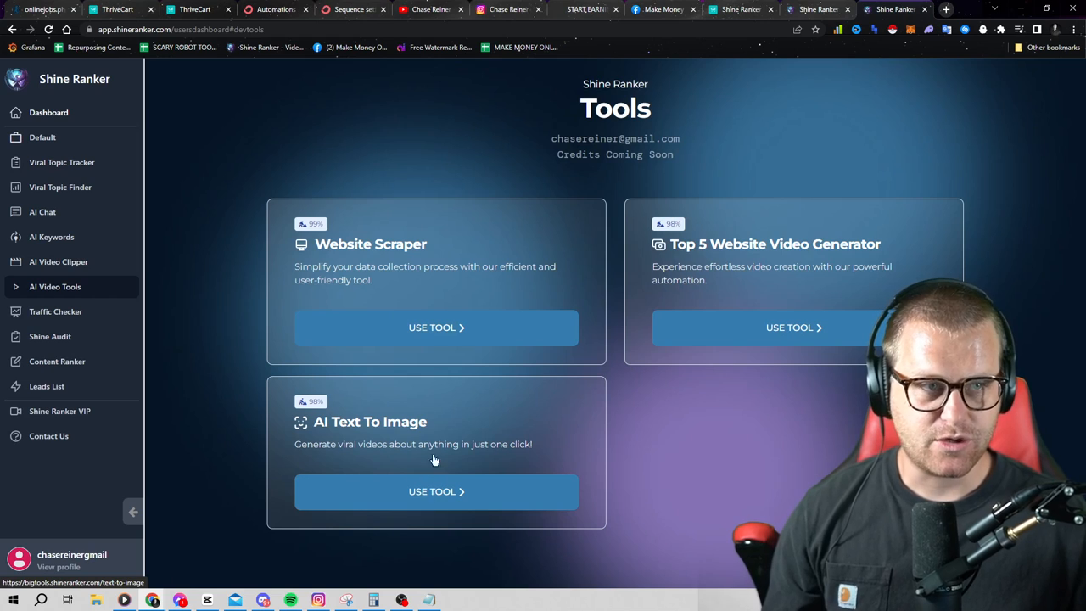
# - Reopen AI Text To Image to see the chicken-and-dog video still generating
pyautogui.click(437, 492)
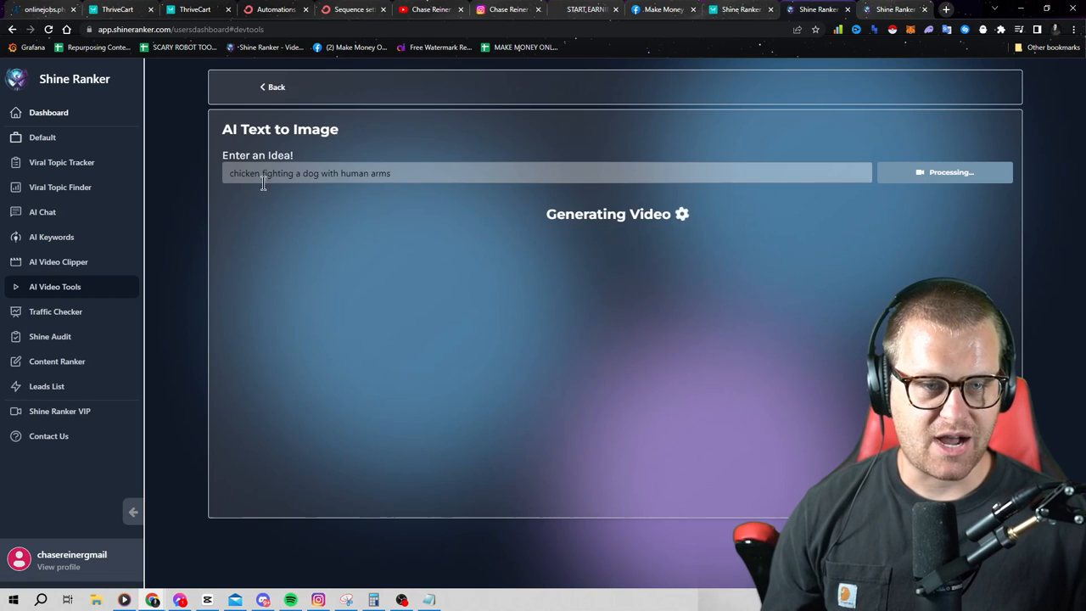
pyautogui.moveTo(392, 189)
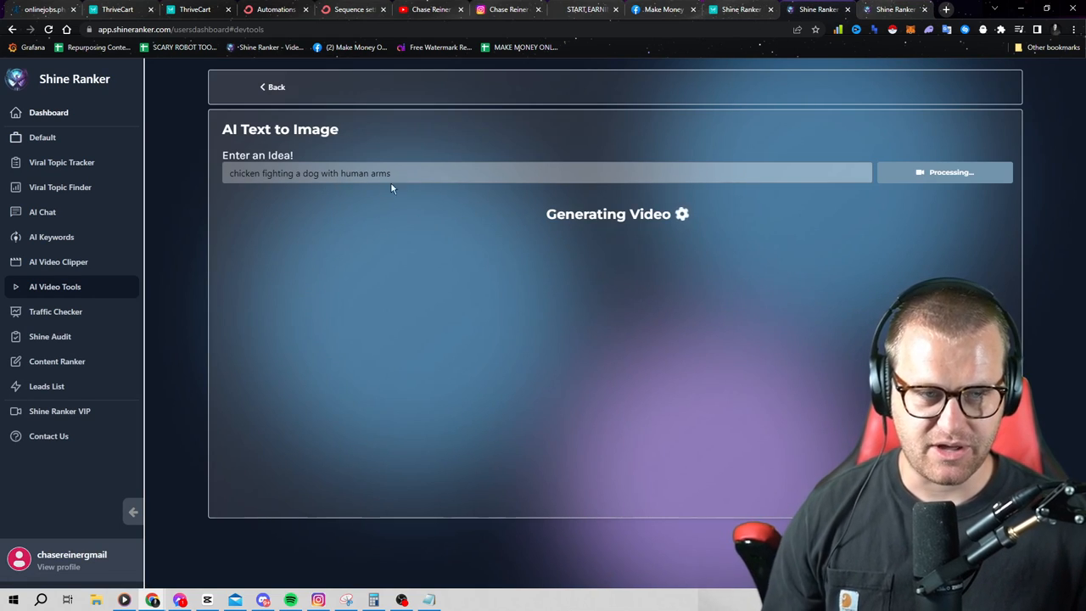
pyautogui.moveTo(476, 153)
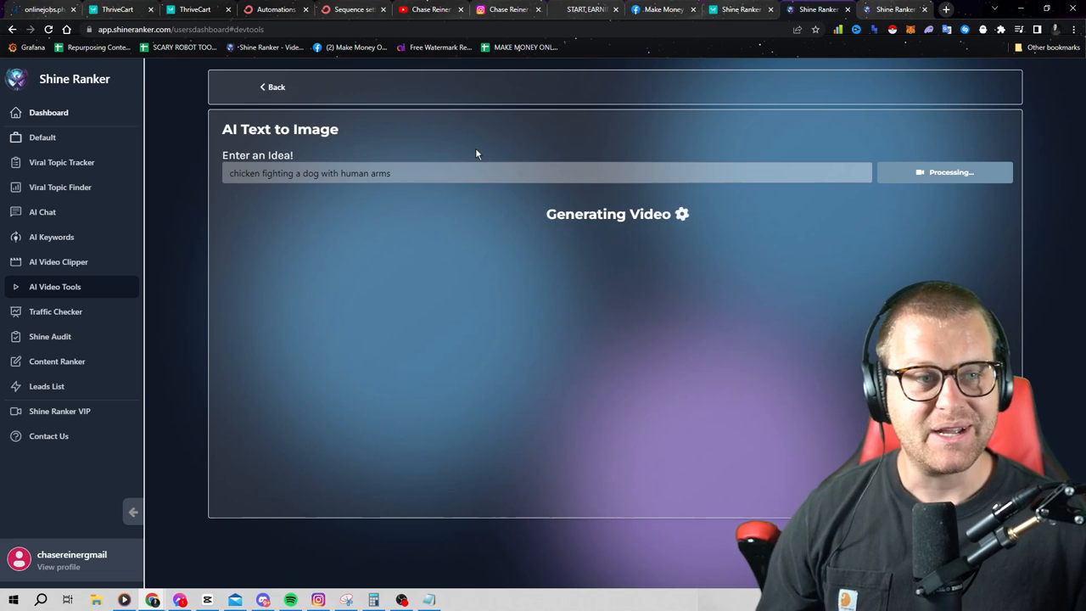
pyautogui.moveTo(424, 167)
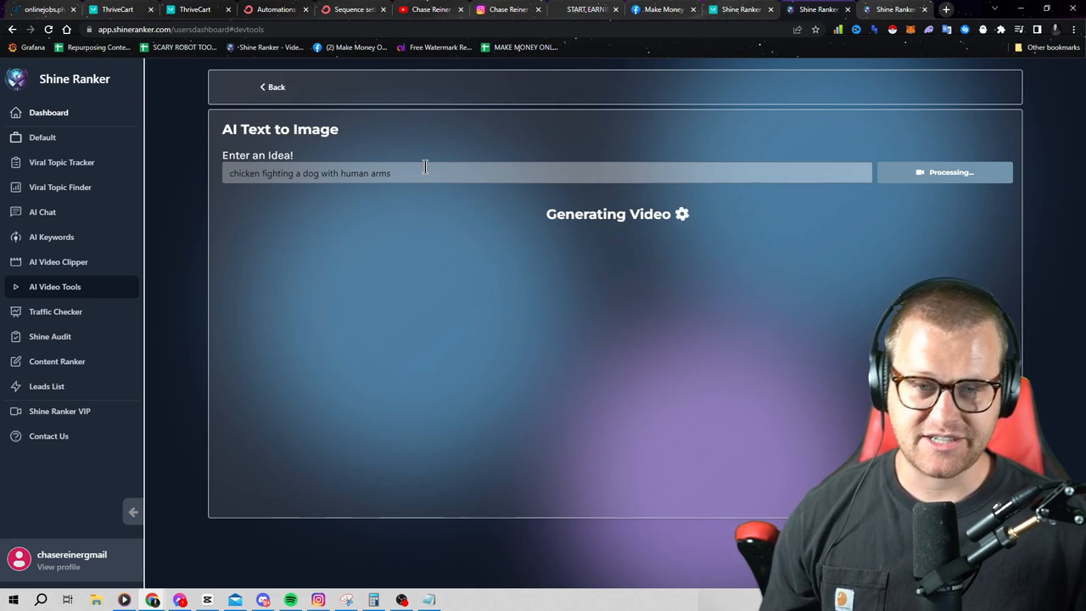
pyautogui.moveTo(399, 241)
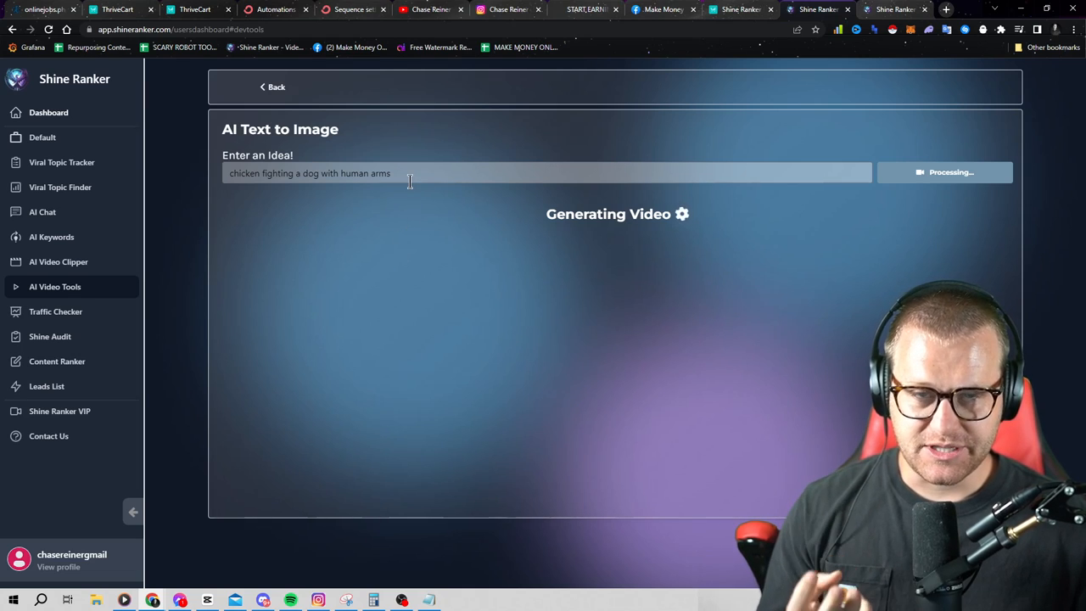
pyautogui.moveTo(486, 518)
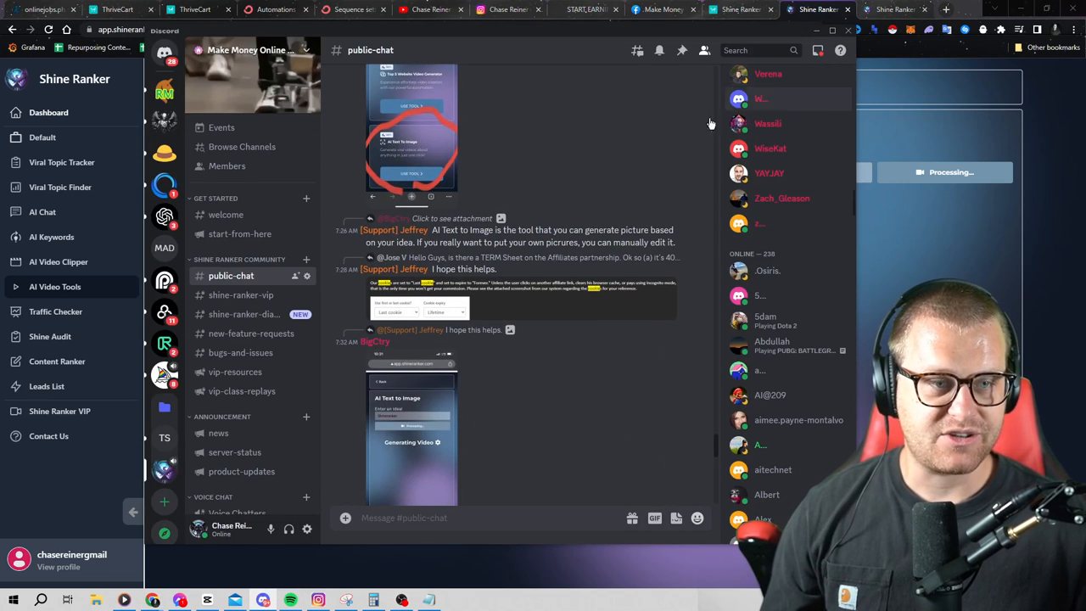
# - Scroll through Discord #public-chat posts about members' video view results
pyautogui.scroll(-3)
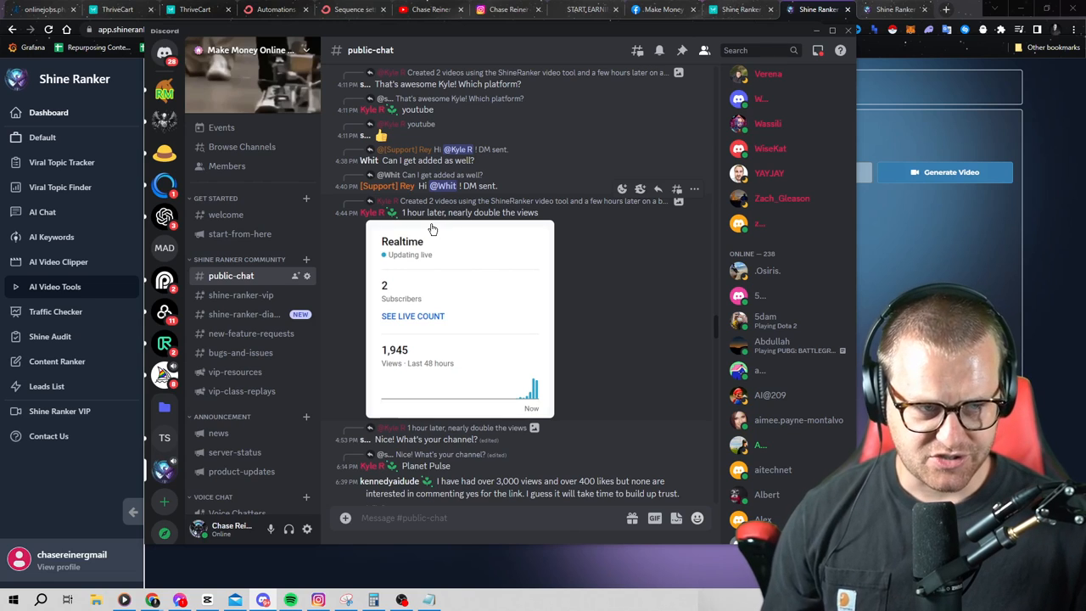
pyautogui.moveTo(379, 372)
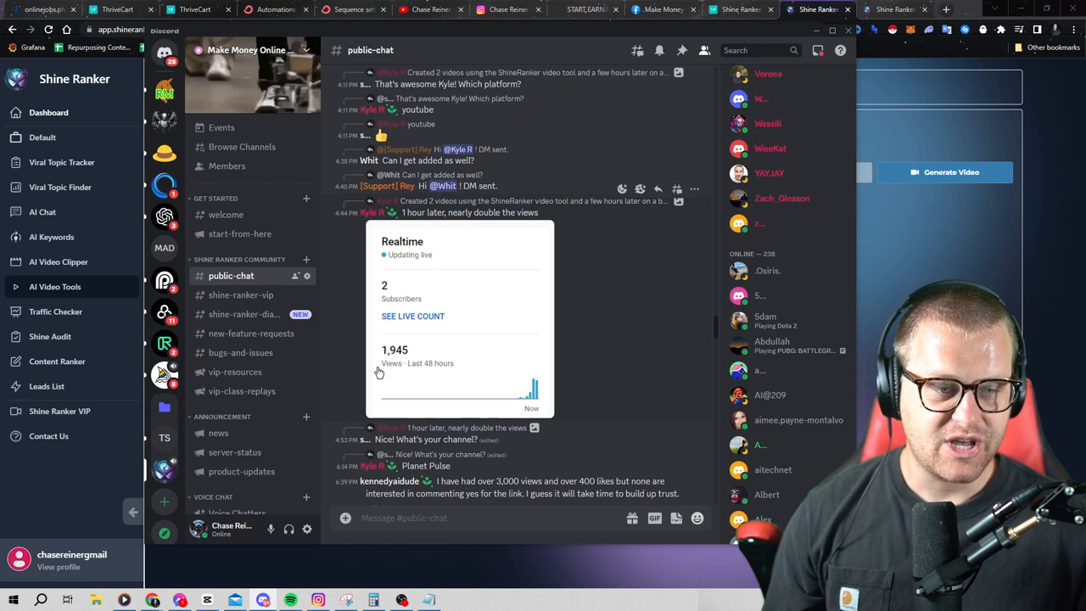
pyautogui.moveTo(461, 378)
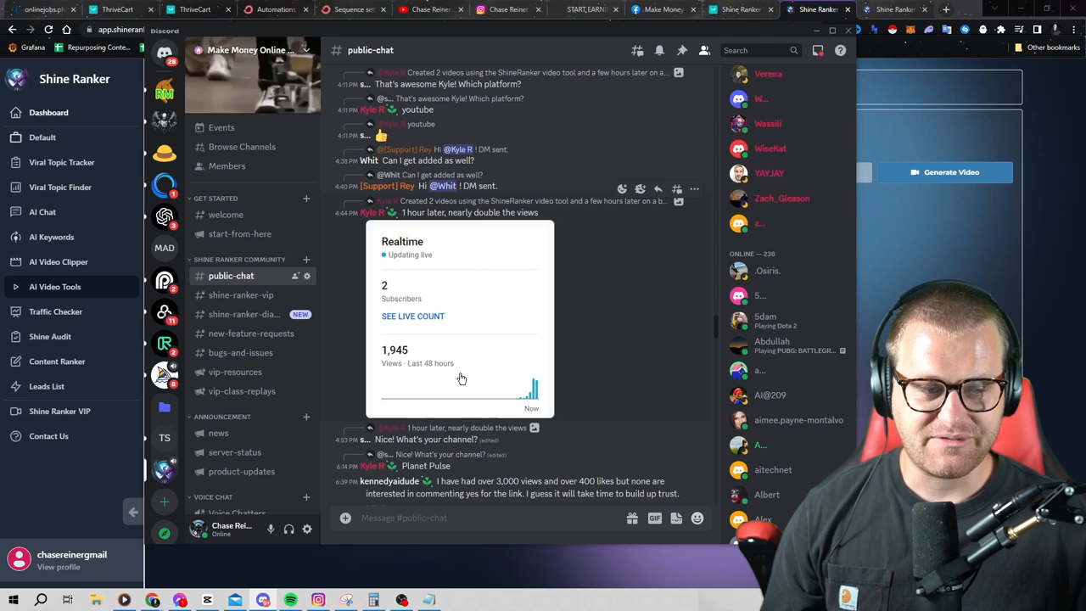
pyautogui.scroll(3)
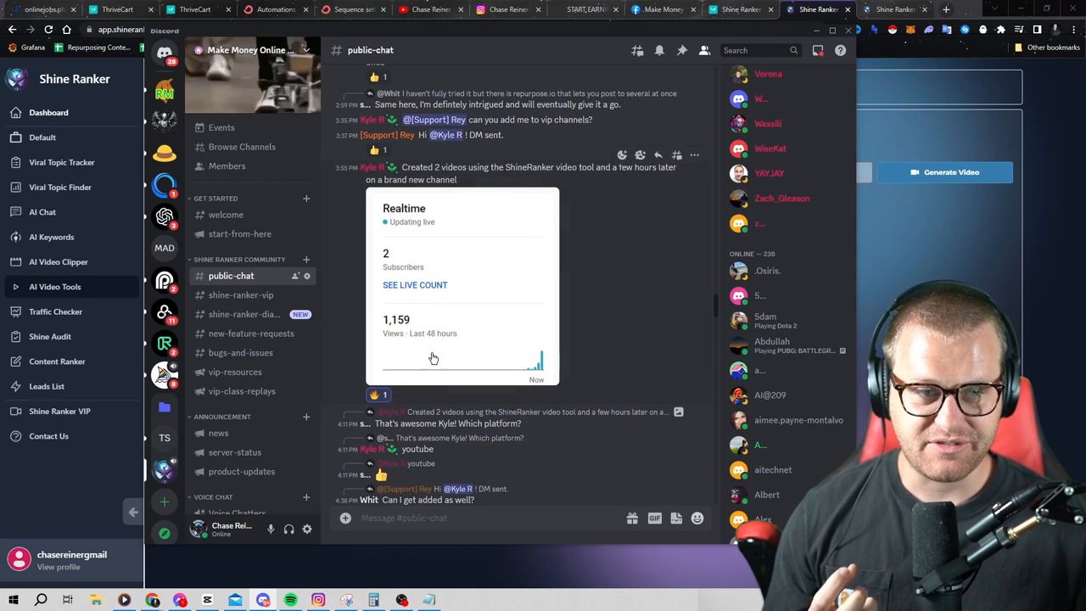
pyautogui.scroll(-3)
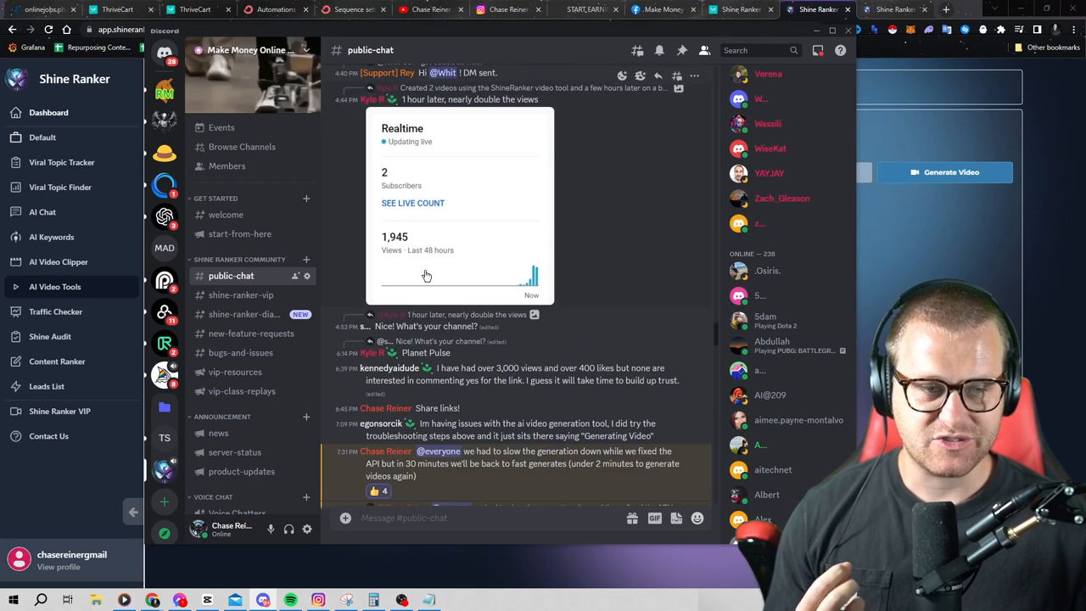
pyautogui.moveTo(810, 99)
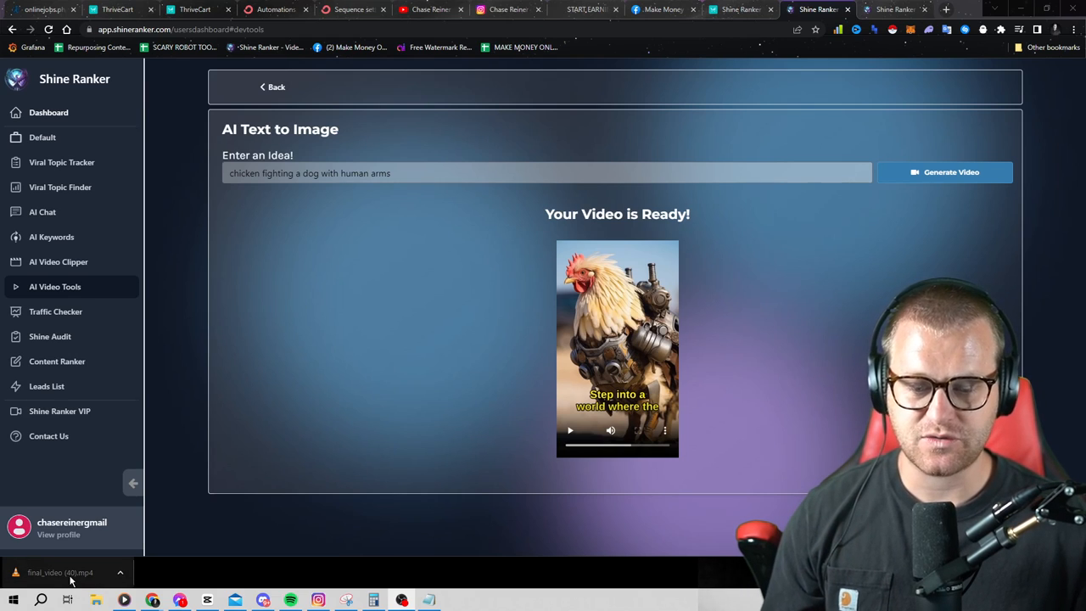
pyautogui.click(68, 572)
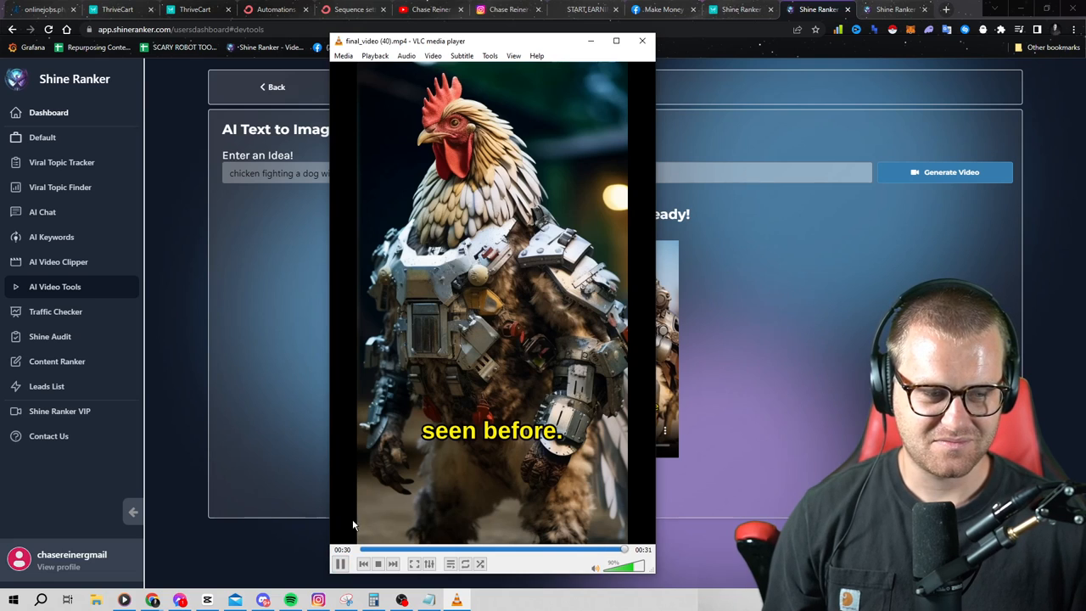
pyautogui.click(616, 41)
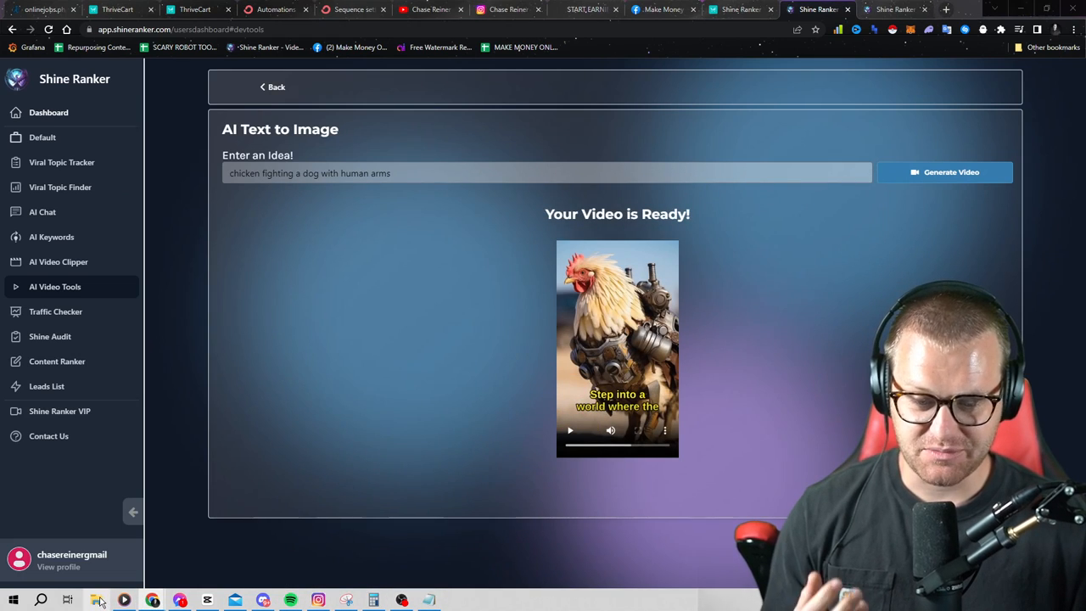
pyautogui.click(96, 600)
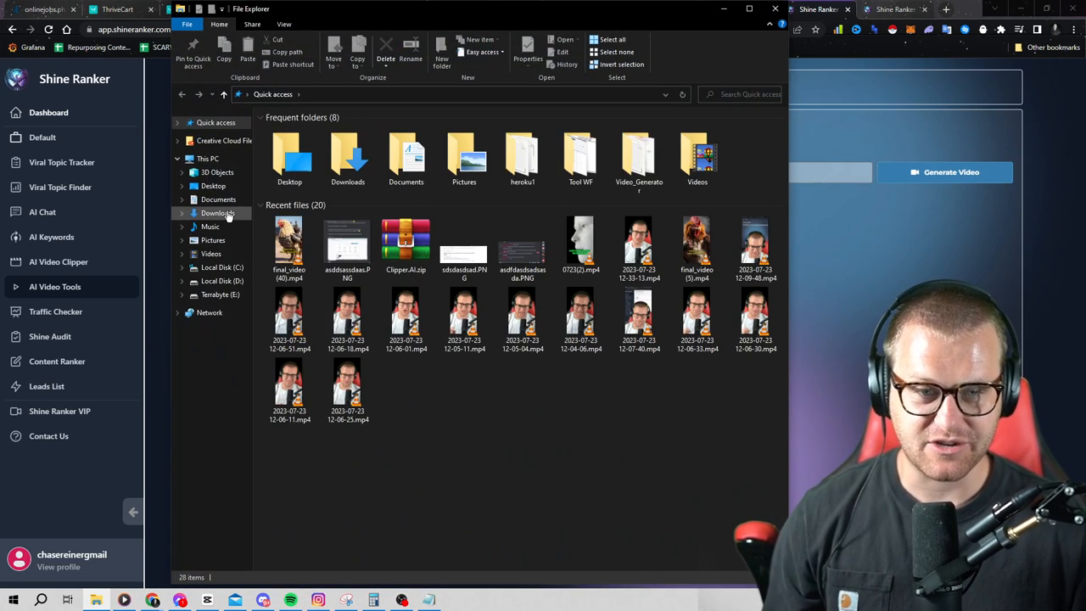
# - In Downloads, select and play the final_video (35).mp4 clip
pyautogui.click(218, 213)
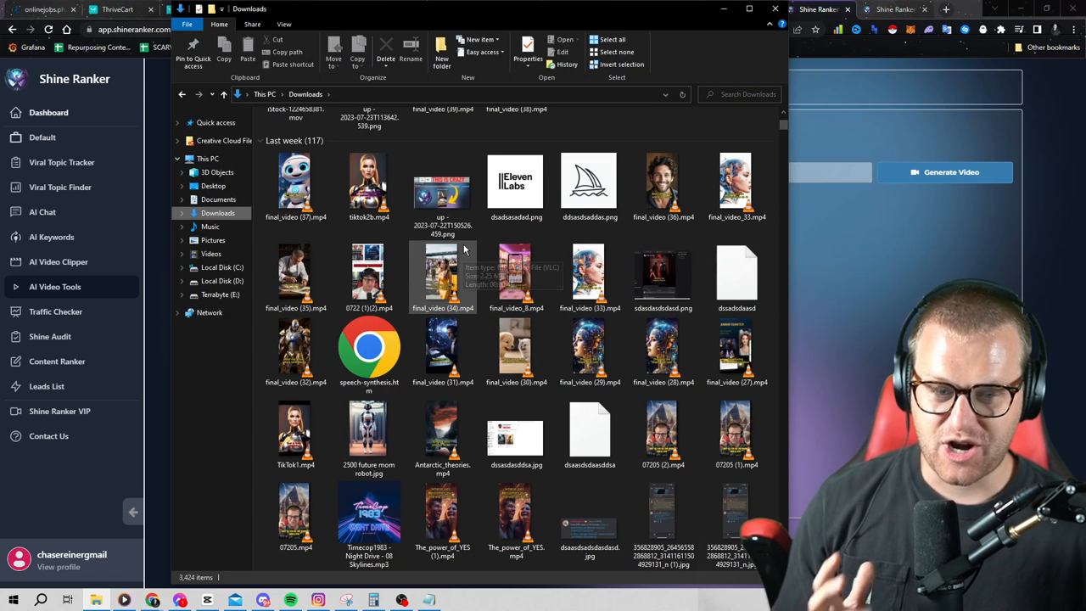
pyautogui.moveTo(429, 289)
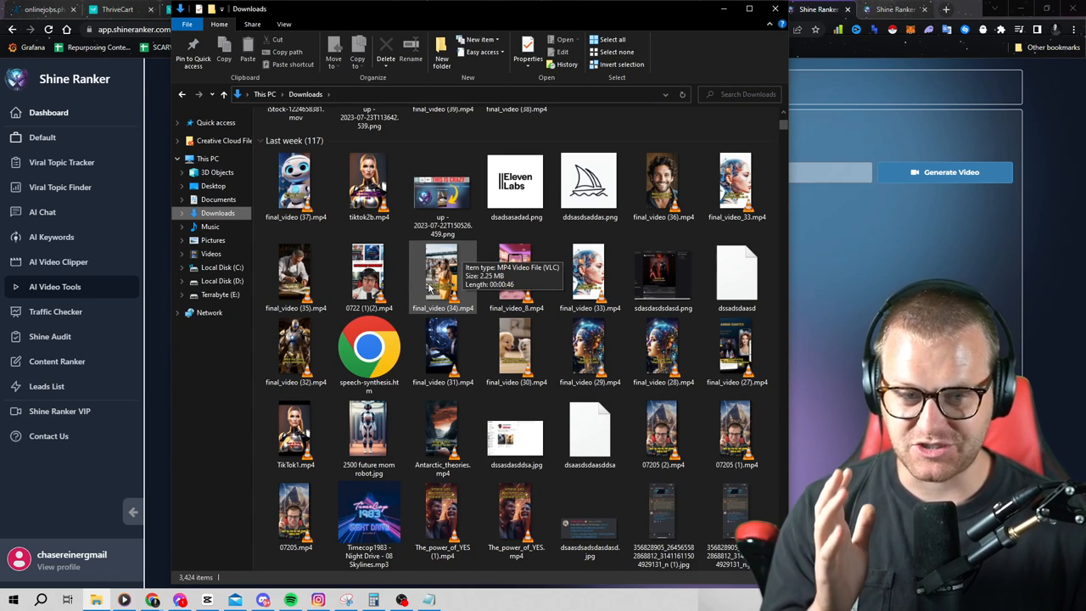
pyautogui.scroll(3)
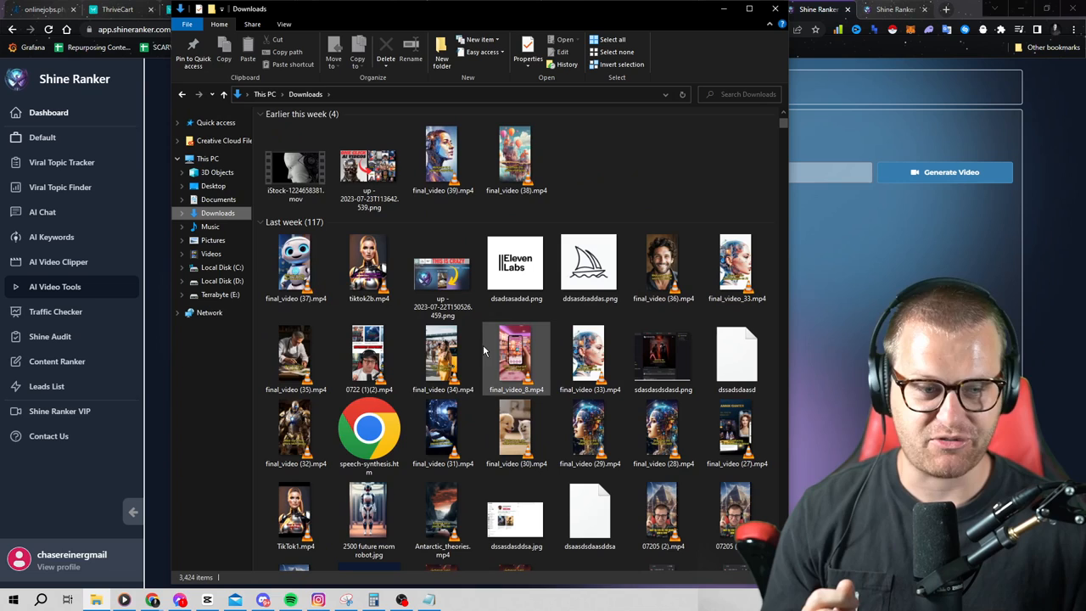
pyautogui.moveTo(516, 433)
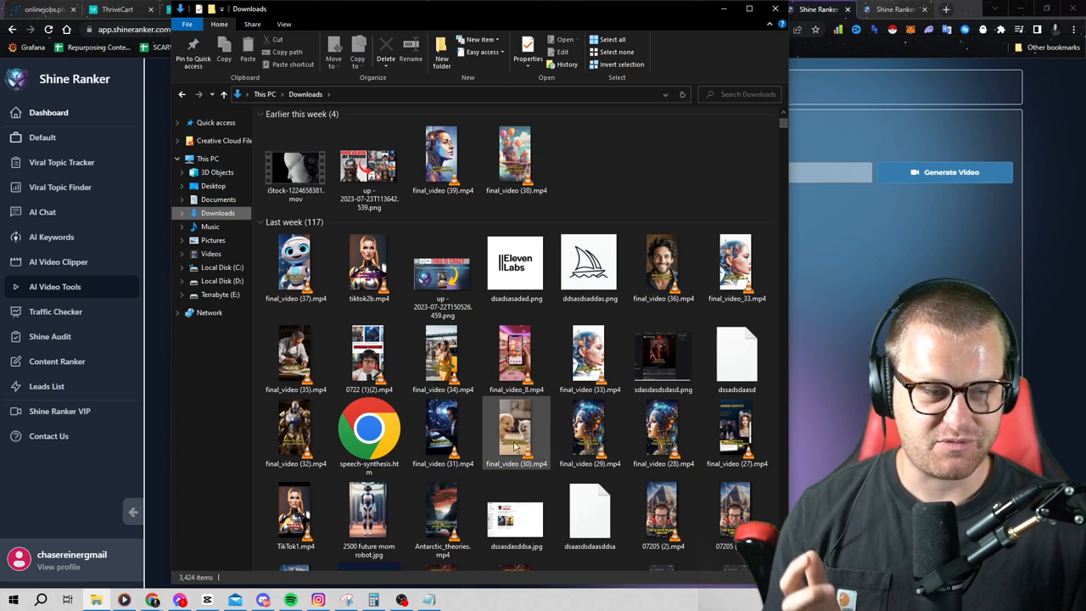
pyautogui.click(295, 356)
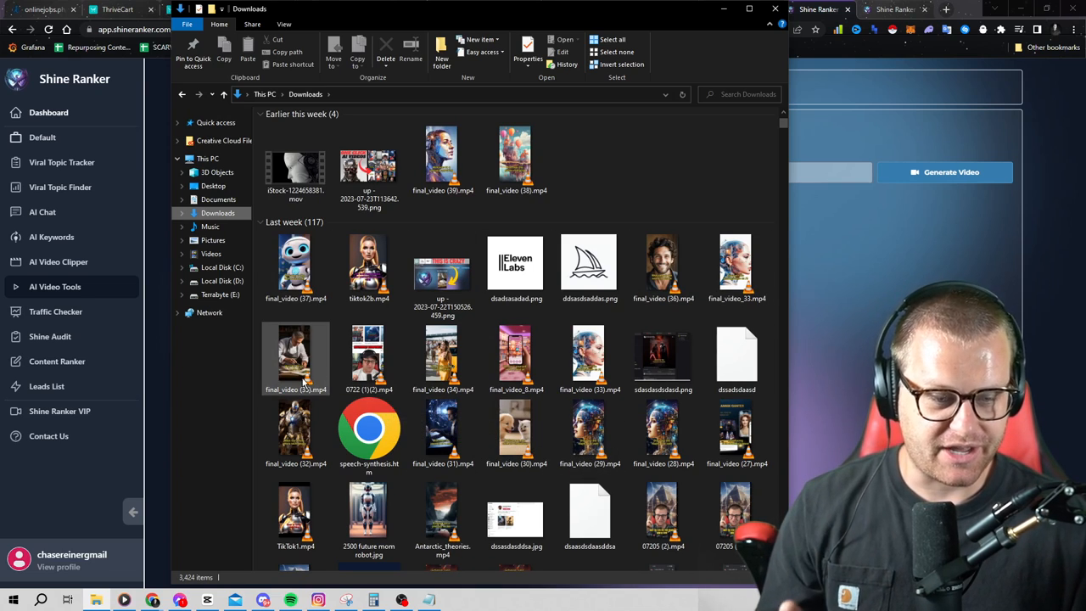
pyautogui.click(295, 356)
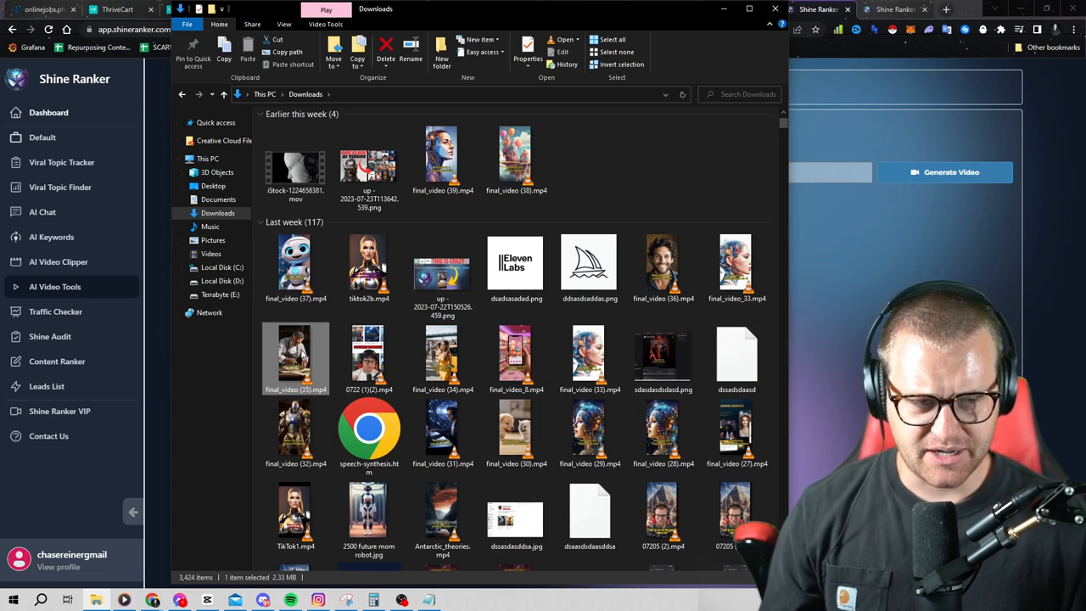
pyautogui.moveTo(306, 352)
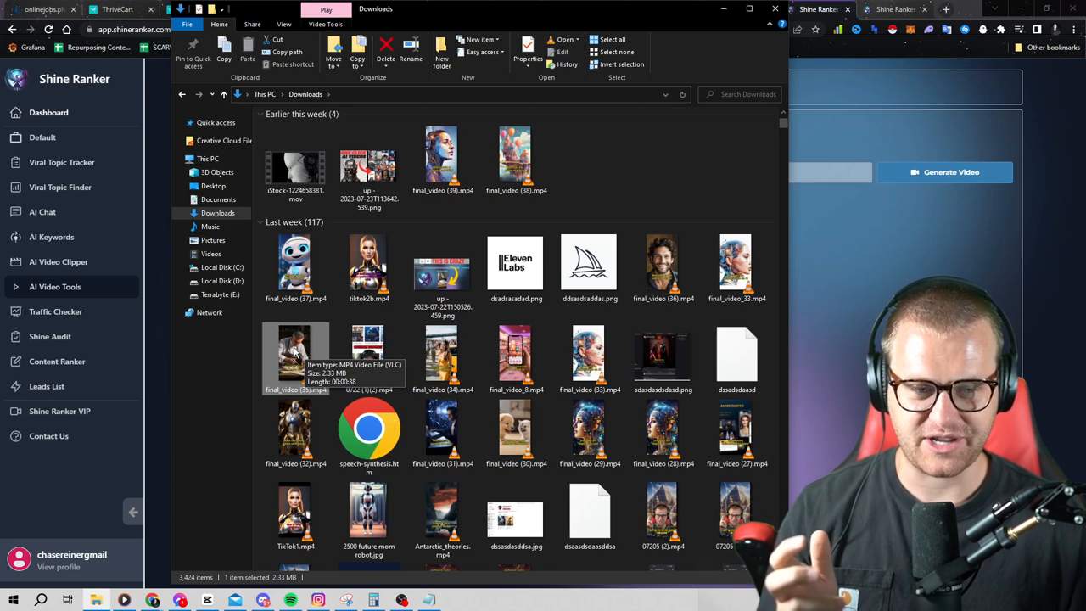
pyautogui.moveTo(301, 355)
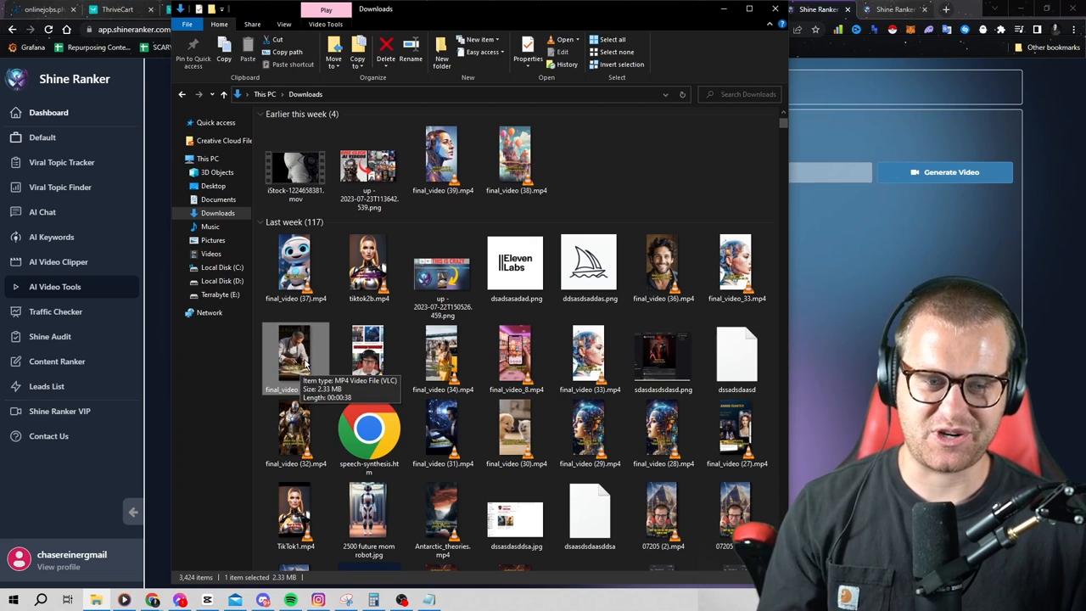
pyautogui.doubleClick(295, 353)
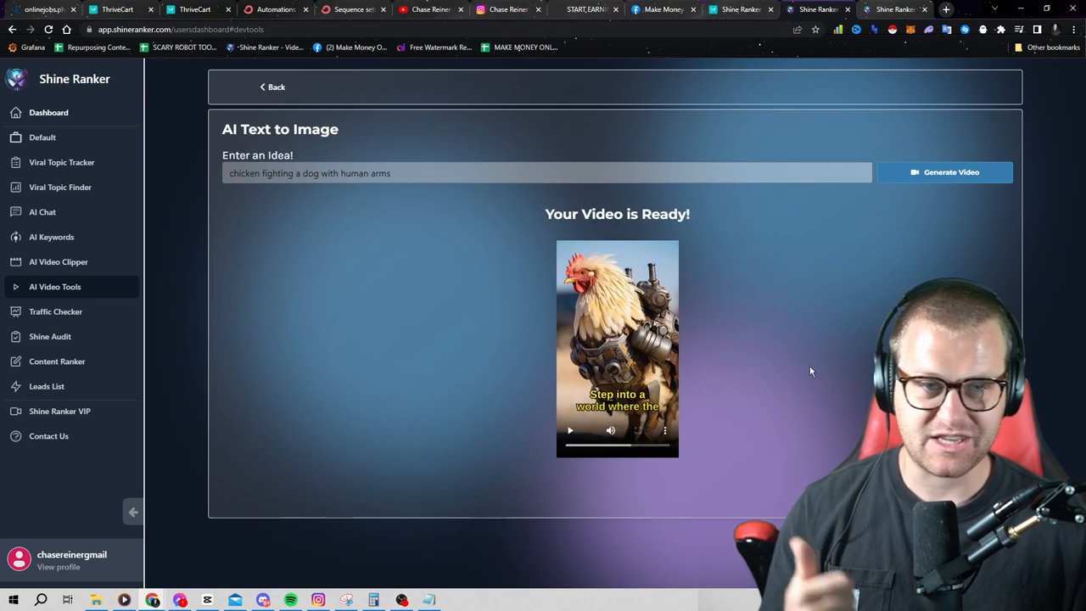
pyautogui.moveTo(577, 117)
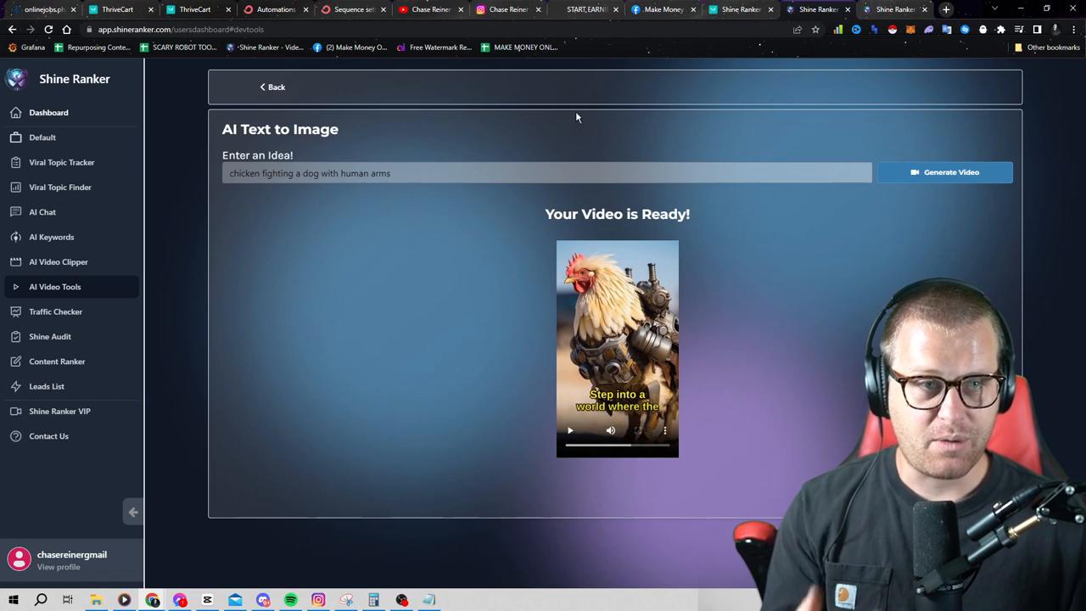
pyautogui.moveTo(535, 151)
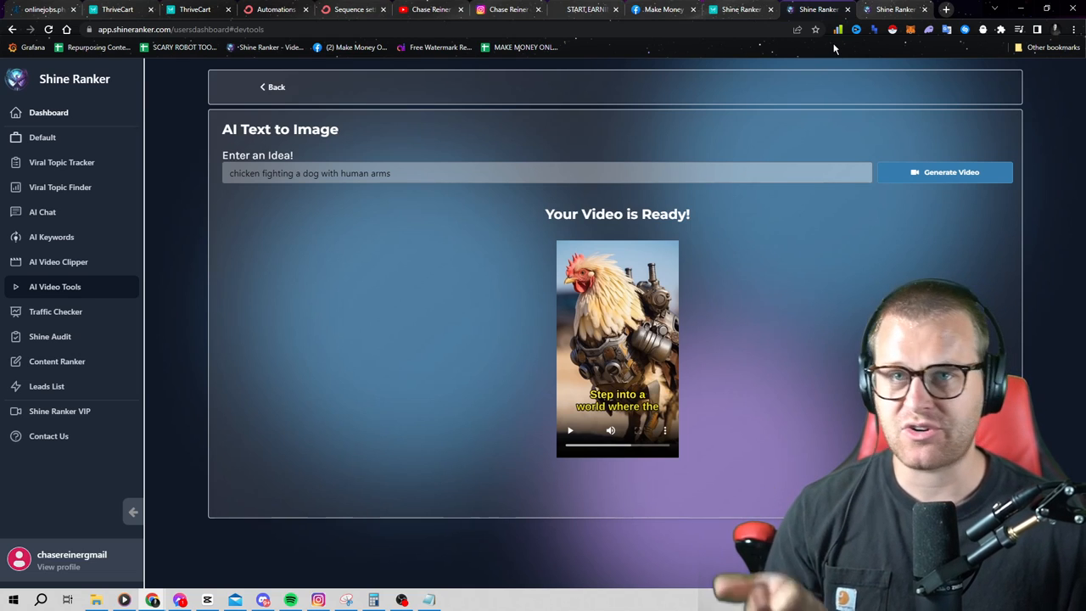
pyautogui.moveTo(822, 52)
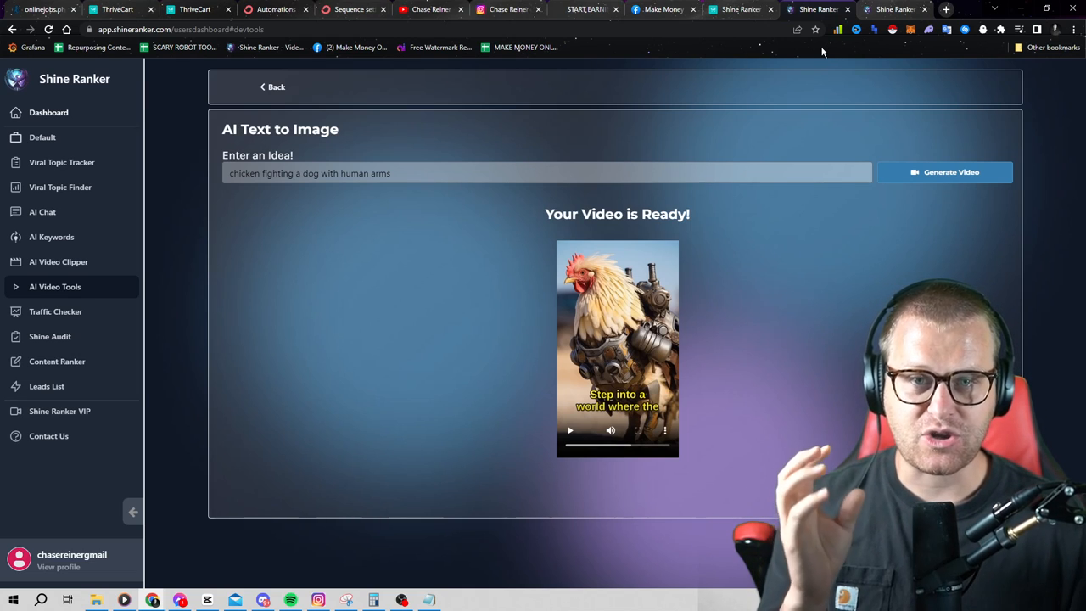
pyautogui.moveTo(643, 343)
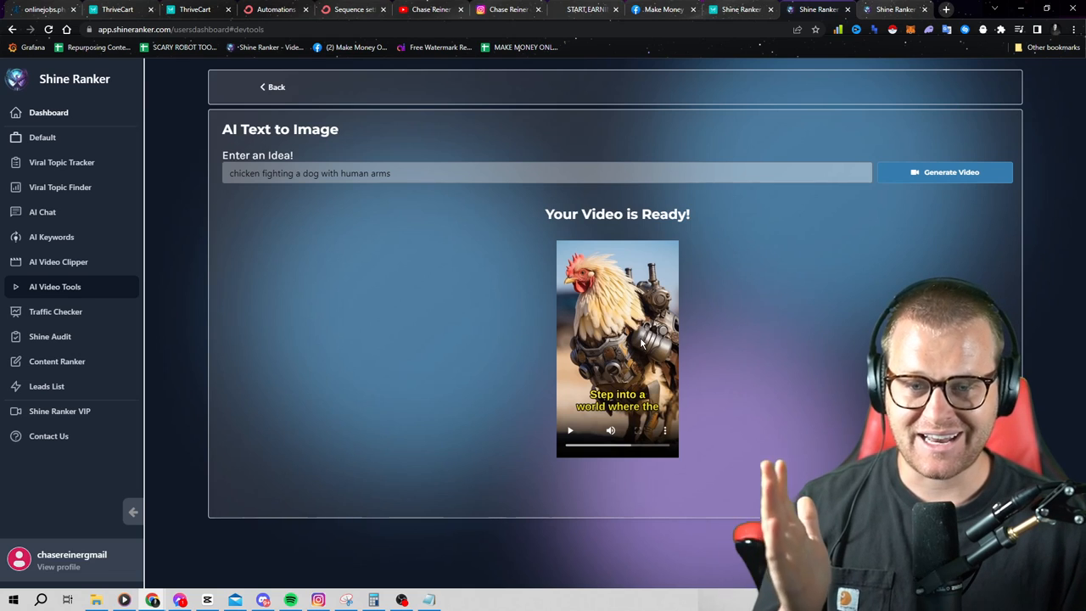
pyautogui.moveTo(451, 313)
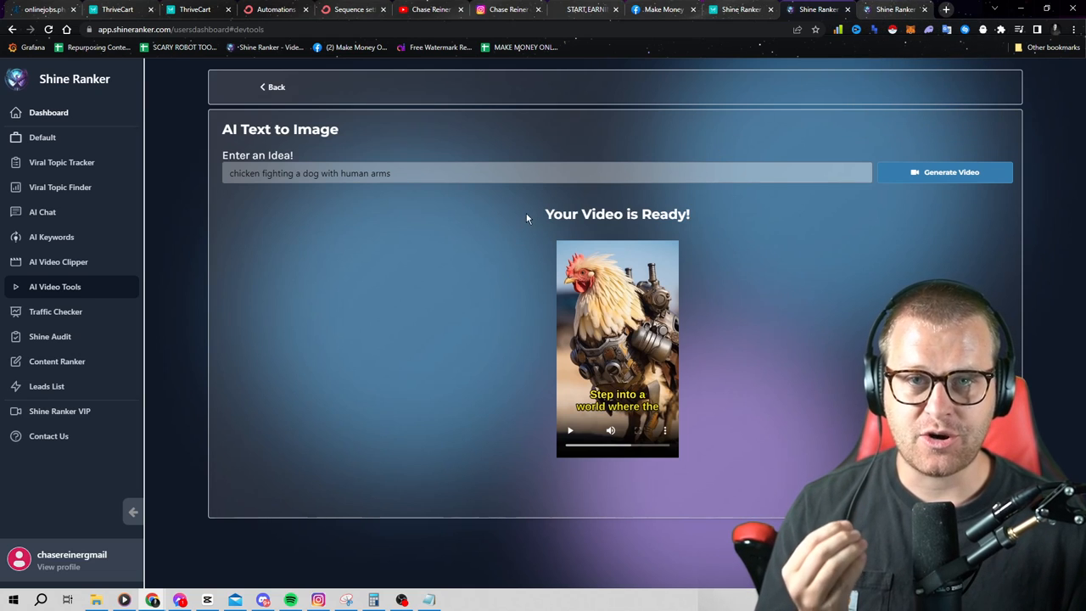
pyautogui.moveTo(177, 454)
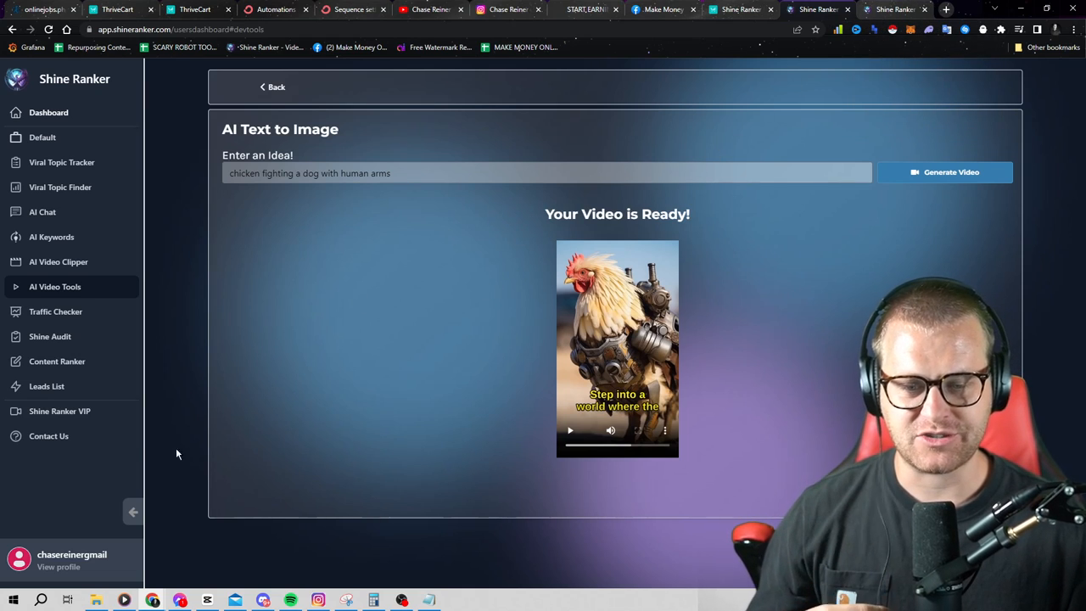
pyautogui.moveTo(117, 399)
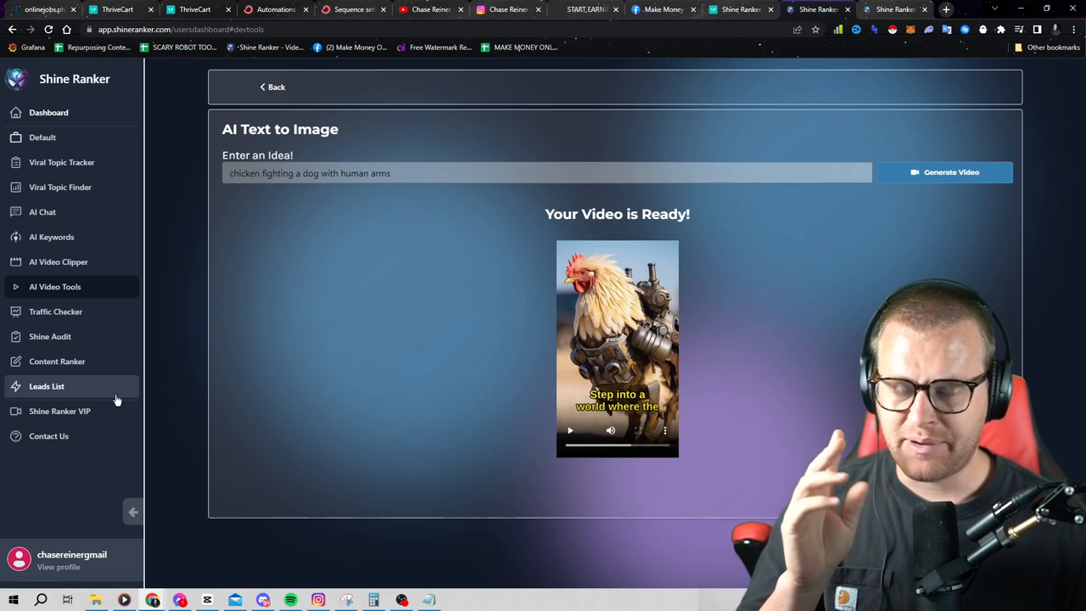
pyautogui.moveTo(59, 411)
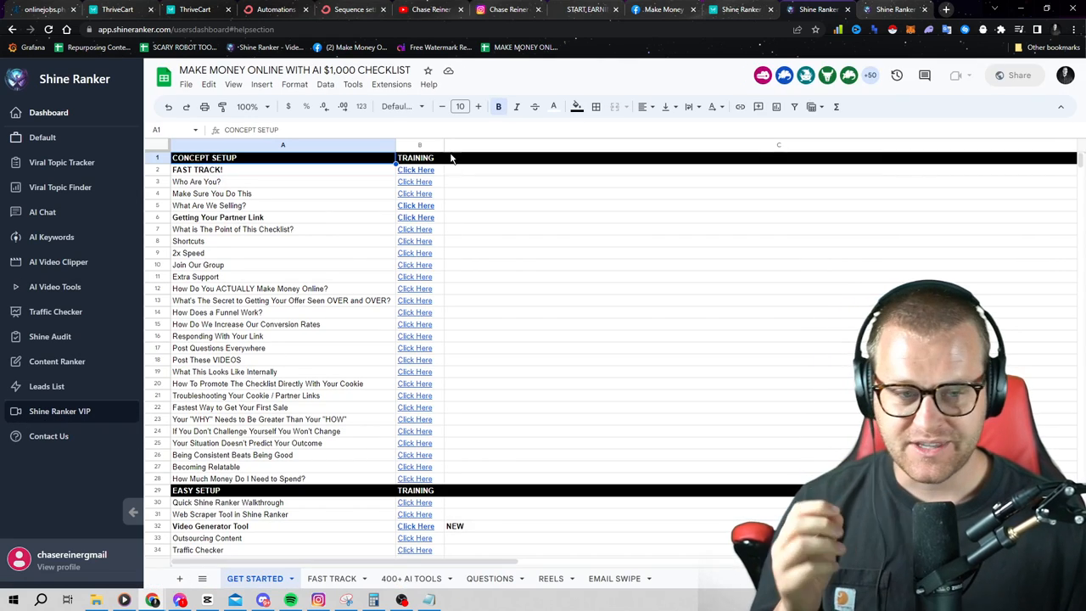
# - Scroll through the GET STARTED sheet of the $1,000 AI checklist
pyautogui.scroll(-3)
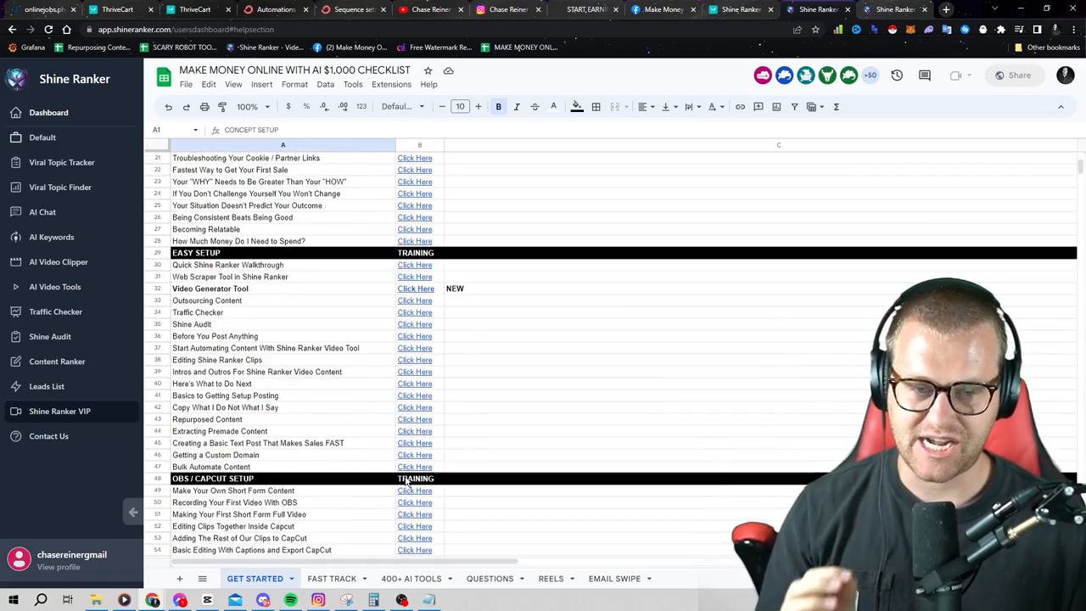
pyautogui.scroll(-3)
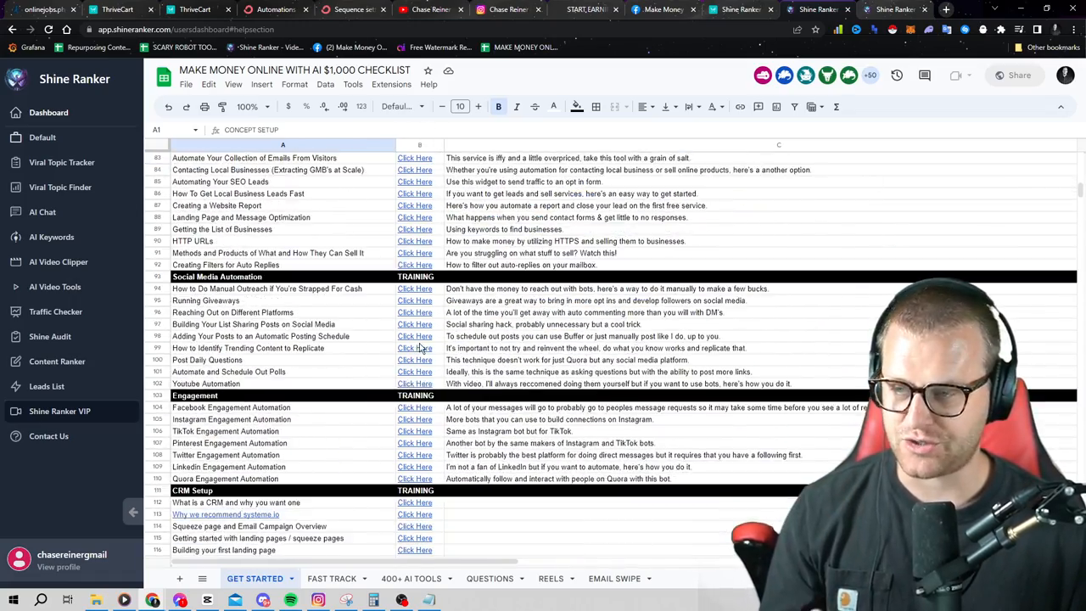
pyautogui.scroll(3)
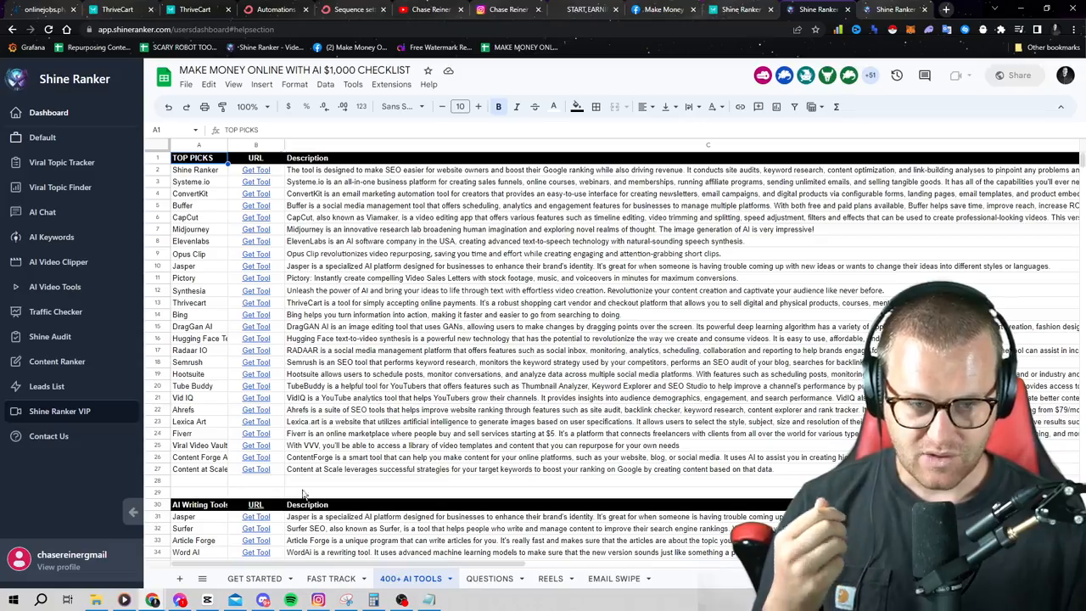
# - Scroll the AI tools list and select the Keyword Atlas and Netpeak Software descriptions
pyautogui.scroll(-3)
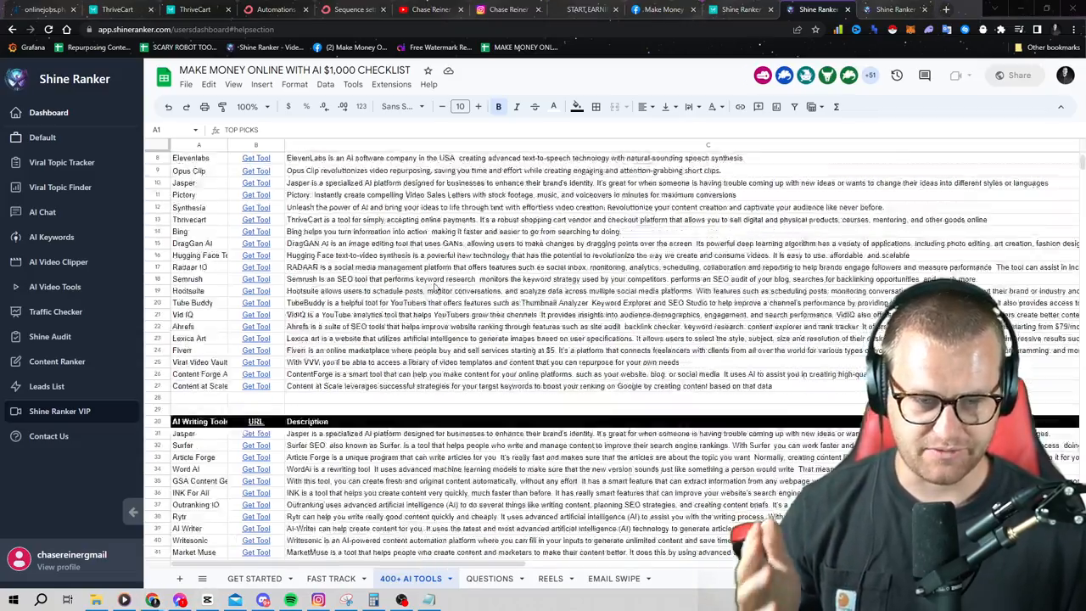
pyautogui.scroll(-3)
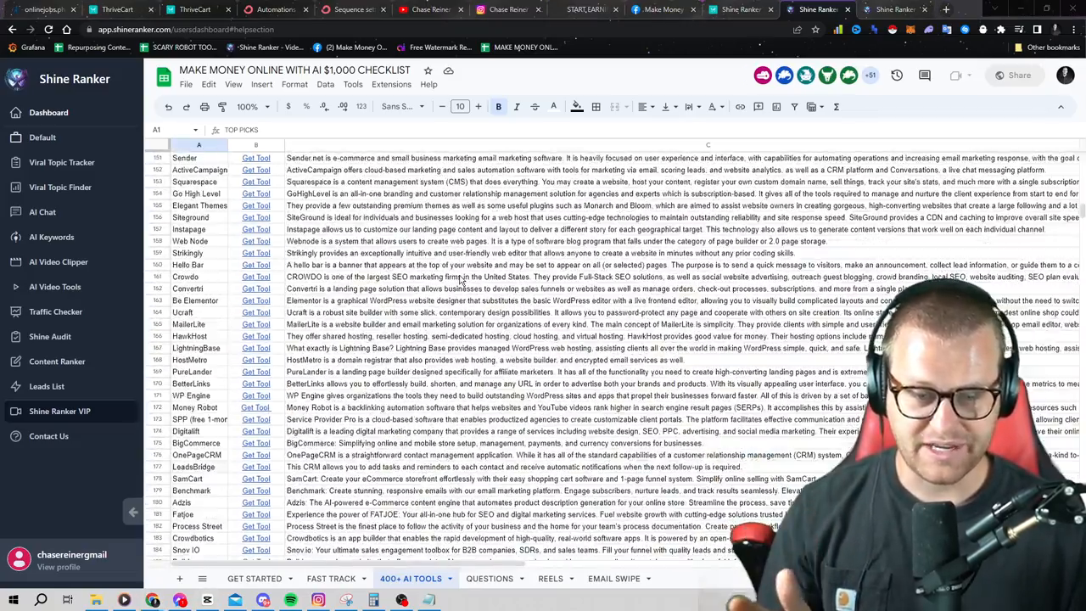
pyautogui.scroll(-3)
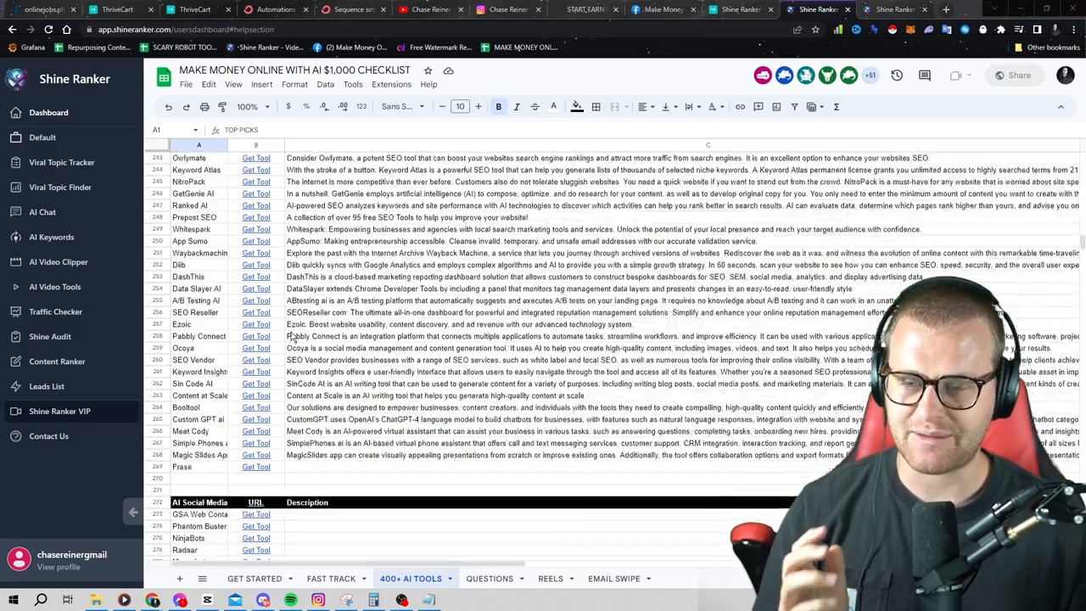
pyautogui.scroll(-3)
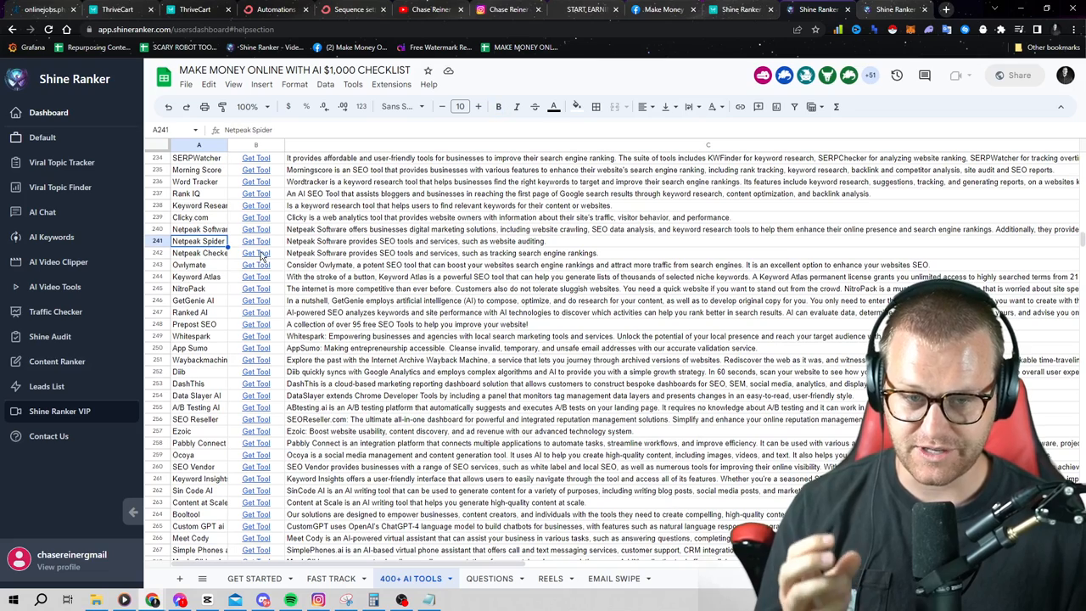
pyautogui.click(199, 277)
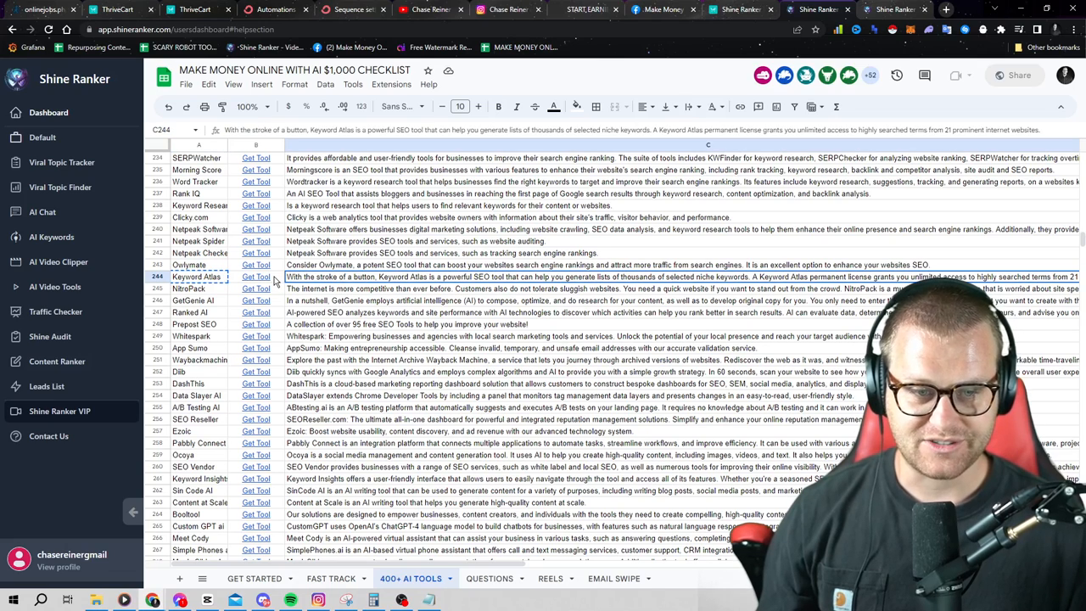
pyautogui.click(256, 277)
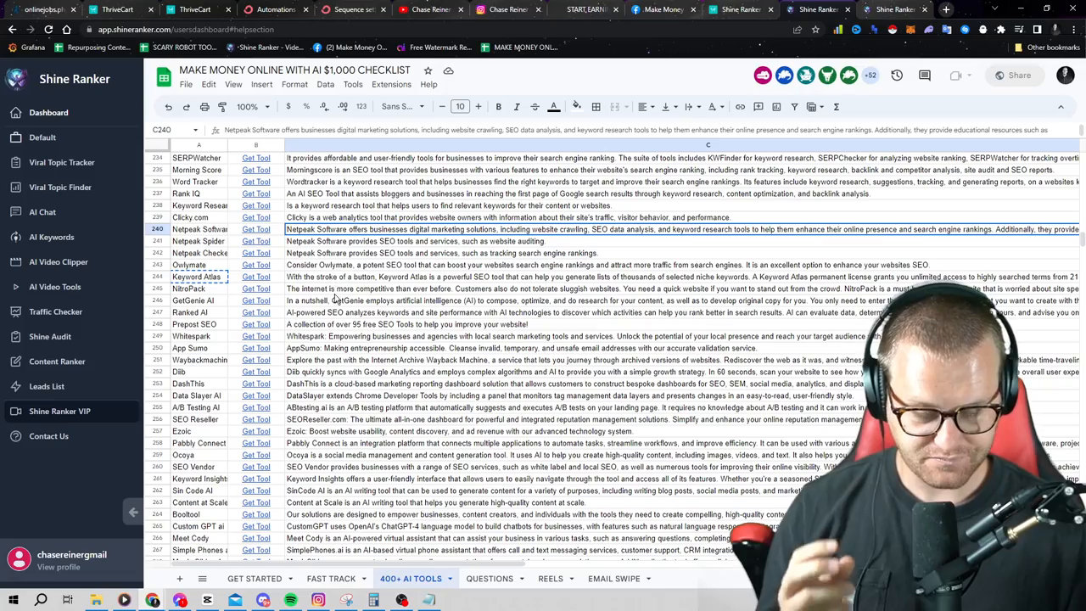
pyautogui.scroll(3)
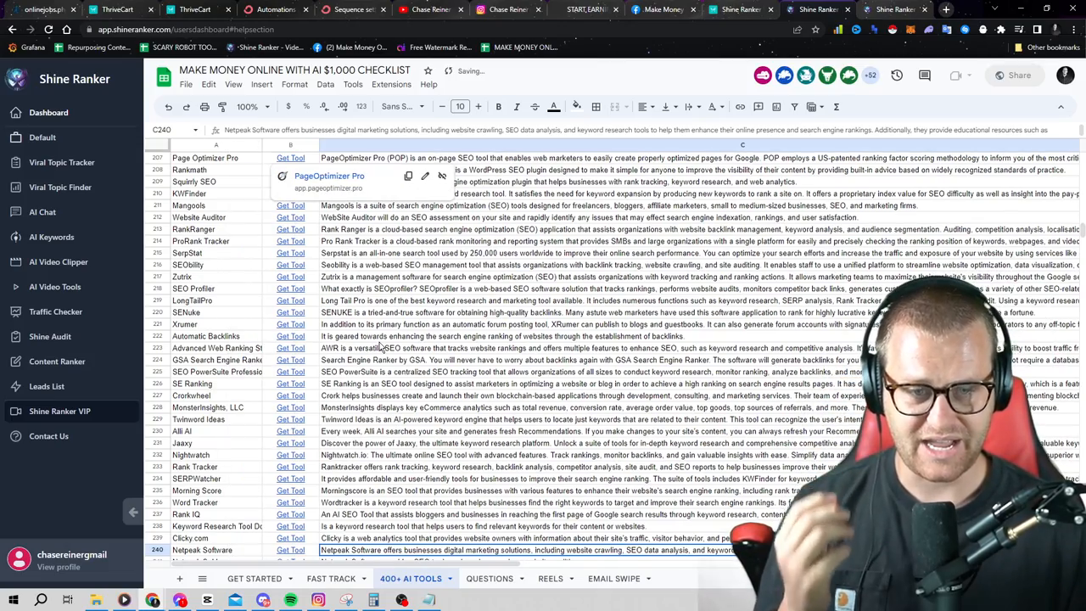
pyautogui.scroll(3)
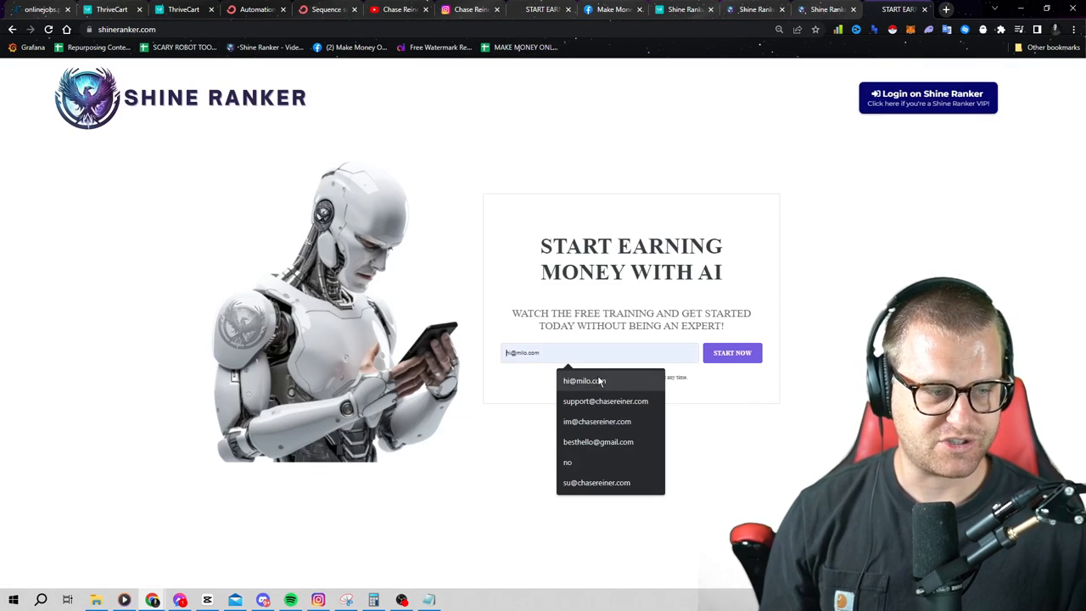
# - Fill the landing page's email field with a saved autofill email
pyautogui.click(732, 353)
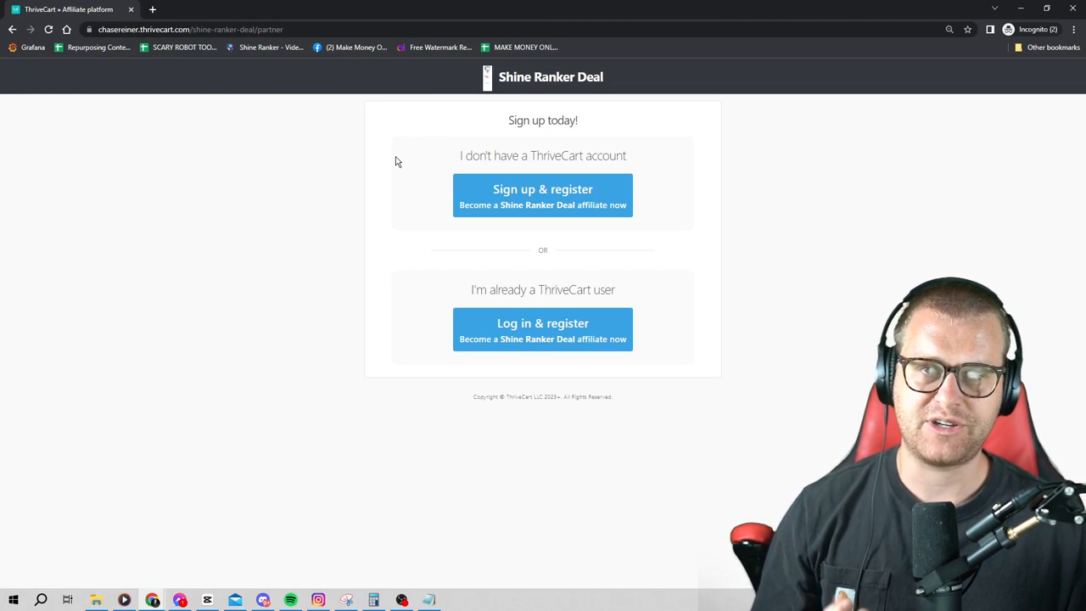
pyautogui.moveTo(552, 198)
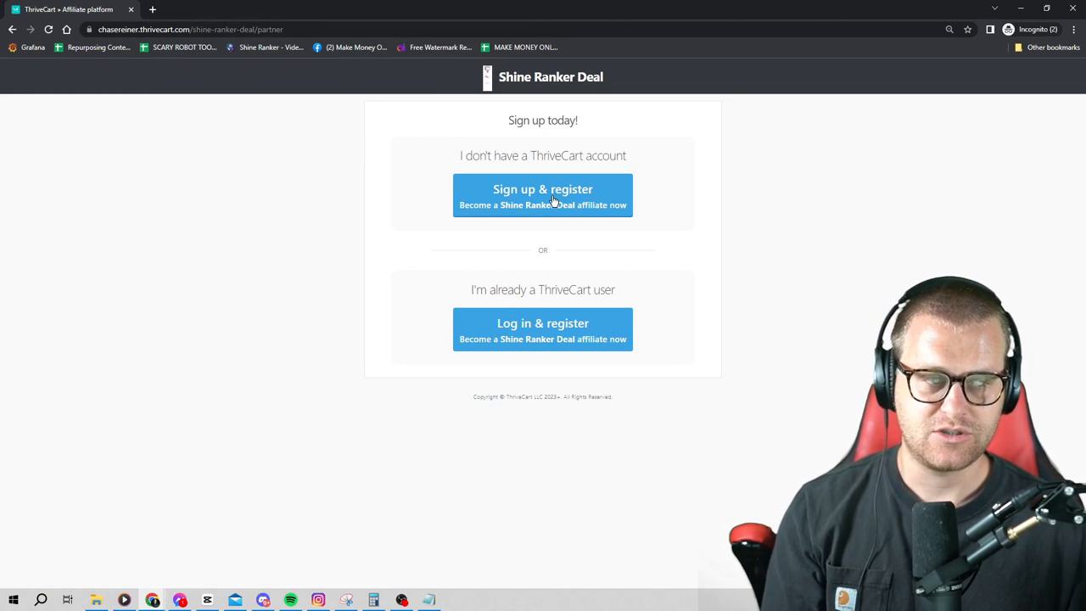
pyautogui.moveTo(566, 210)
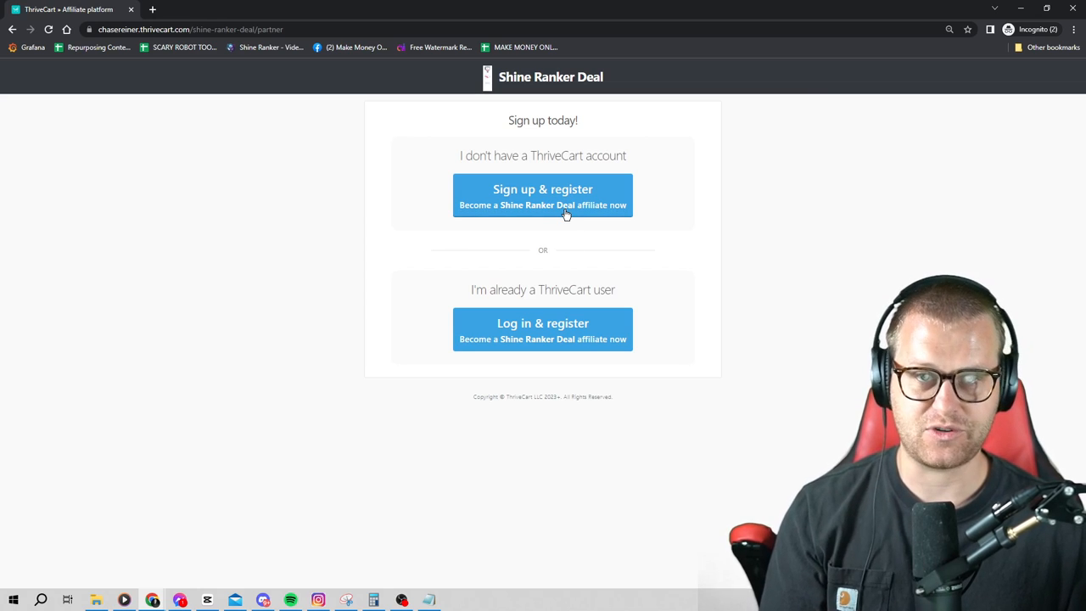
pyautogui.click(543, 195)
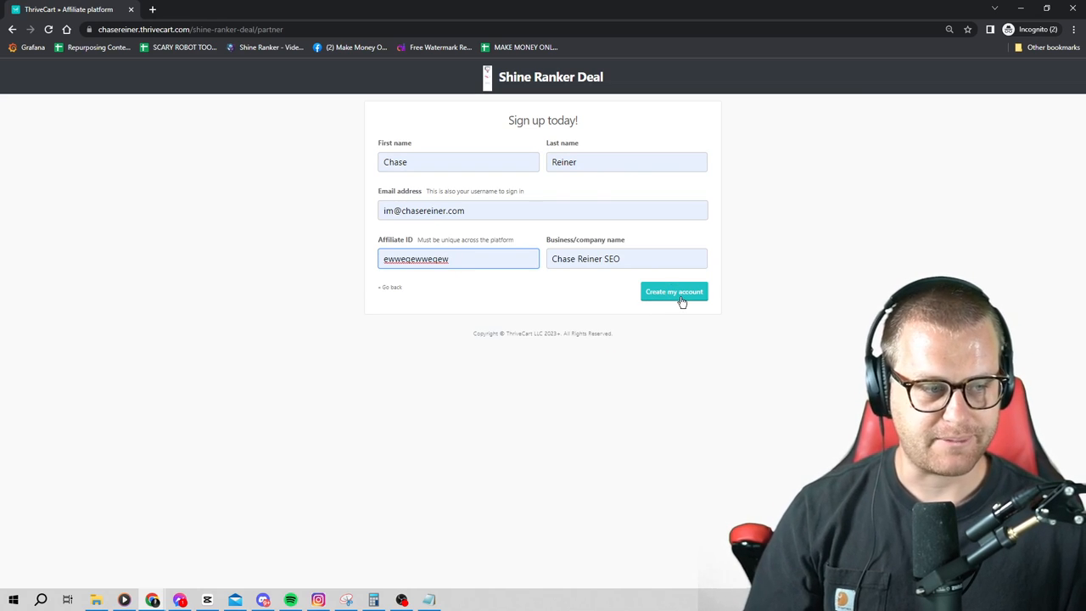
pyautogui.write('dssadas')
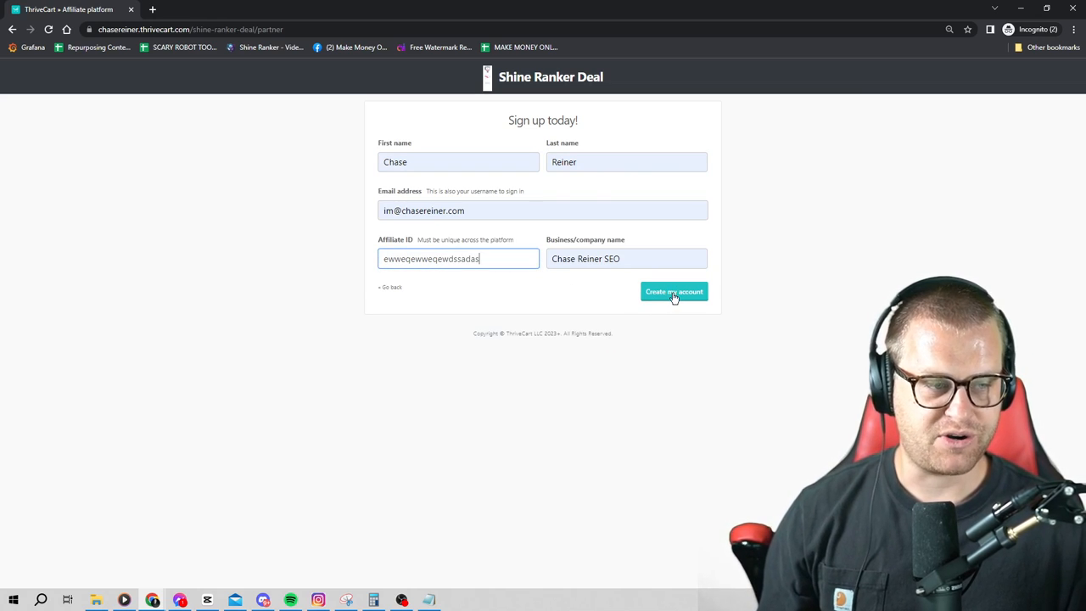
pyautogui.click(674, 291)
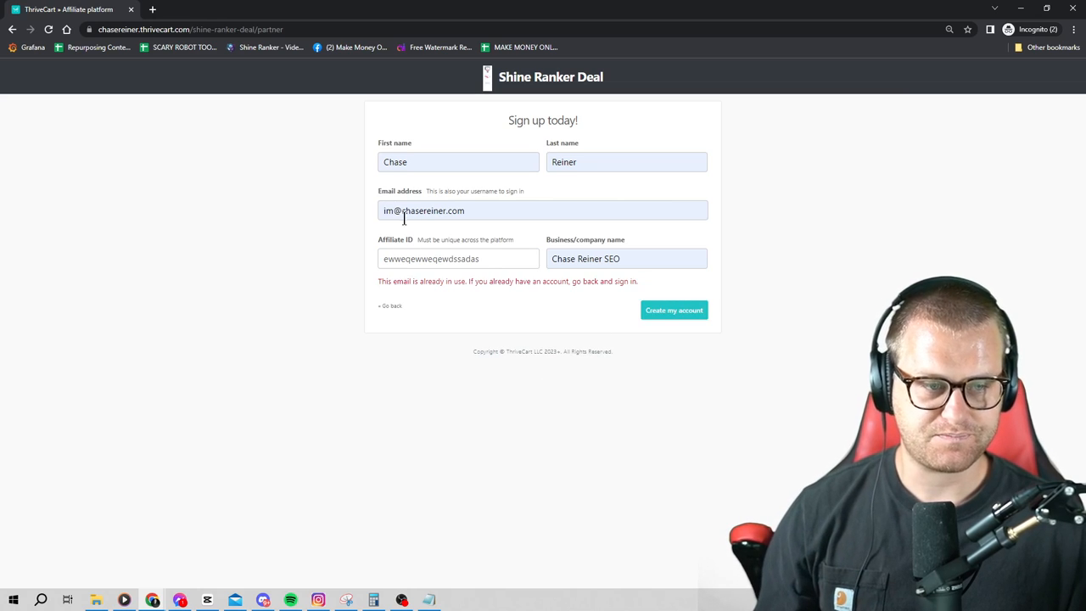
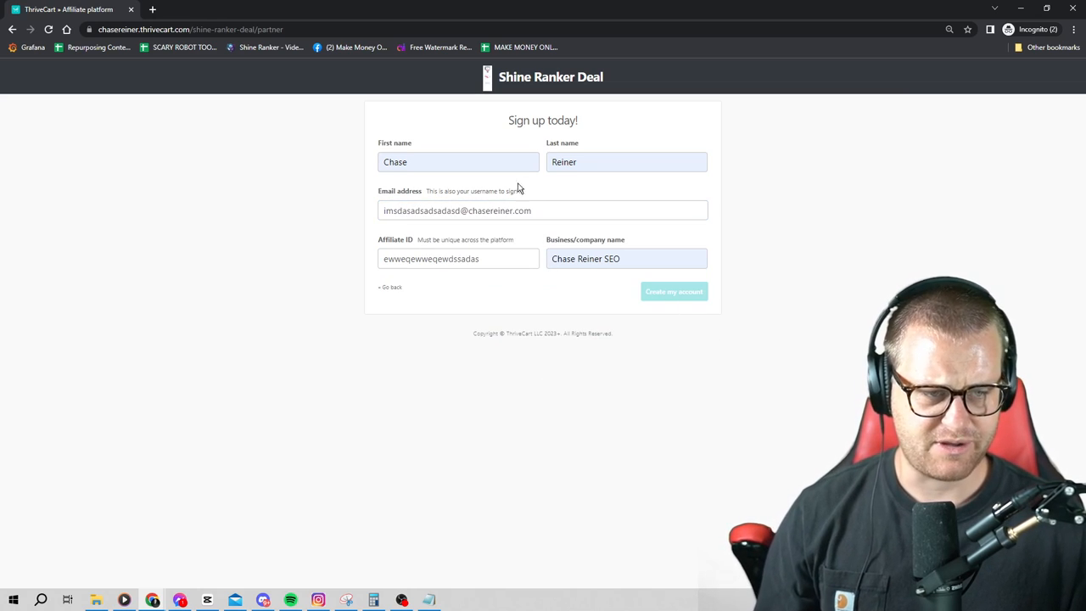
pyautogui.click(673, 292)
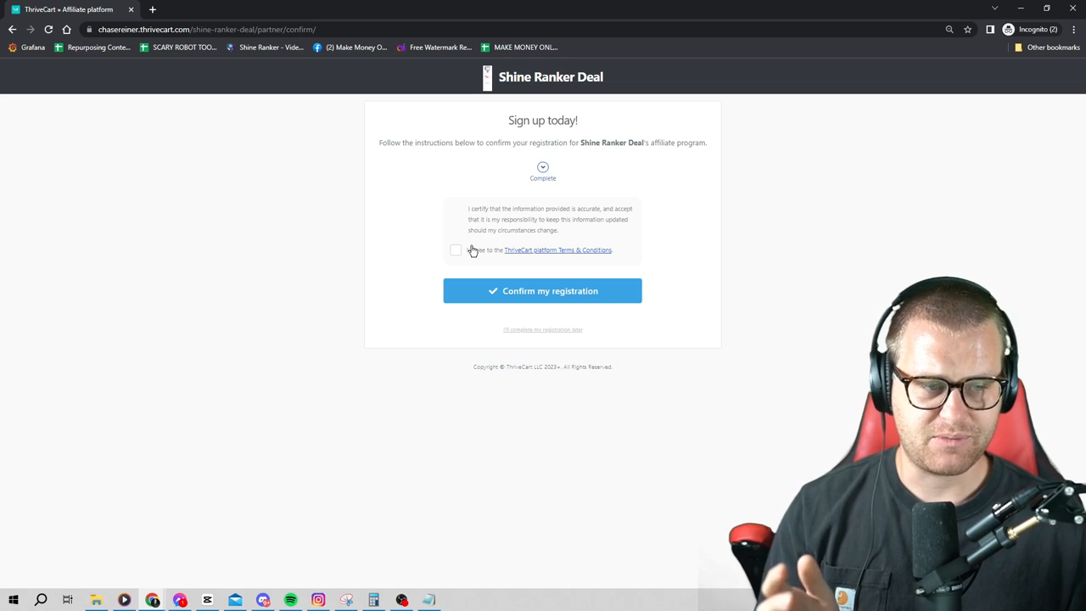
pyautogui.click(550, 290)
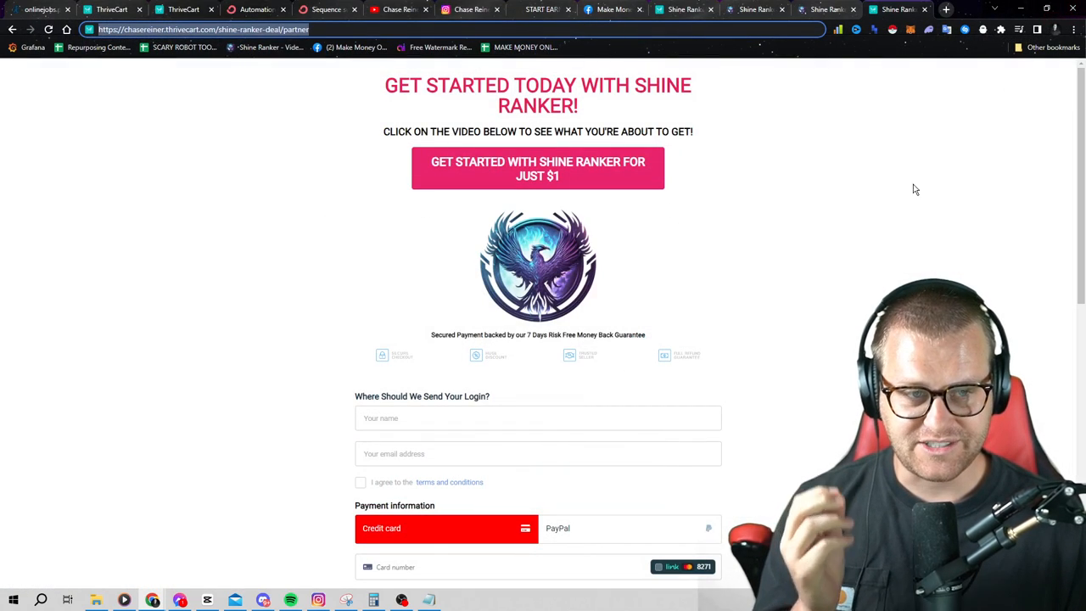
pyautogui.moveTo(825, 211)
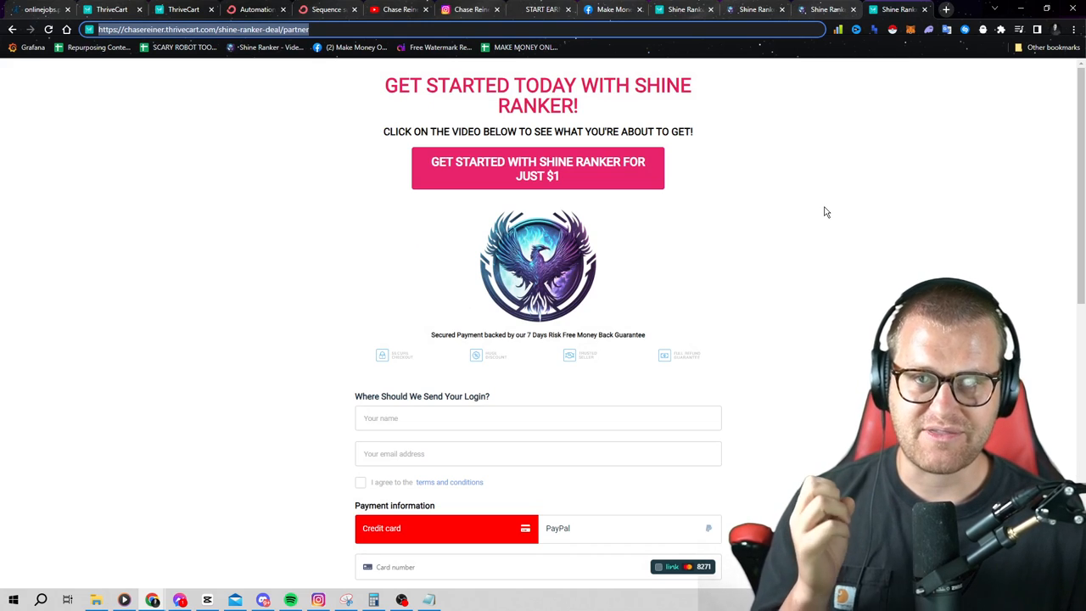
pyautogui.moveTo(721, 208)
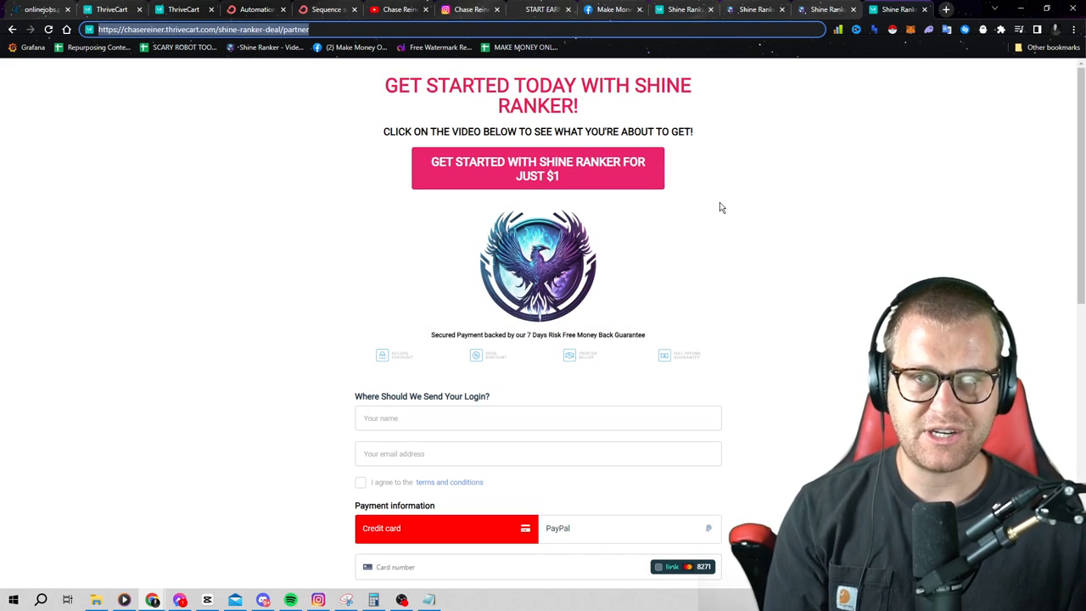
pyautogui.moveTo(264, 600)
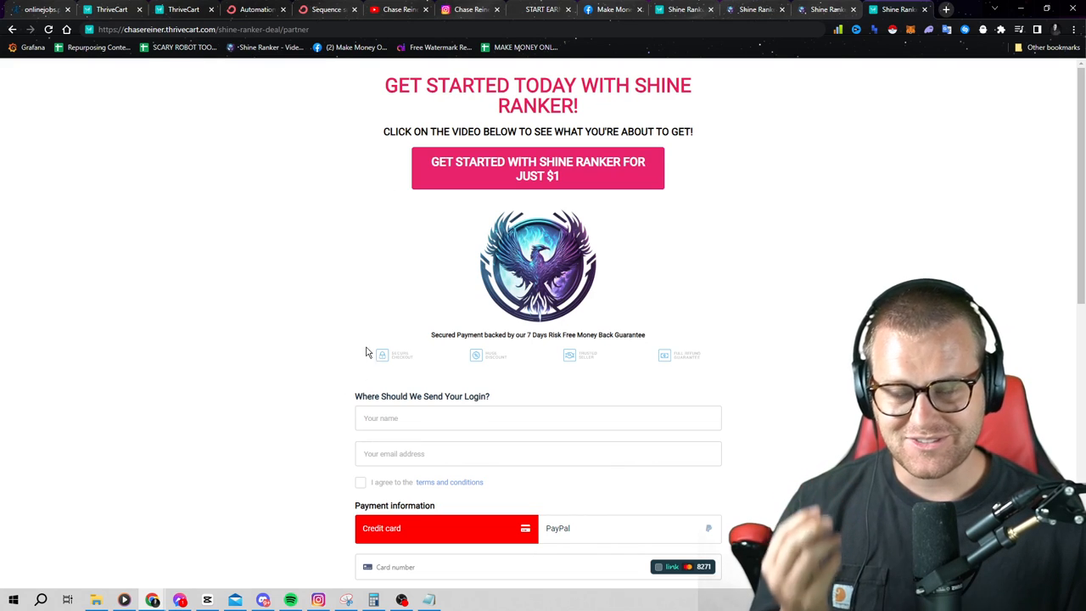
pyautogui.moveTo(314, 117)
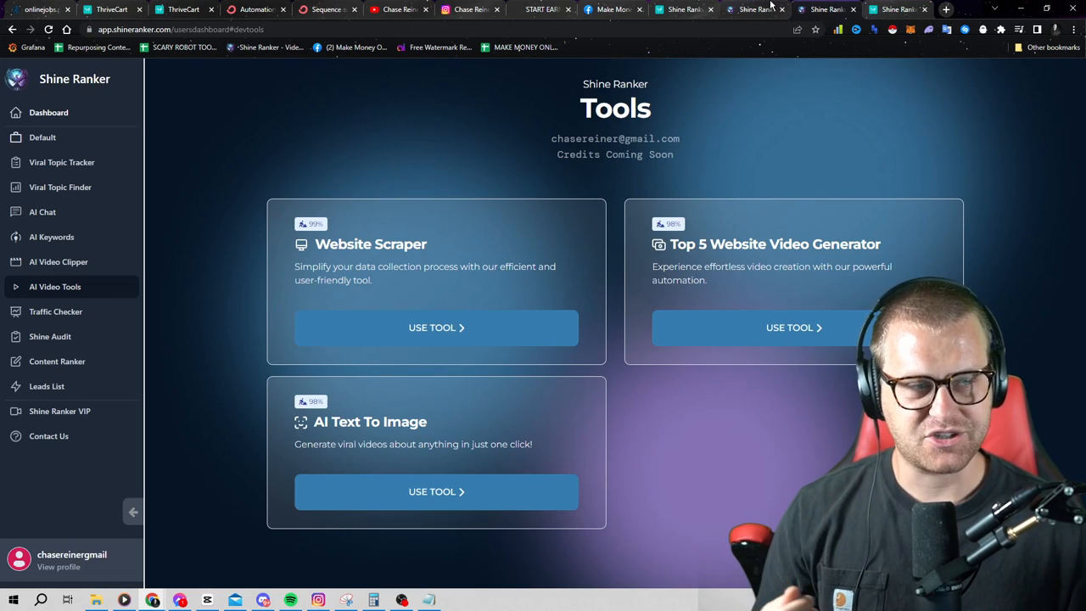
pyautogui.moveTo(823, 9)
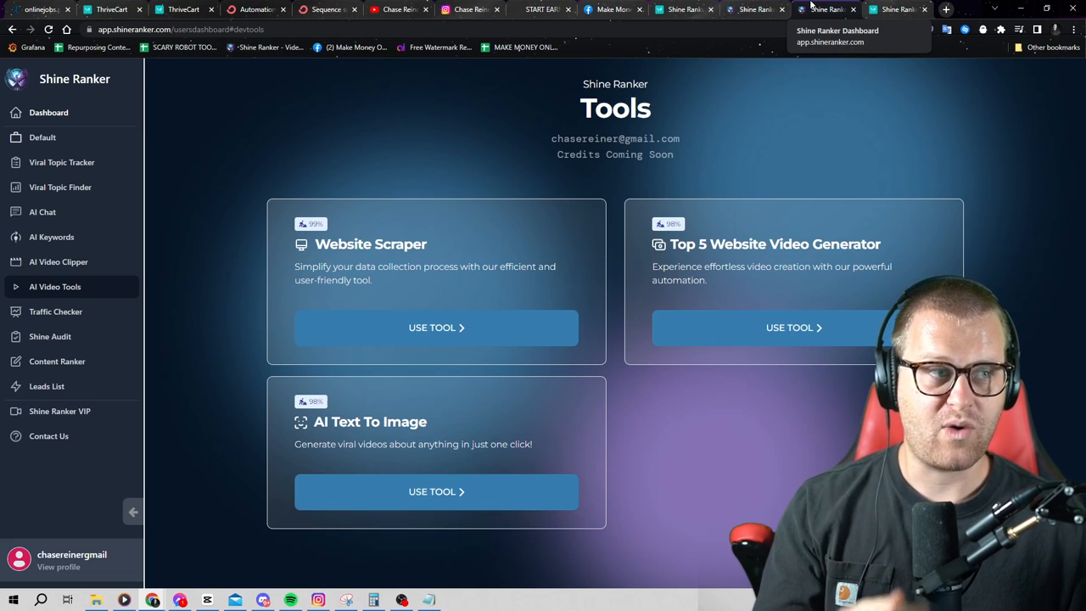
pyautogui.moveTo(532, 434)
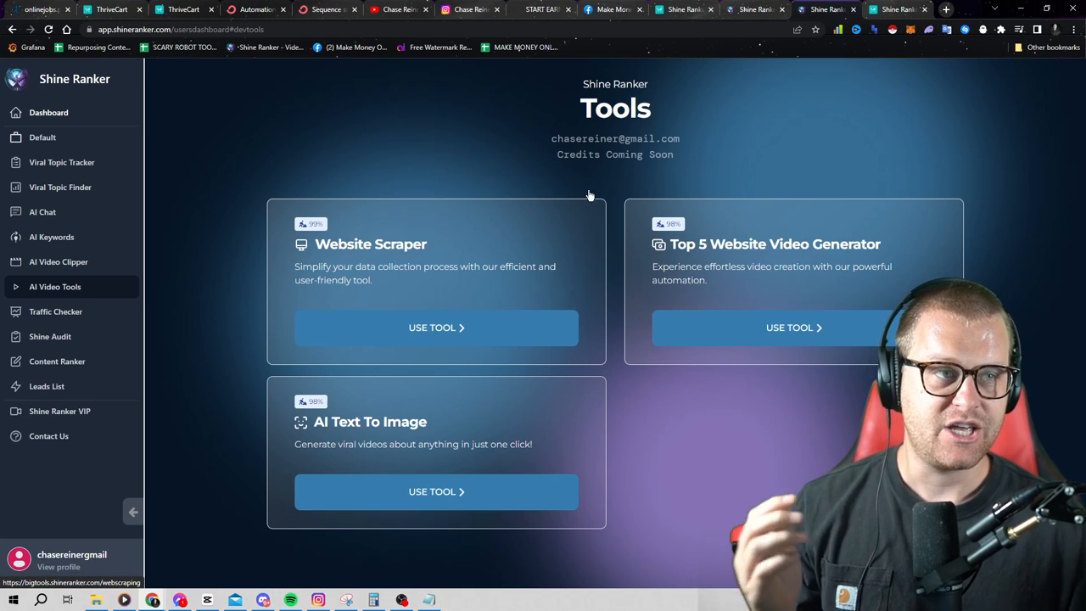
pyautogui.moveTo(611, 9)
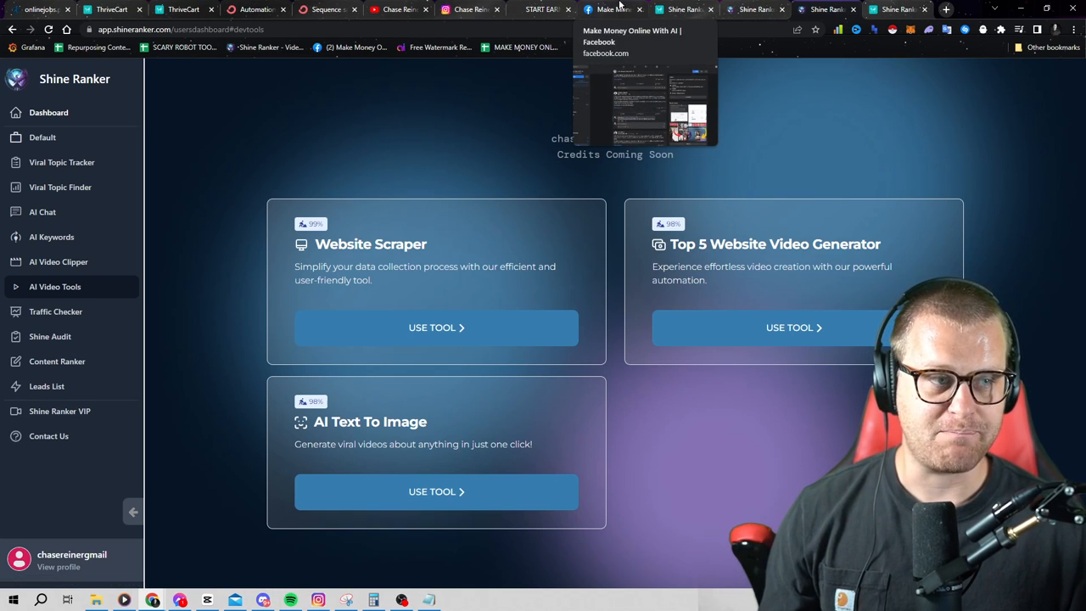
# - Switch to the Make Money Online With AI group and scroll its discussion feed
pyautogui.click(616, 10)
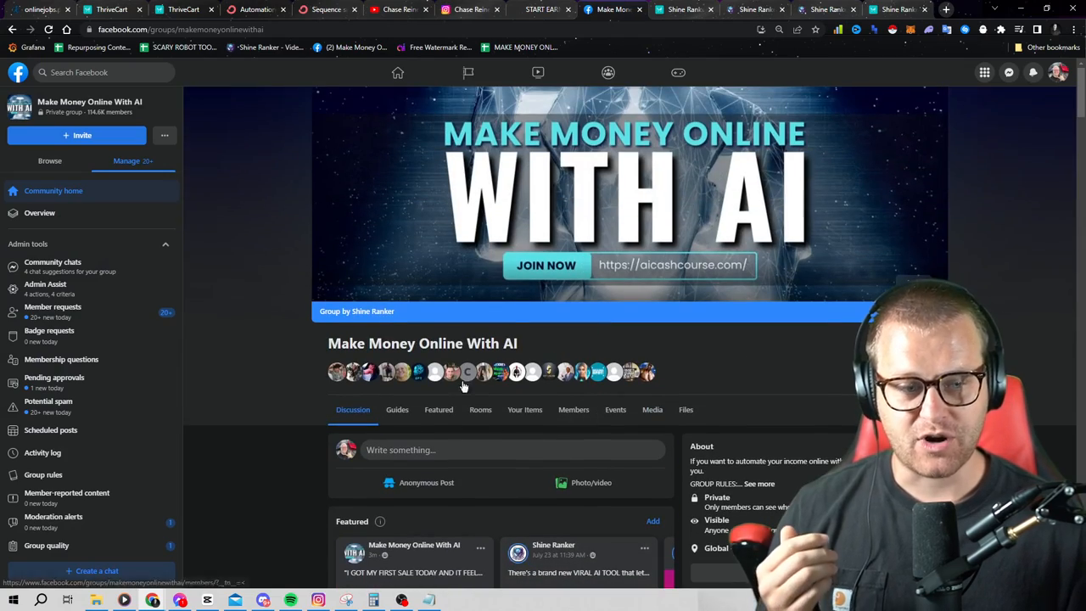
pyautogui.scroll(-3)
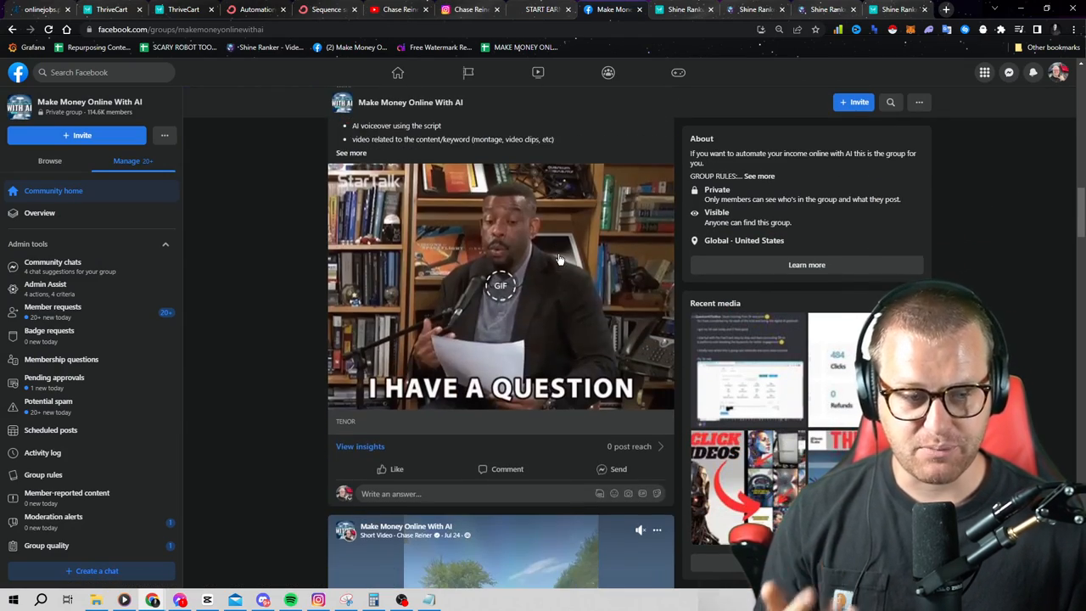
pyautogui.scroll(-3)
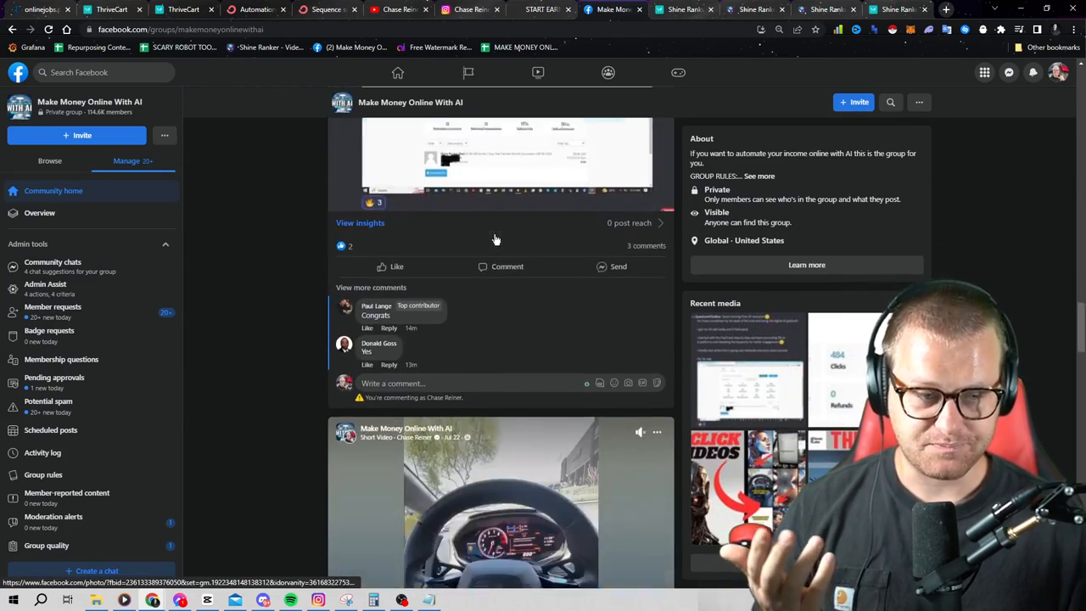
pyautogui.scroll(-3)
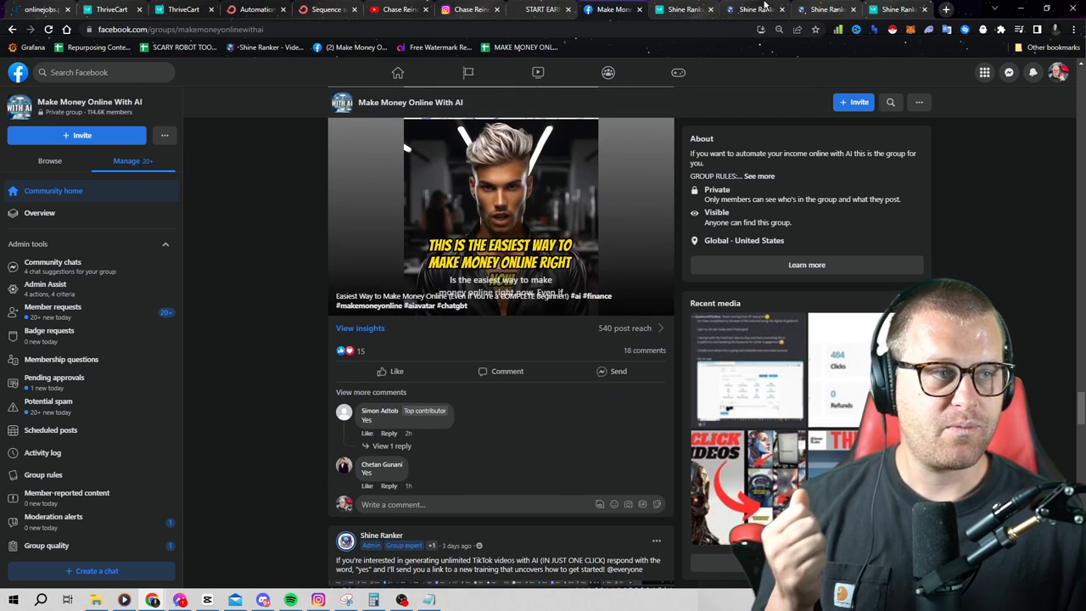
pyautogui.moveTo(822, 10)
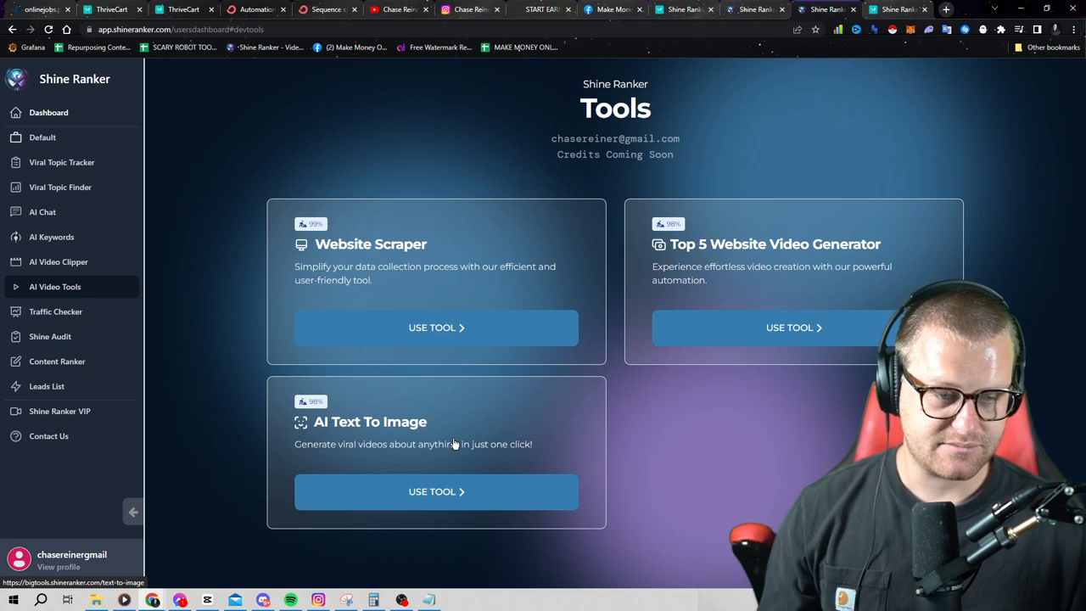
pyautogui.moveTo(474, 428)
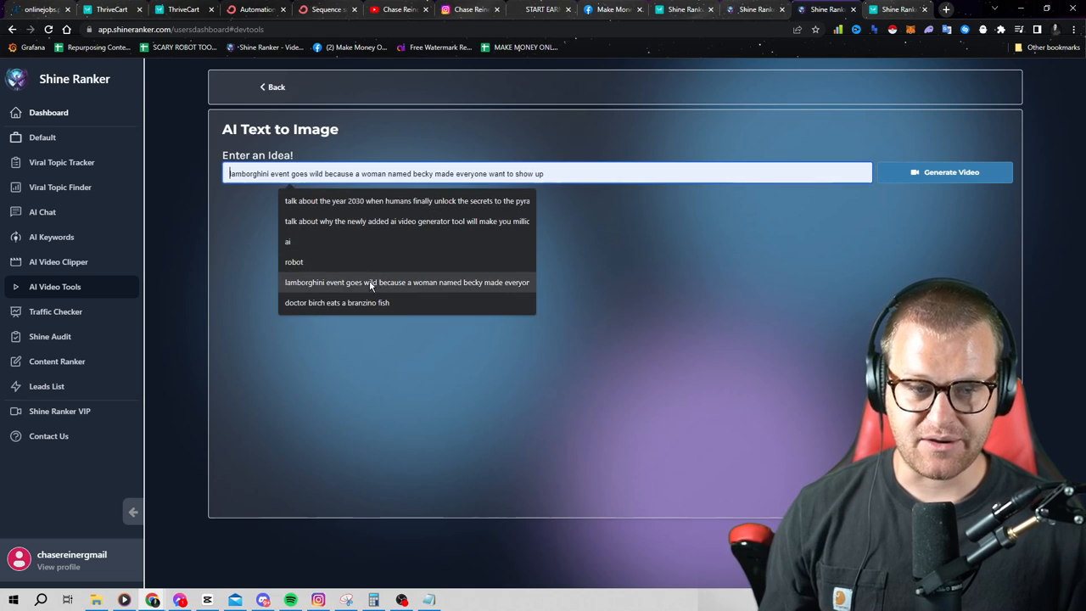
# - Generate a video from the idea 'describe the importance of having an ai chatbot'
pyautogui.click(407, 221)
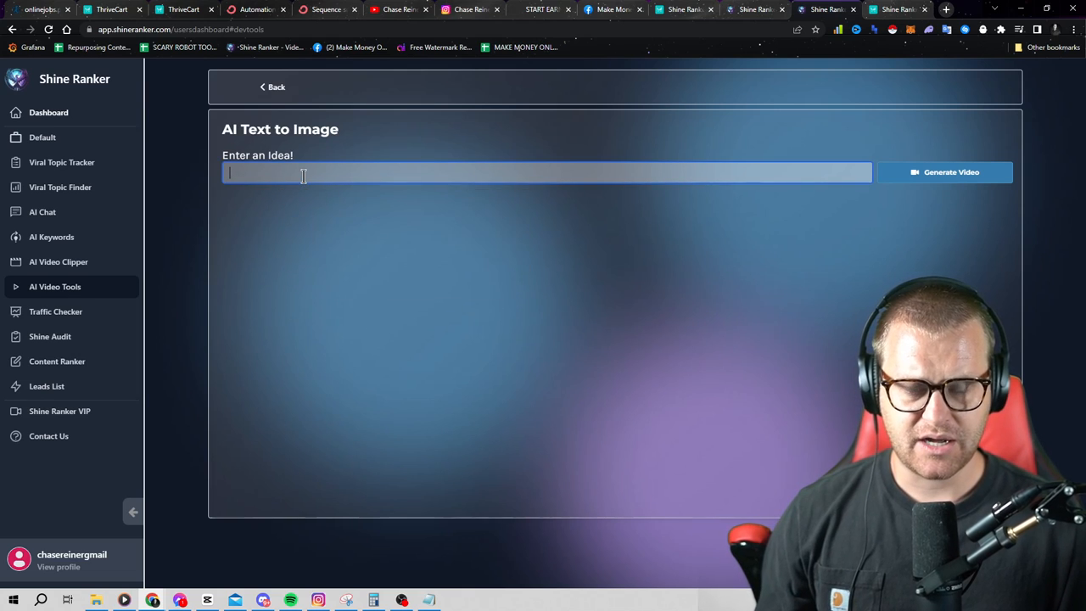
pyautogui.write('describe')
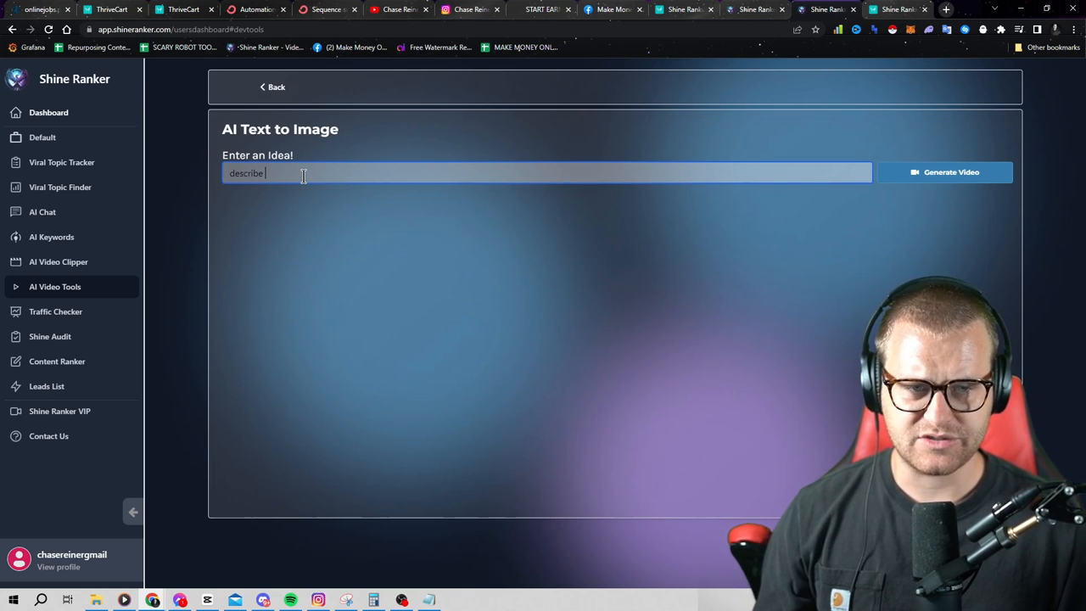
pyautogui.write('the importance of an')
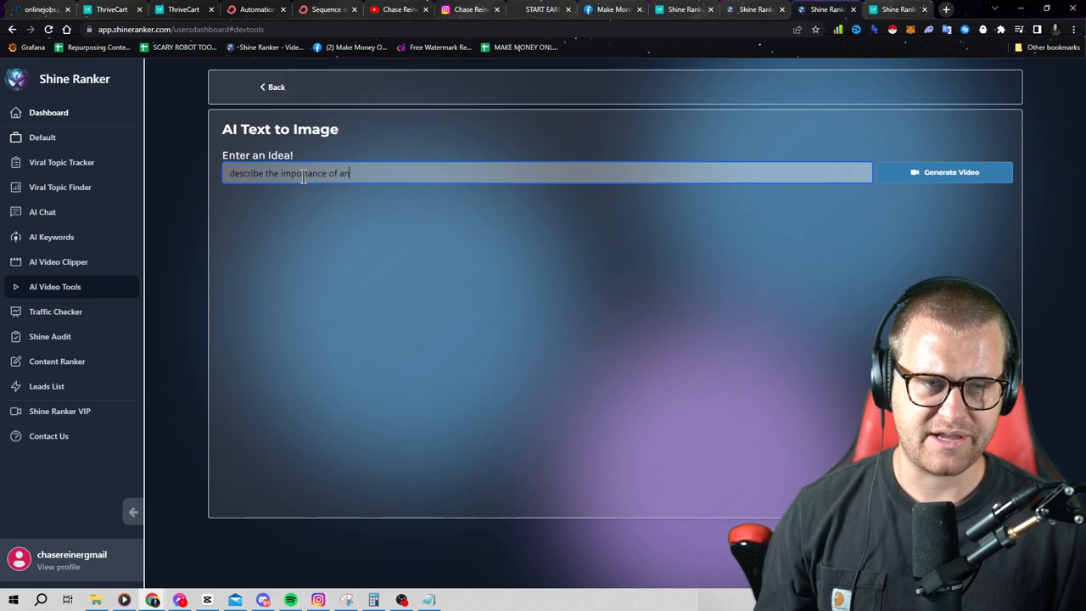
pyautogui.write('having an ai')
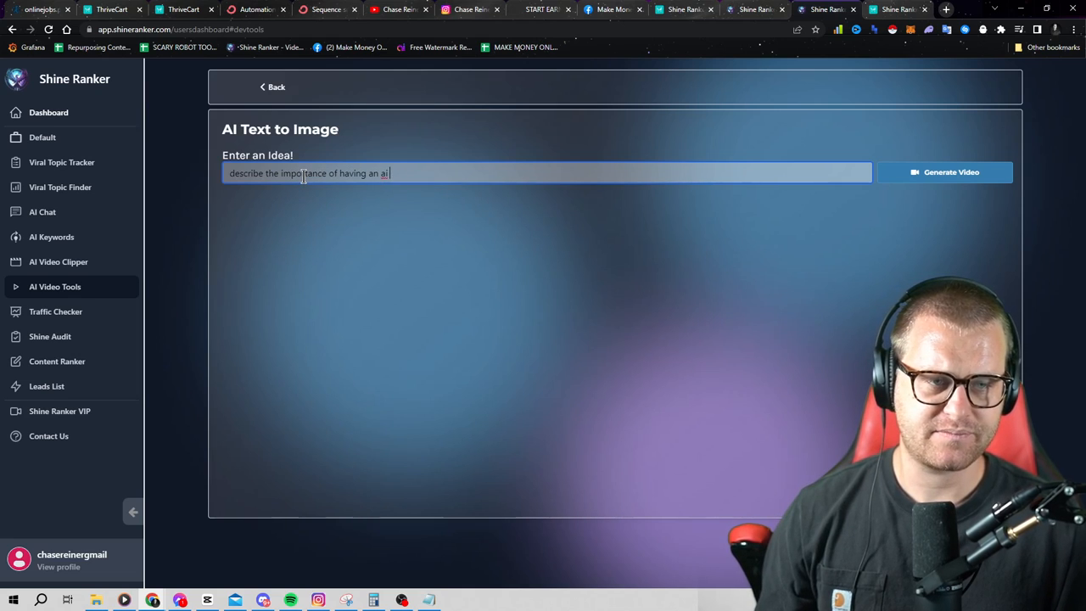
pyautogui.click(945, 172)
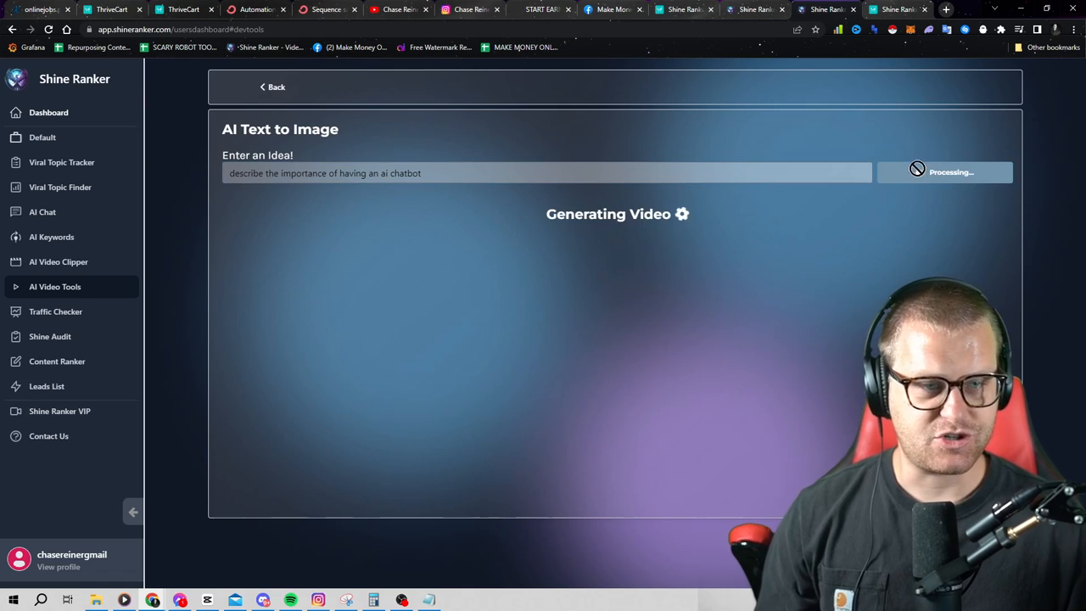
pyautogui.tripleClick(339, 173)
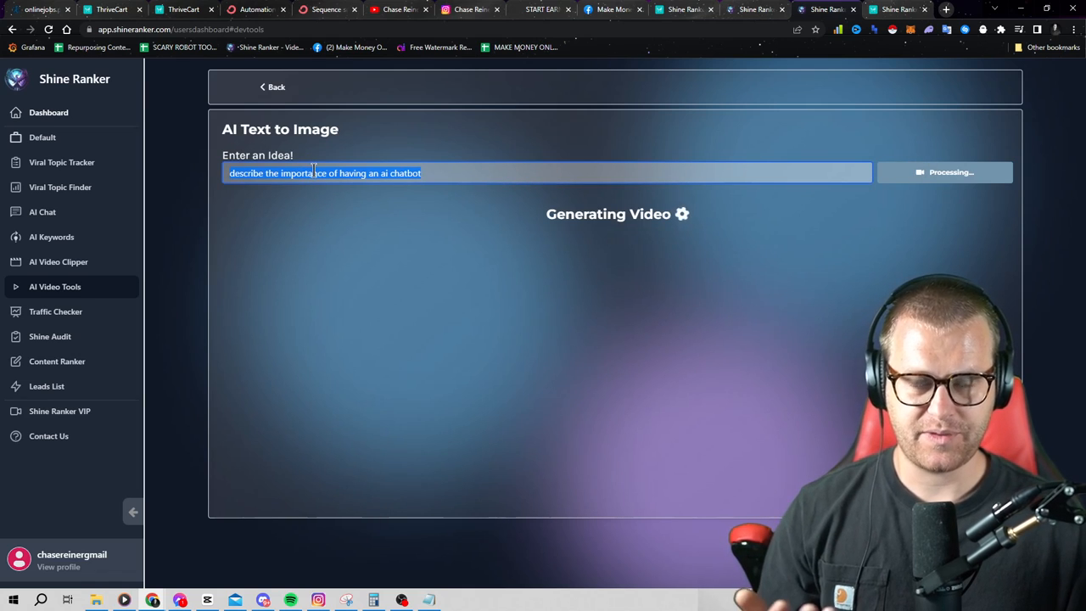
pyautogui.moveTo(123, 411)
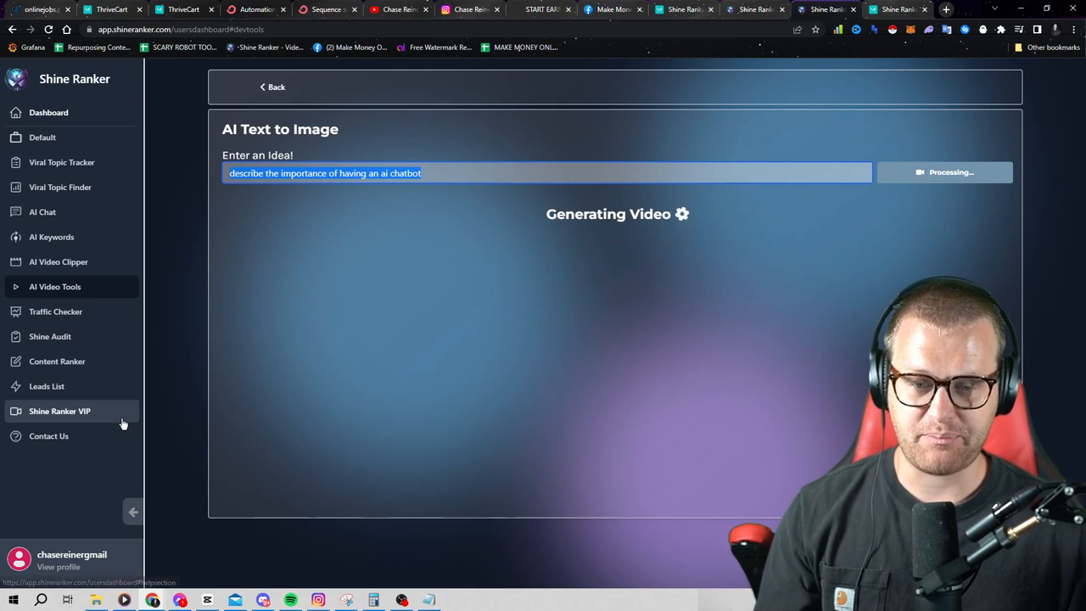
pyautogui.moveTo(115, 423)
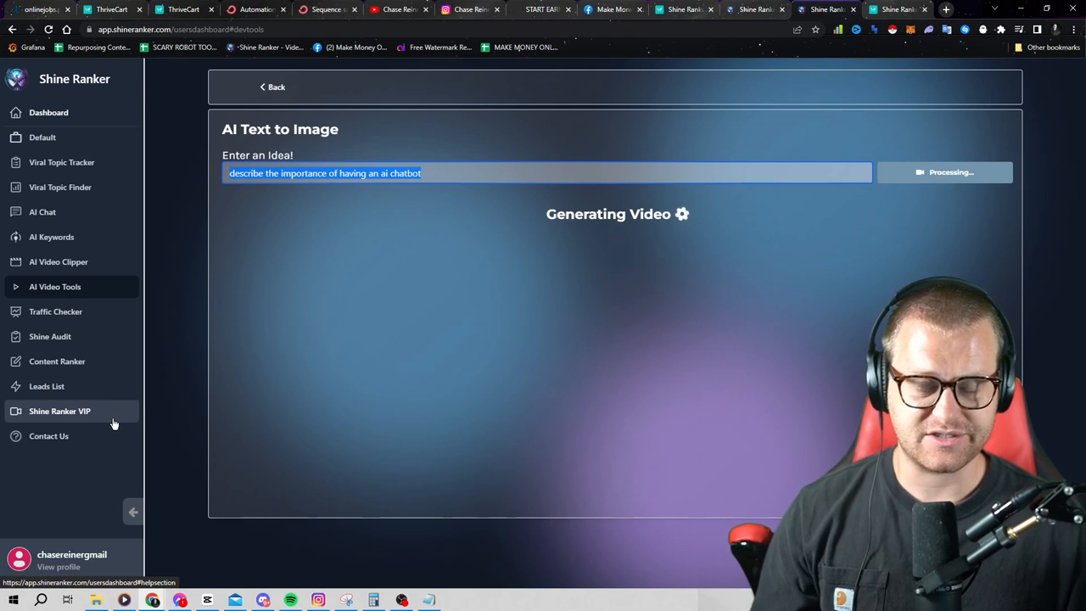
pyautogui.moveTo(322, 279)
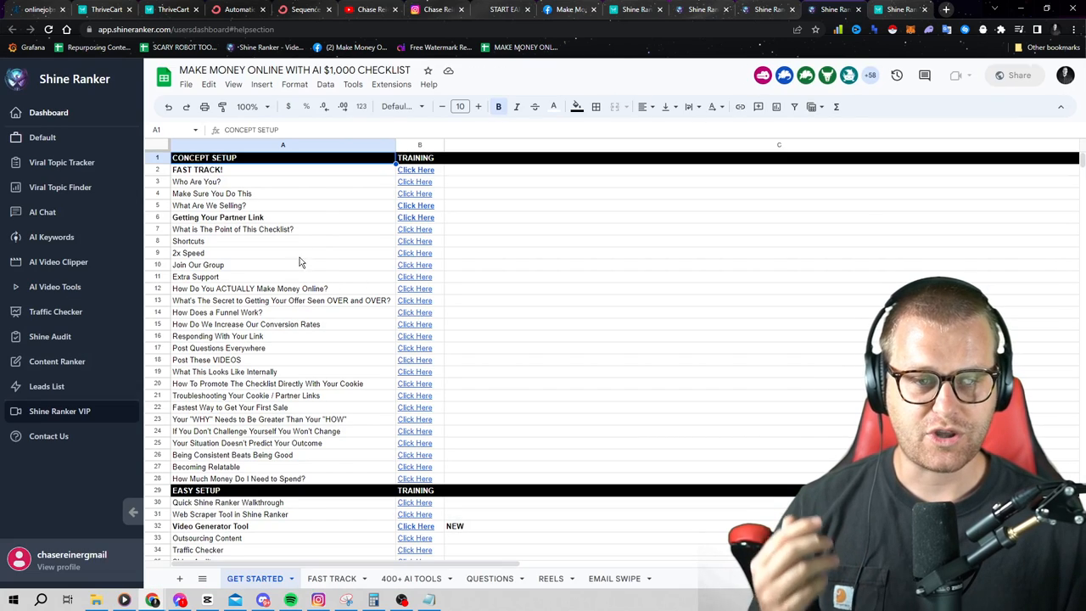
# - Open the 400+ AI TOOLS sheet and click through Top Picks such as Synthesia
pyautogui.click(411, 578)
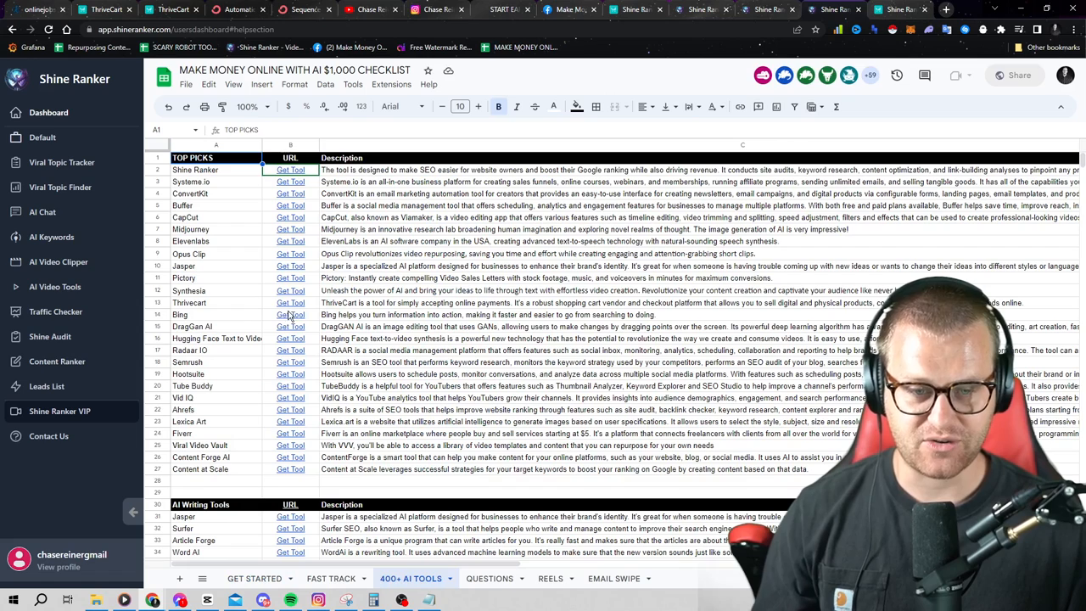
pyautogui.click(216, 290)
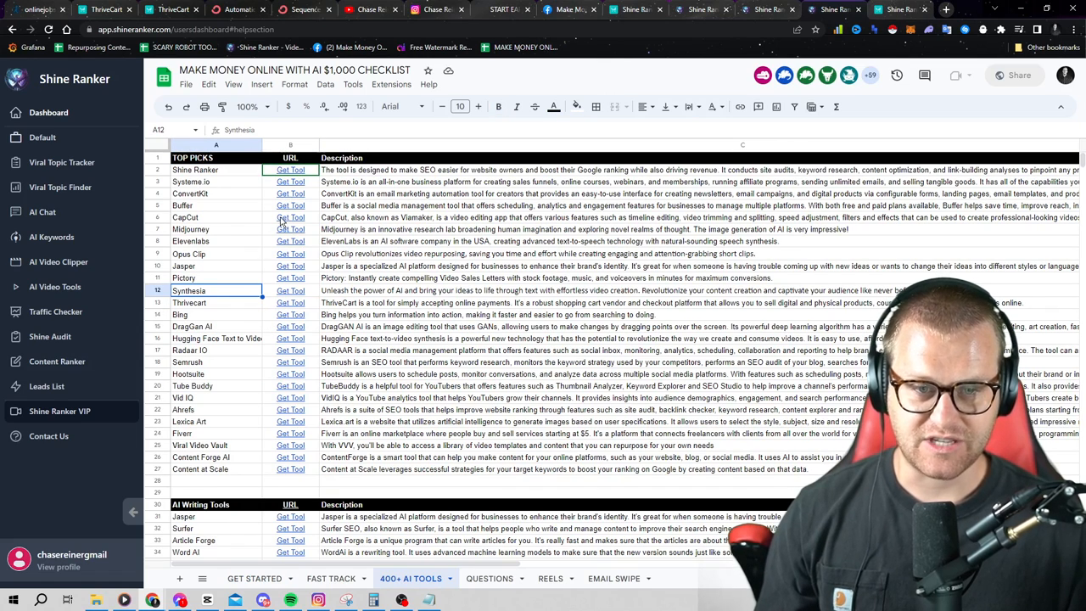
pyautogui.click(291, 266)
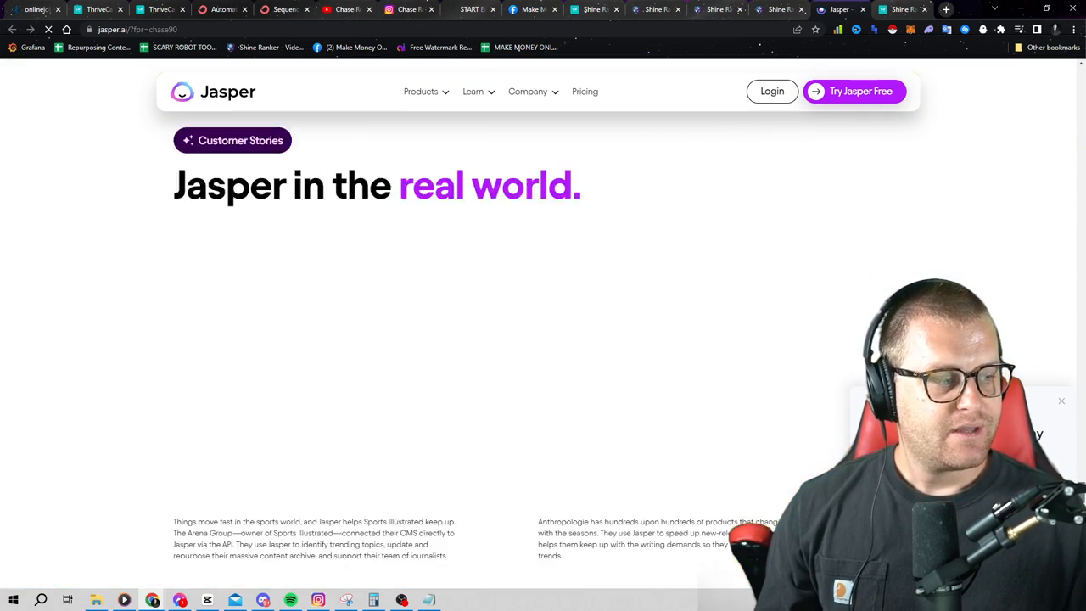
# - Open Jasper's Affiliate Program from the footer and sign in to the partner dashboard
pyautogui.scroll(-3)
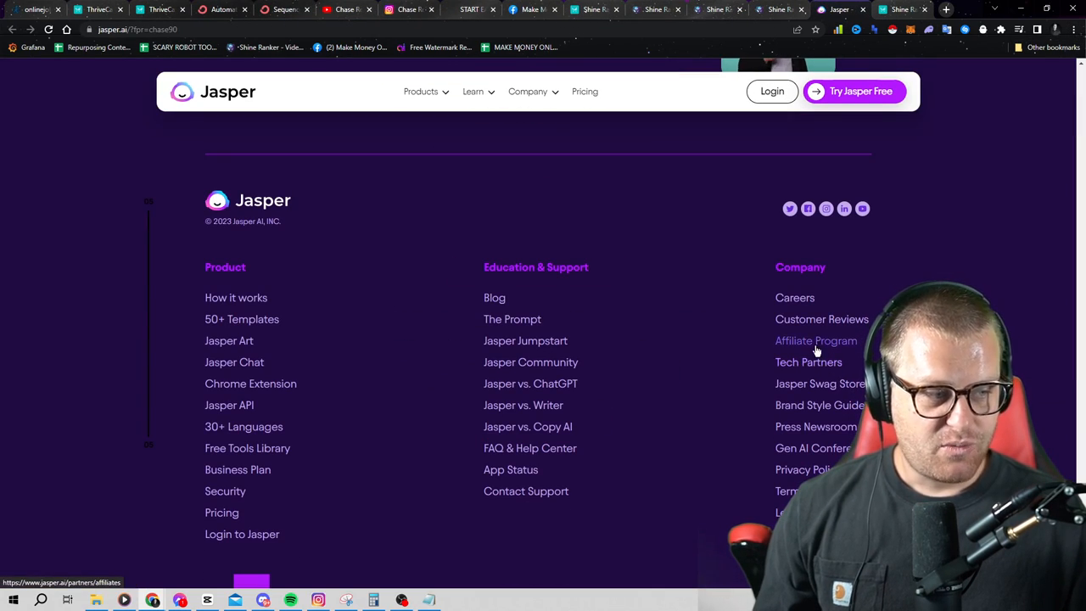
pyautogui.click(816, 340)
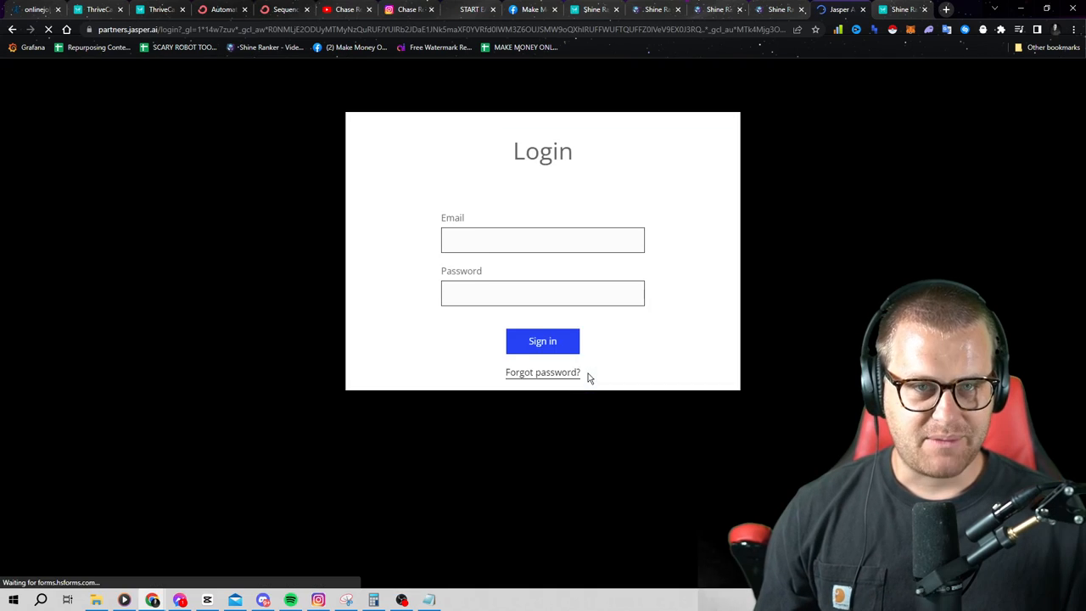
pyautogui.click(542, 340)
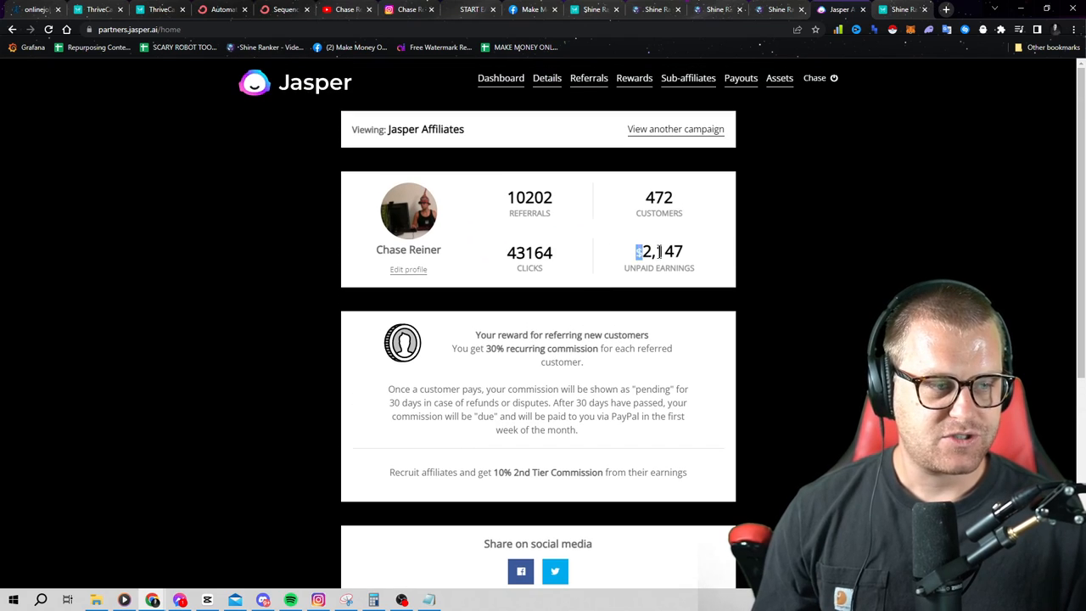
pyautogui.scroll(-3)
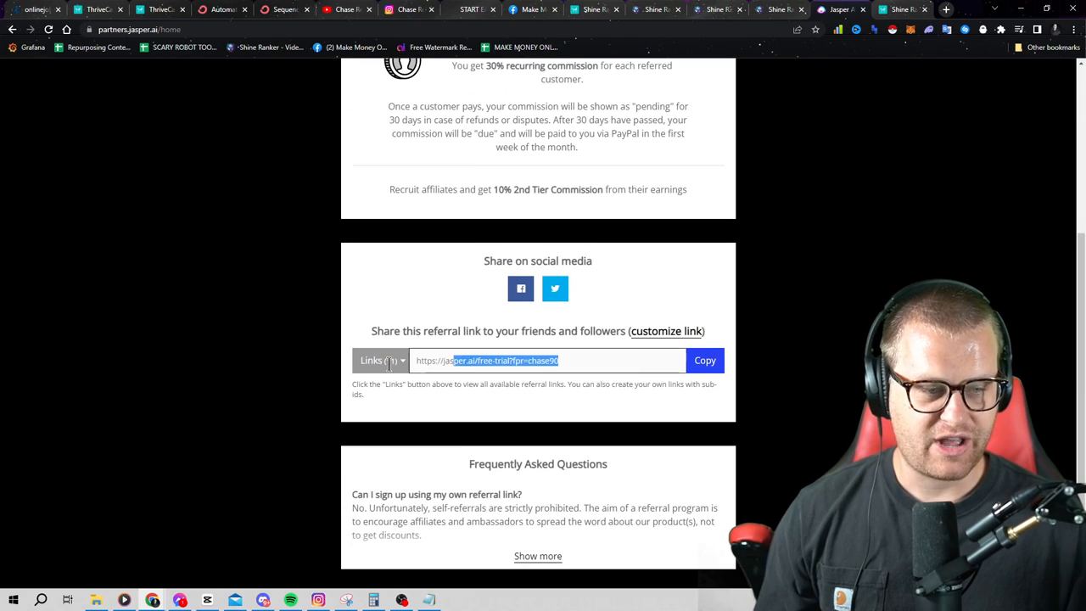
pyautogui.scroll(3)
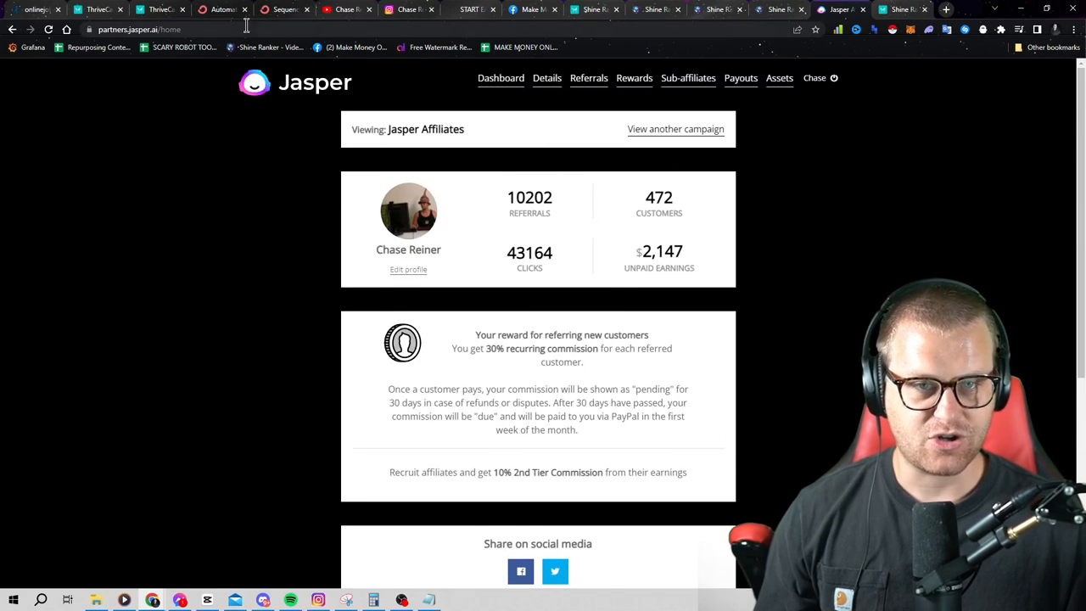
pyautogui.moveTo(656, 95)
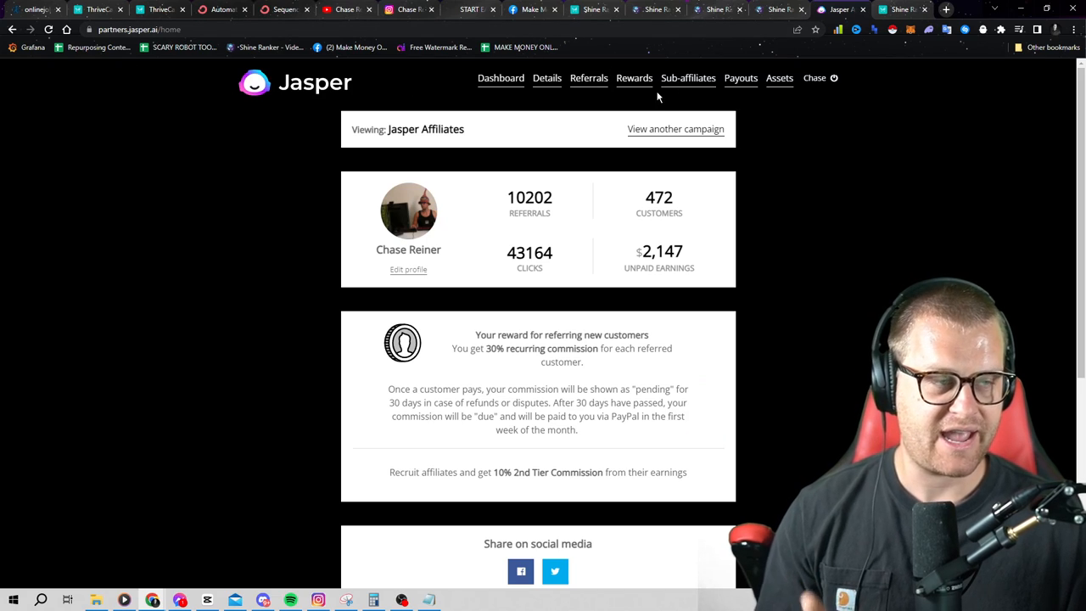
pyautogui.moveTo(688, 77)
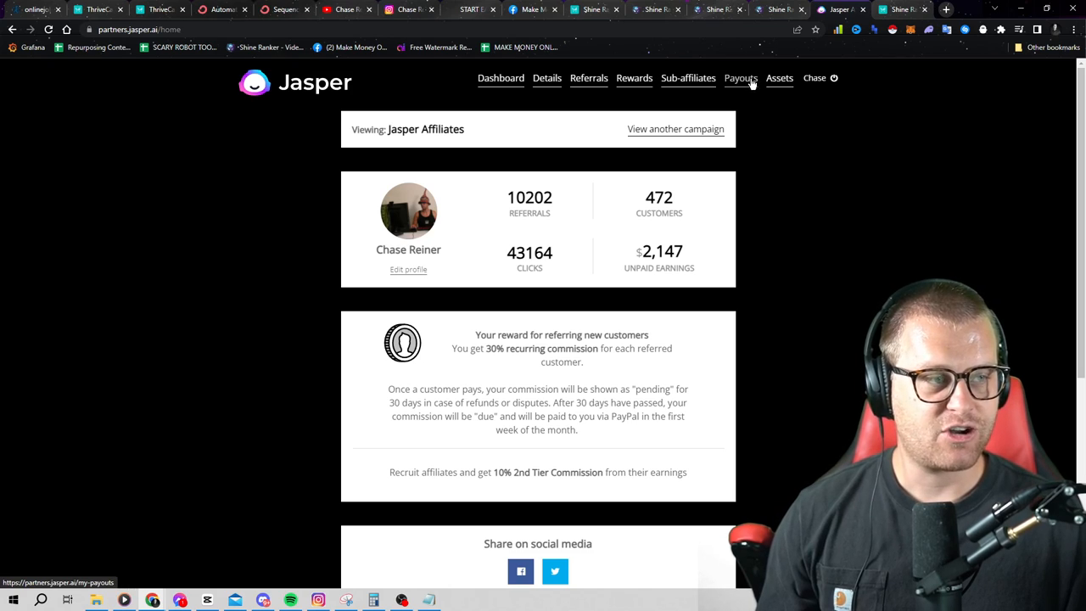
# - Browse the payout history to page 2, check the chatbot video, and open a new tab
pyautogui.click(740, 78)
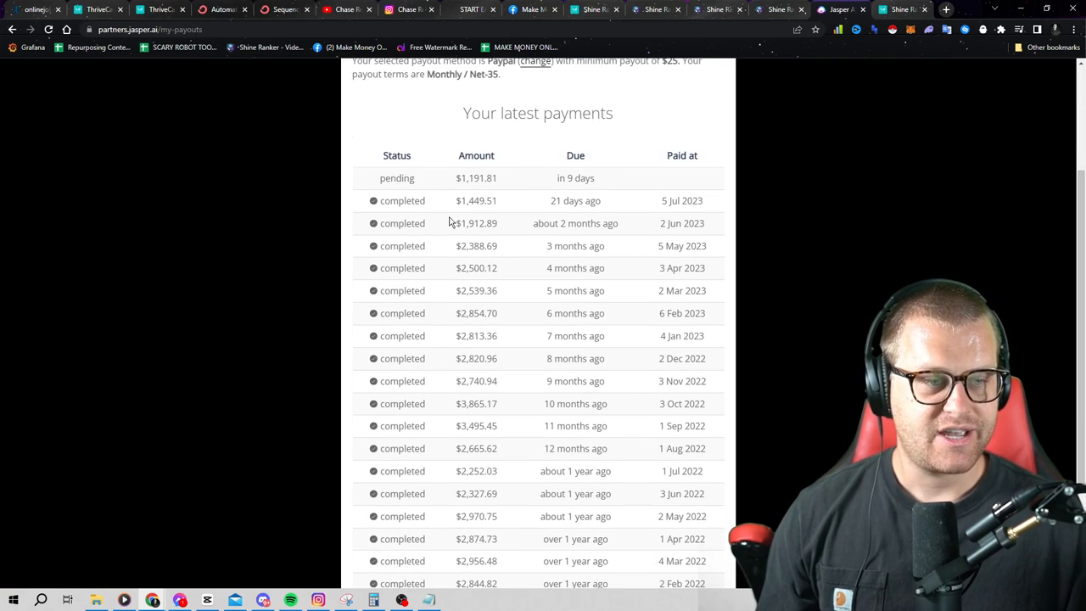
pyautogui.scroll(-3)
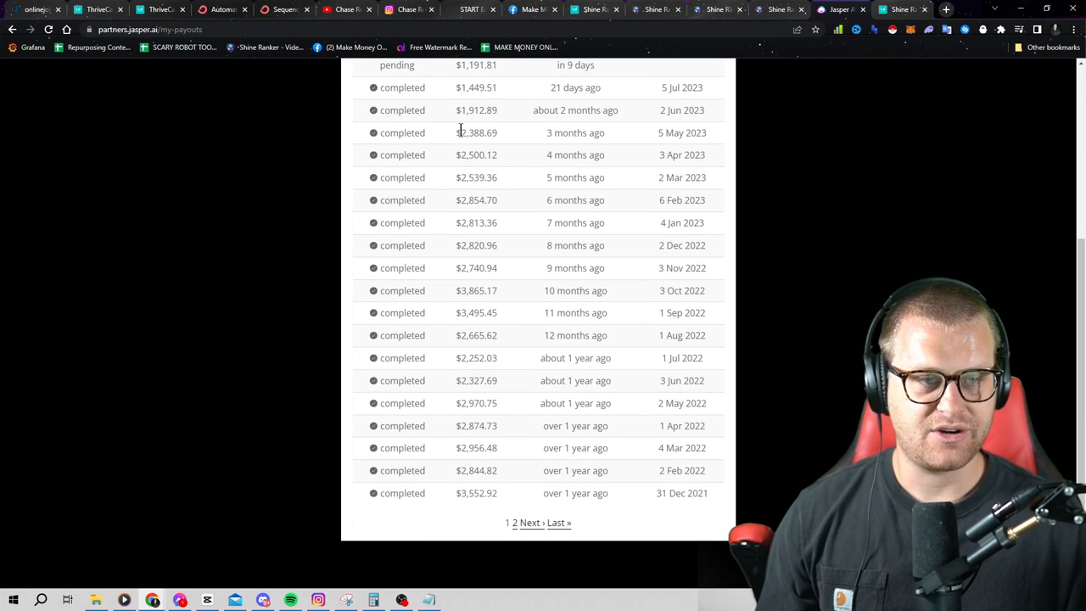
pyautogui.doubleClick(476, 177)
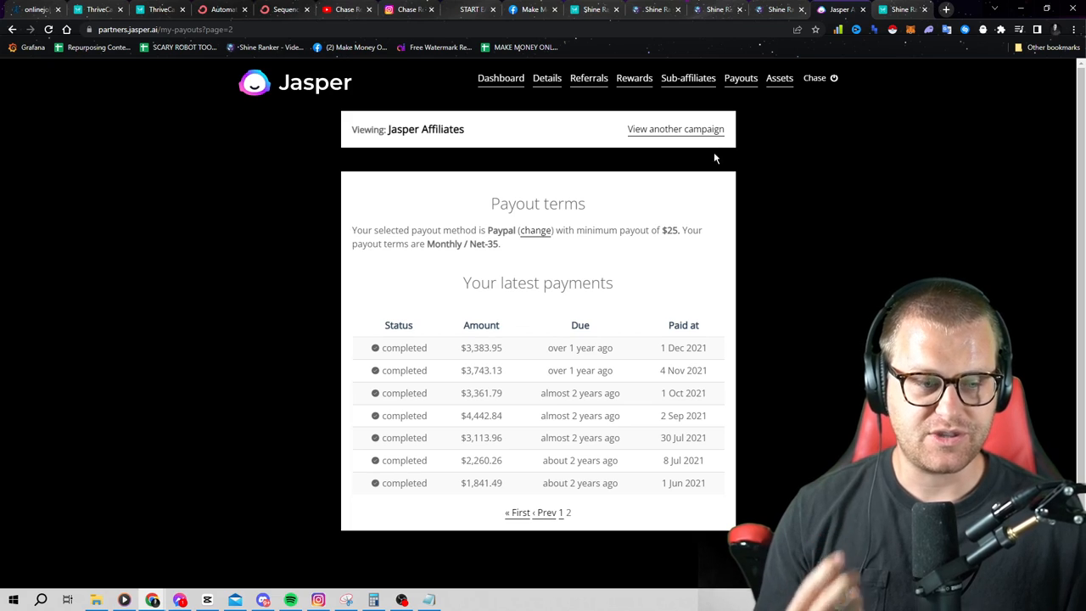
pyautogui.moveTo(342, 143)
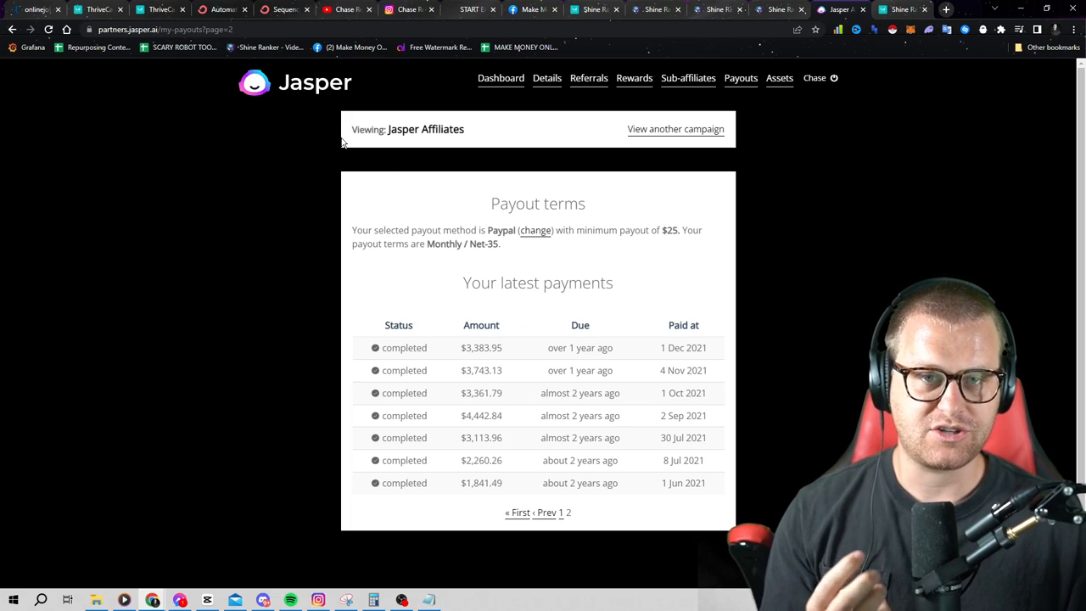
pyautogui.click(777, 9)
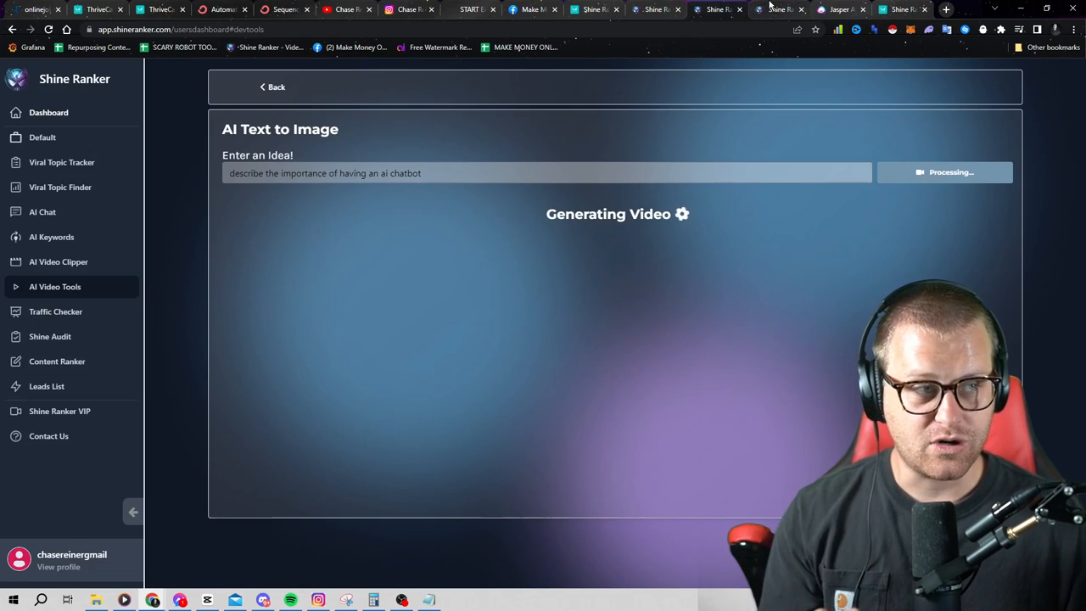
pyautogui.click(840, 9)
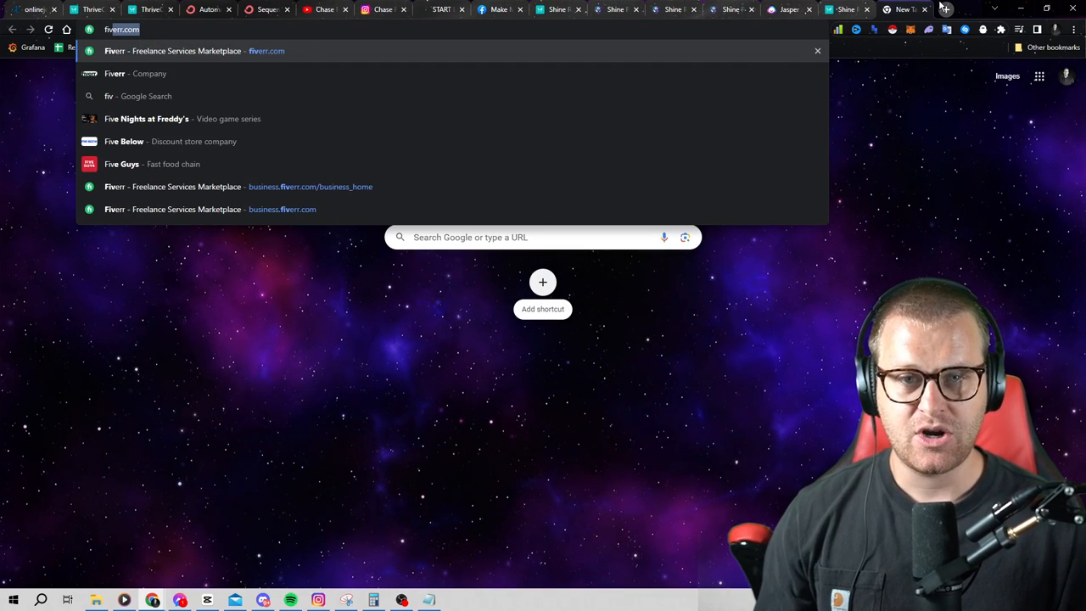
# - Go to fiverr.com, search 'ai content' and scroll through the freelancer results
pyautogui.press('Return')
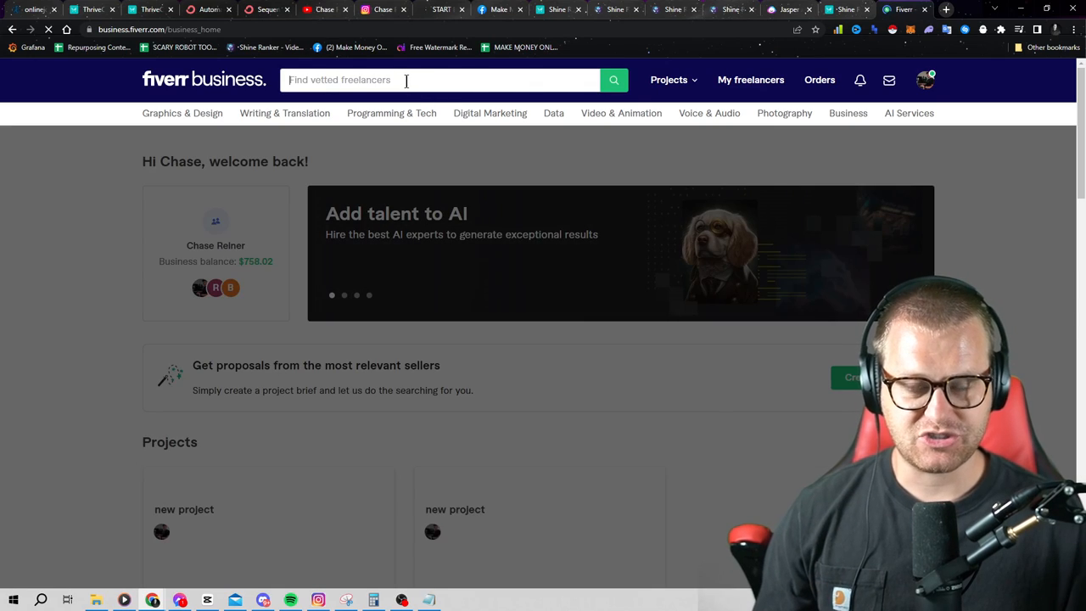
pyautogui.write('ai content')
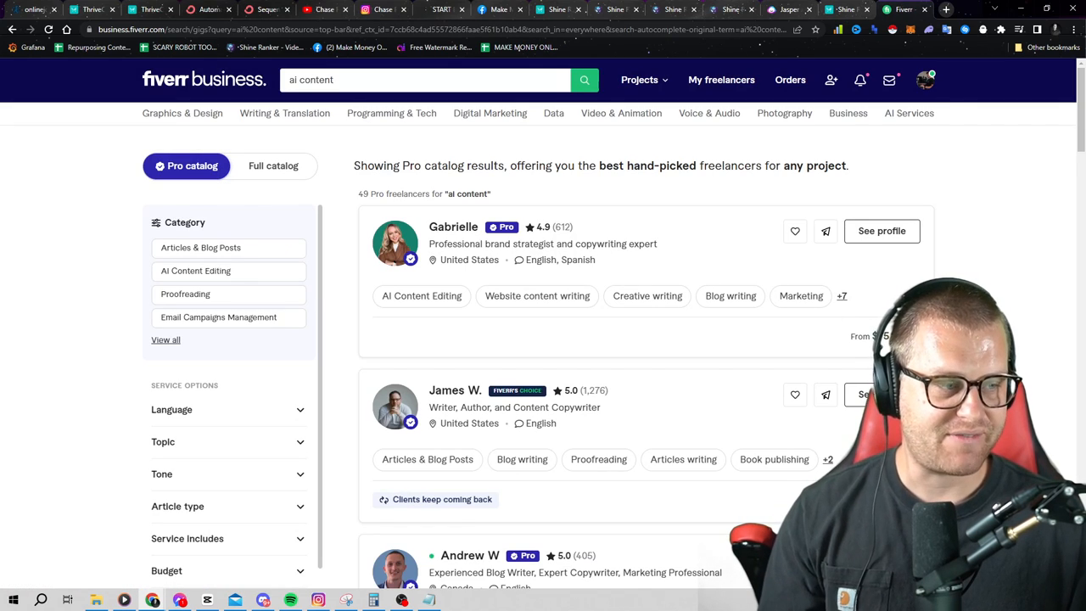
pyautogui.scroll(-3)
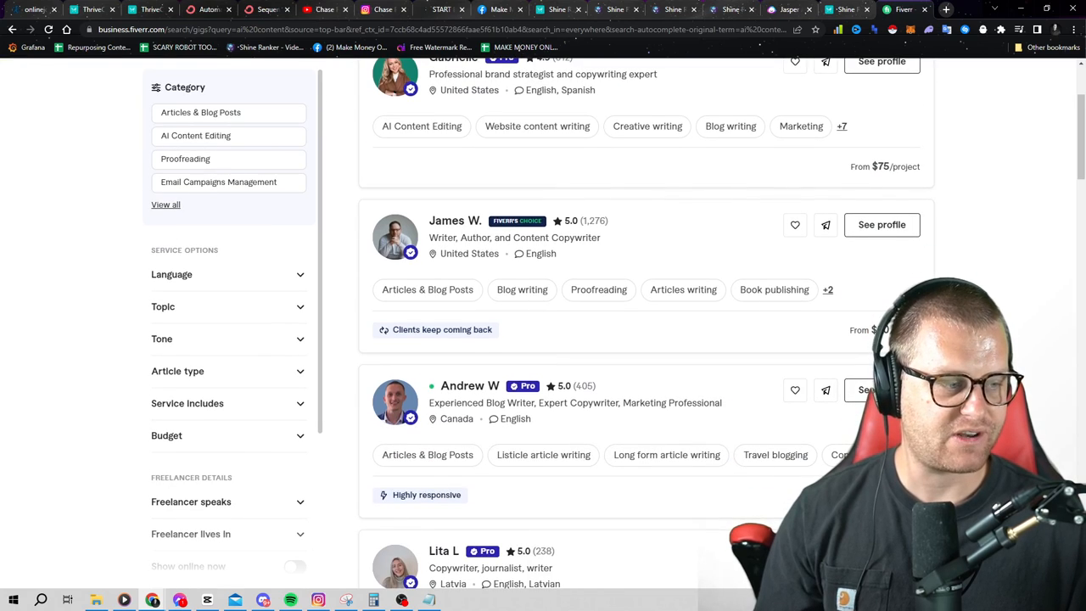
pyautogui.scroll(-3)
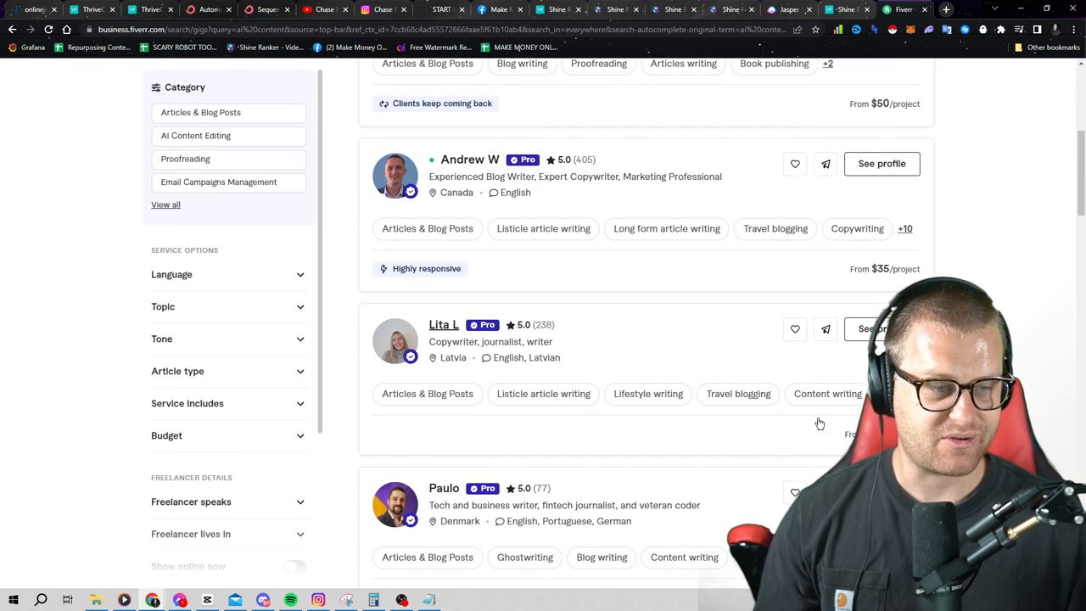
pyautogui.scroll(-3)
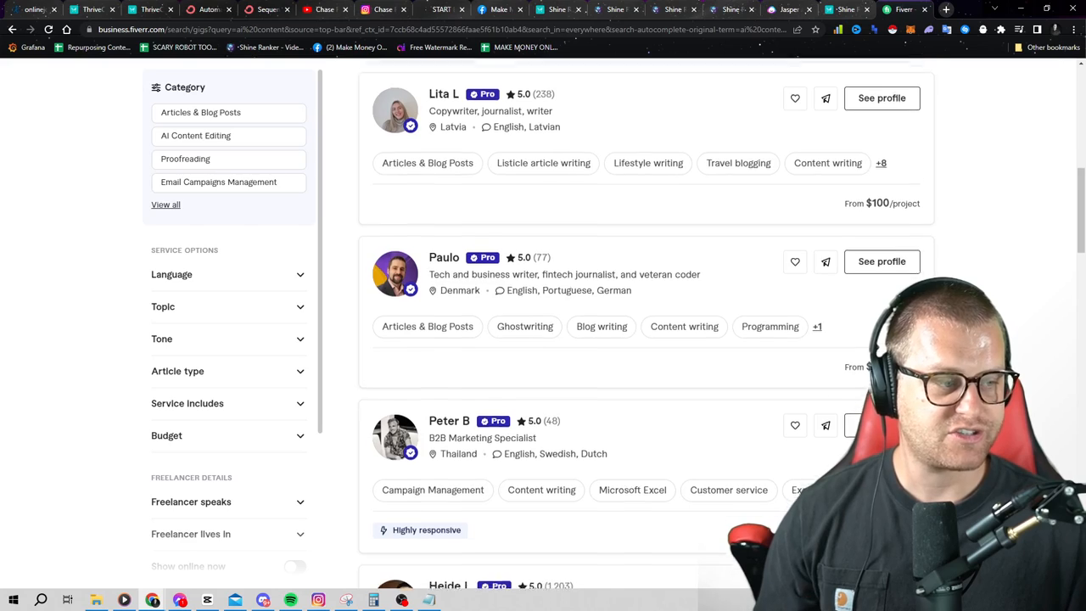
pyautogui.scroll(-3)
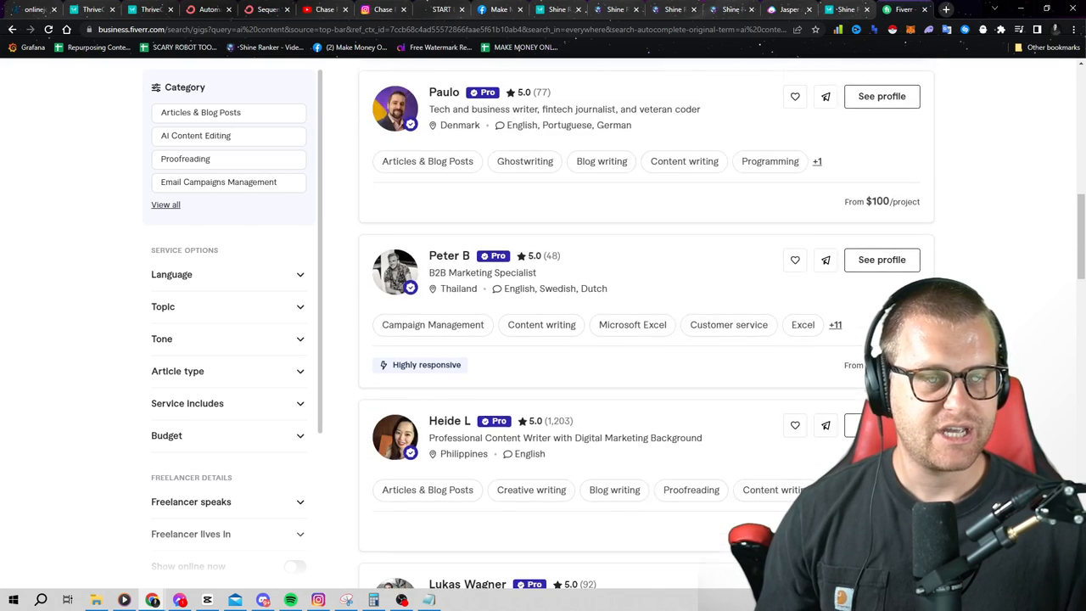
pyautogui.scroll(3)
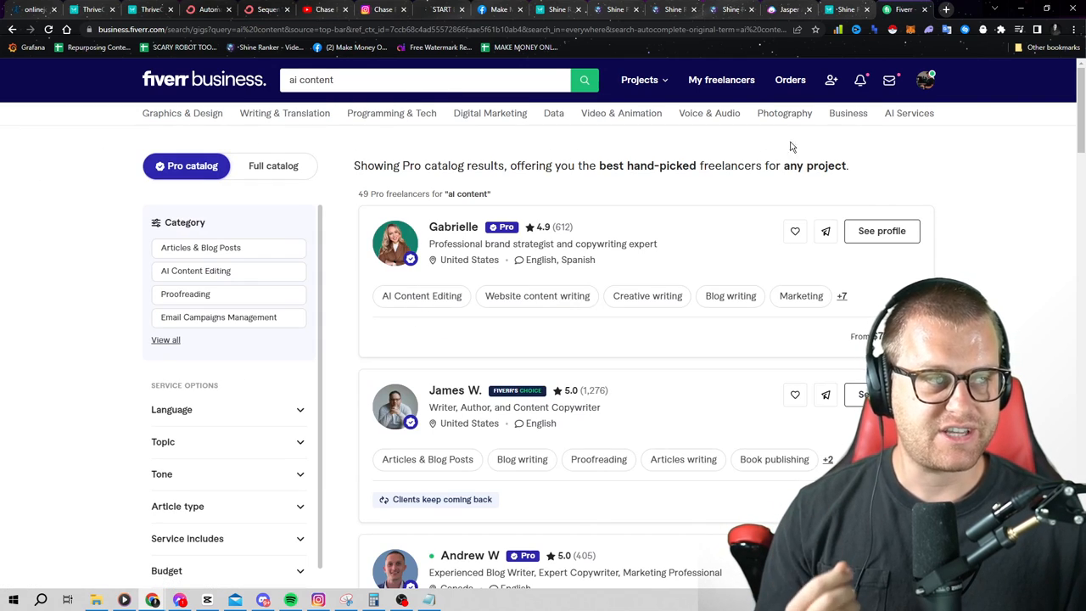
# - Open the AI Services catalog page and scroll through it
pyautogui.click(909, 113)
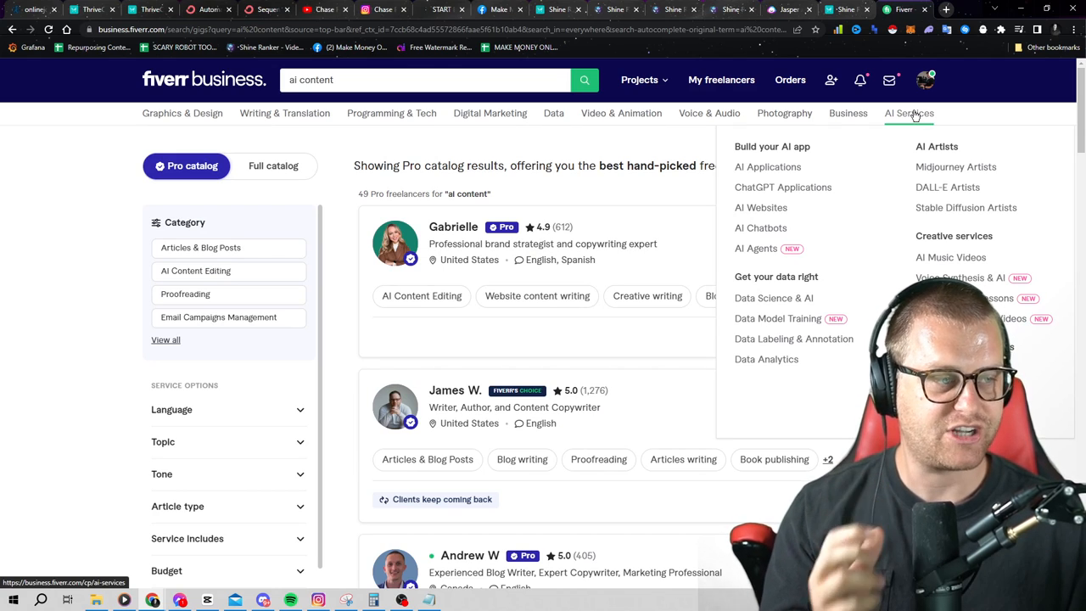
pyautogui.click(909, 113)
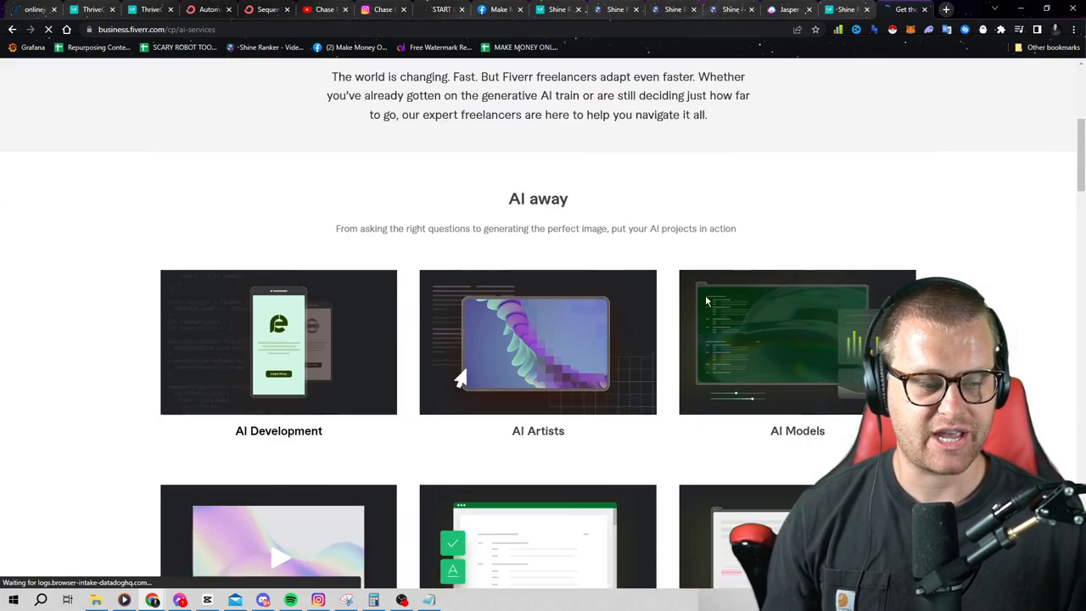
pyautogui.scroll(-3)
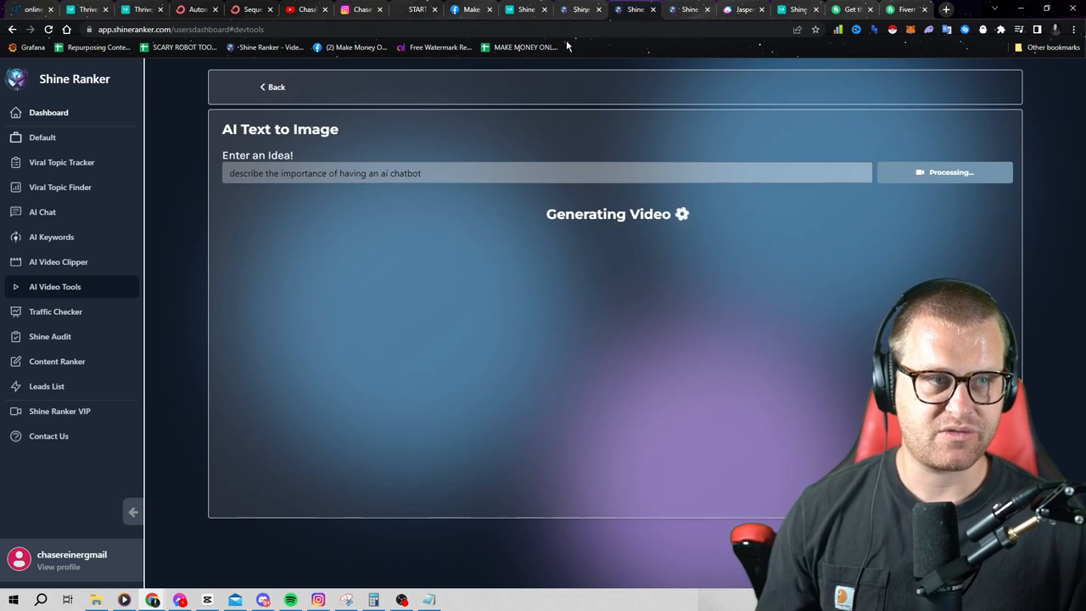
pyautogui.moveTo(264, 600)
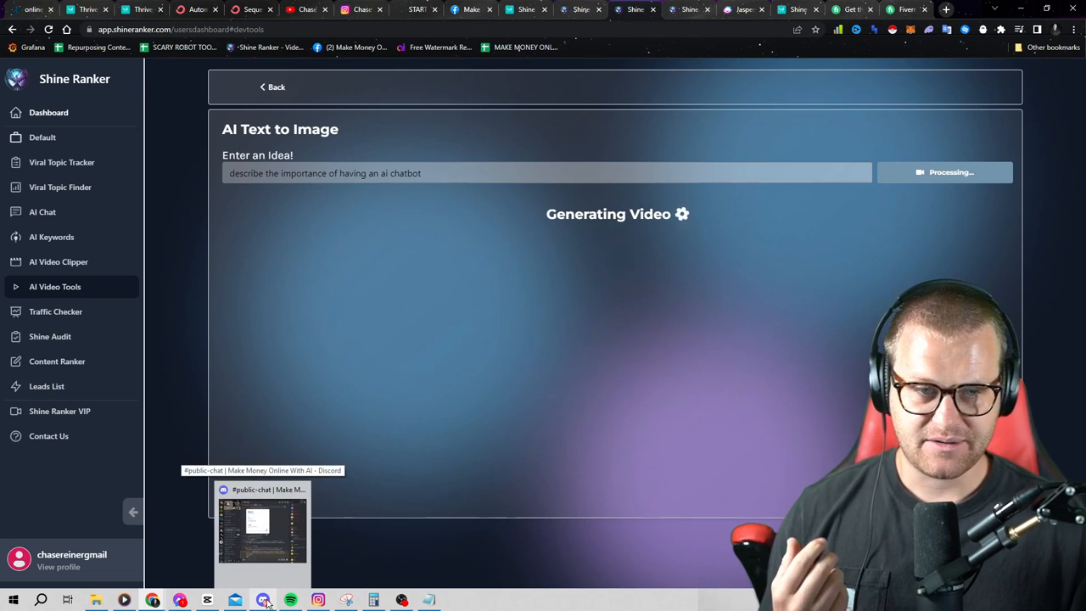